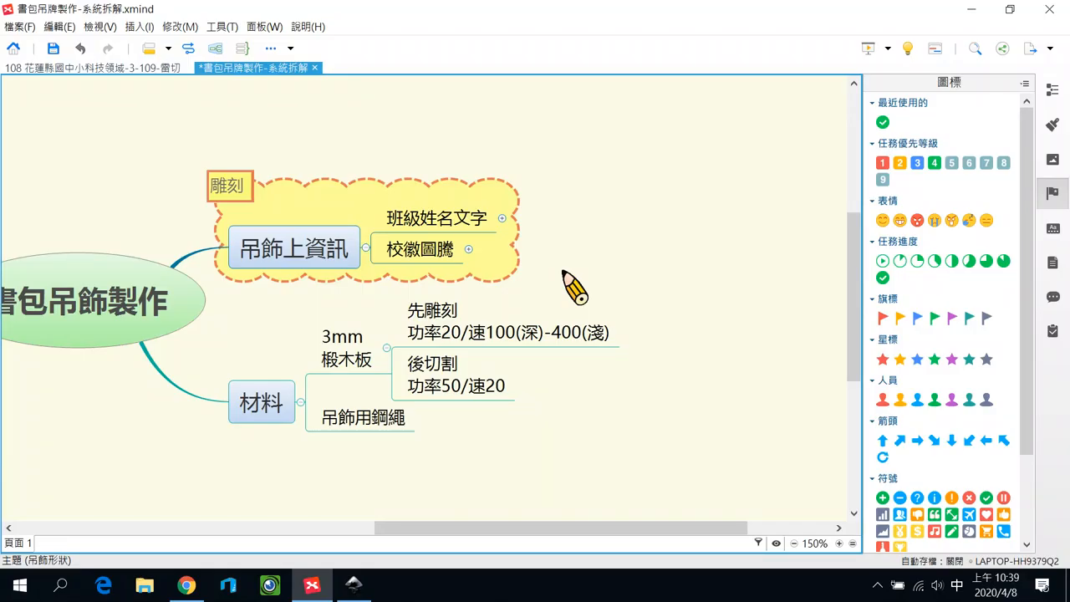
Step: Pick the class-and-name text topic
{"action": "left_click", "coordinate": [436, 218]}
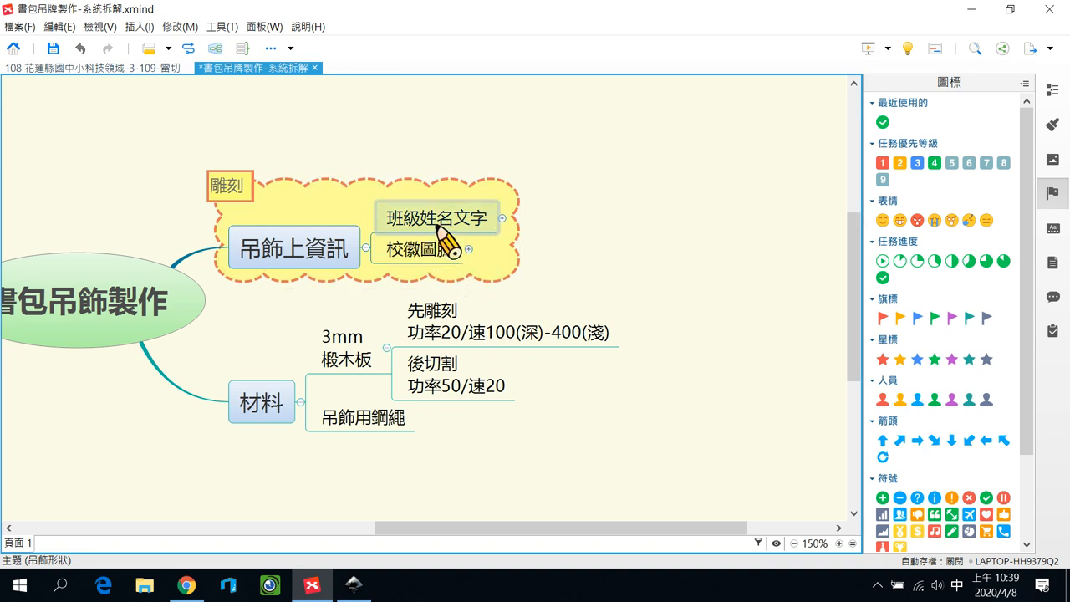
{"action": "left_click", "coordinate": [438, 219]}
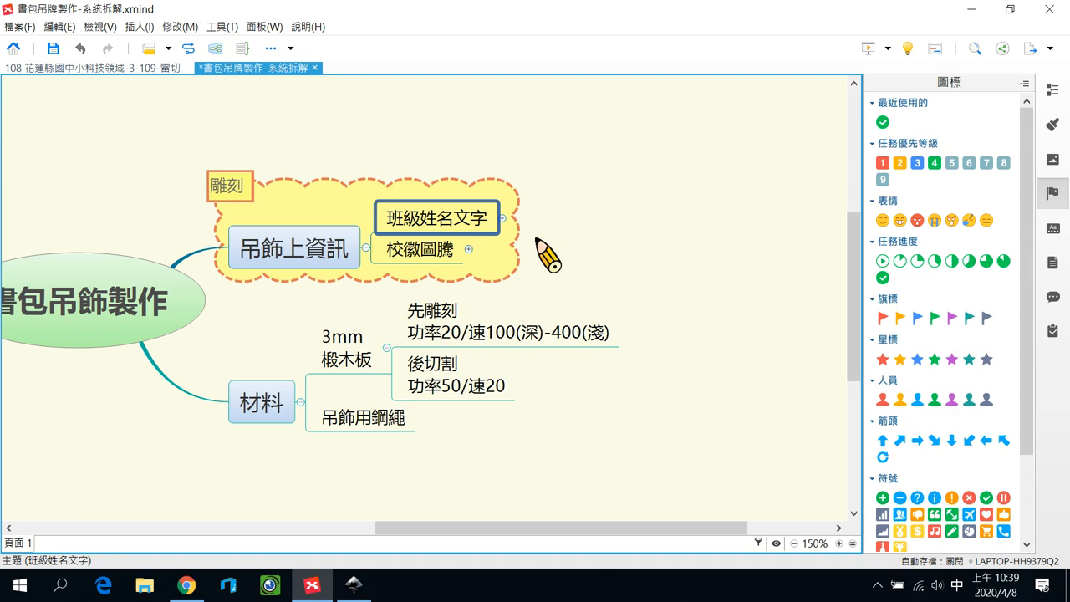
{"action": "mouse_move", "coordinate": [675, 143]}
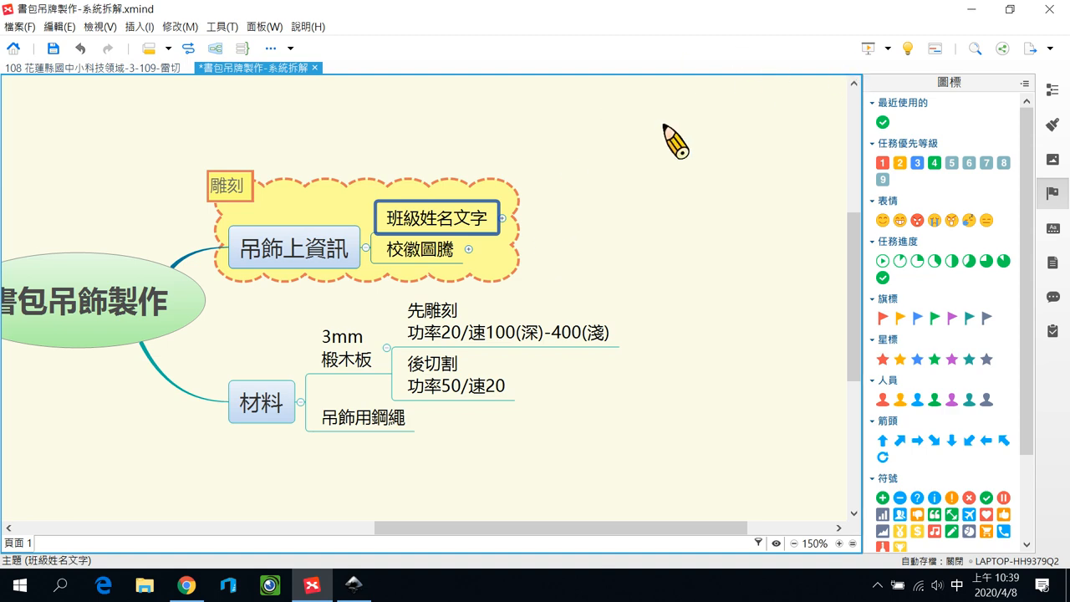
{"action": "left_click", "coordinate": [394, 584]}
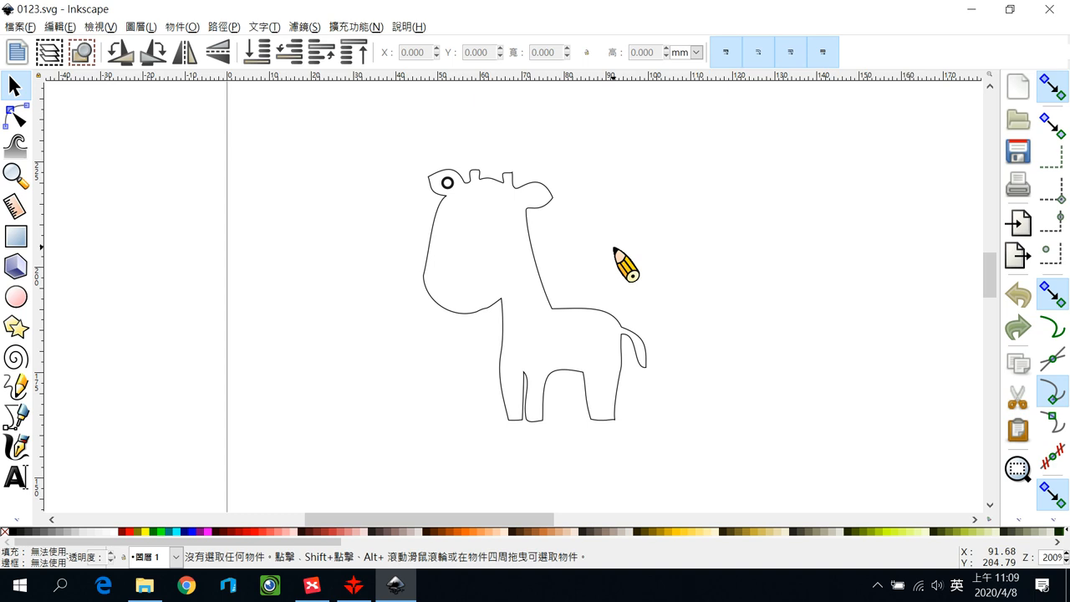
{"action": "mouse_move", "coordinate": [610, 247]}
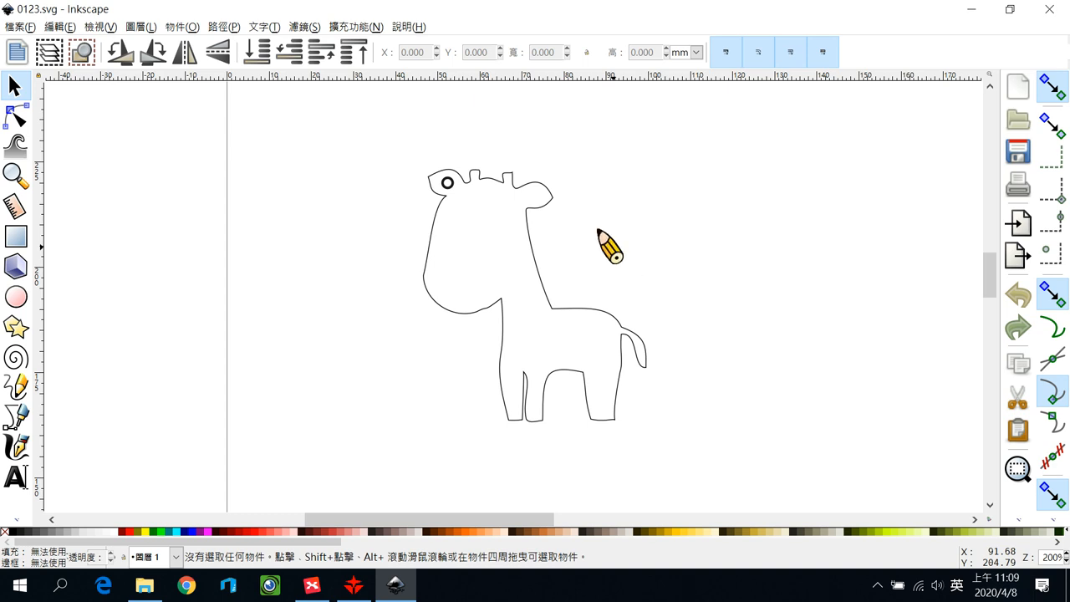
Step: Open Inkscape's Text and Font panel and browse the font family list
{"action": "left_click", "coordinate": [265, 27]}
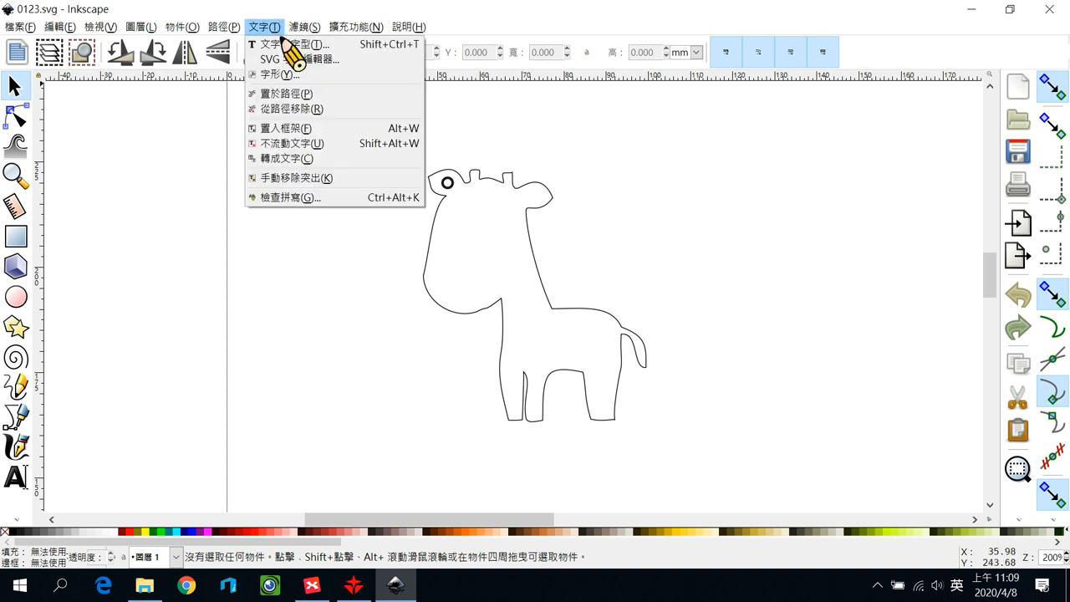
{"action": "mouse_move", "coordinate": [293, 44]}
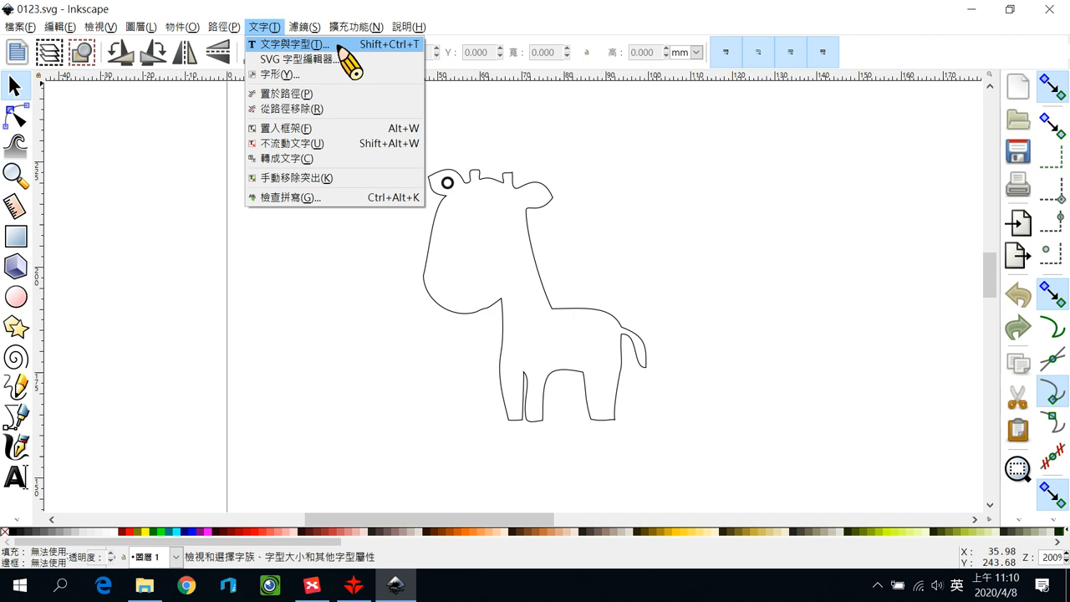
{"action": "left_click", "coordinate": [295, 44]}
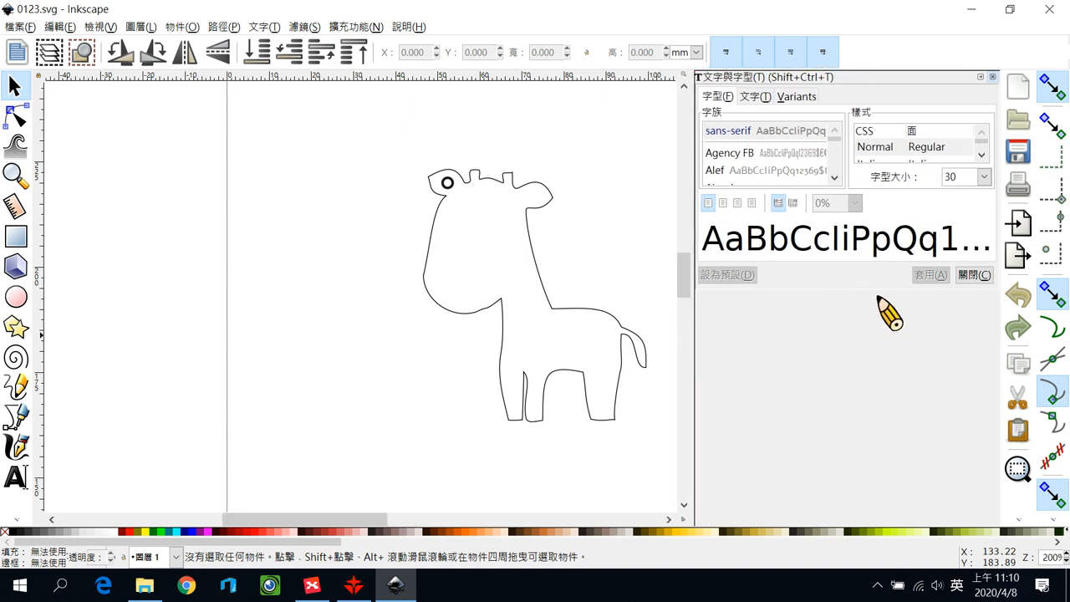
{"action": "mouse_move", "coordinate": [878, 310]}
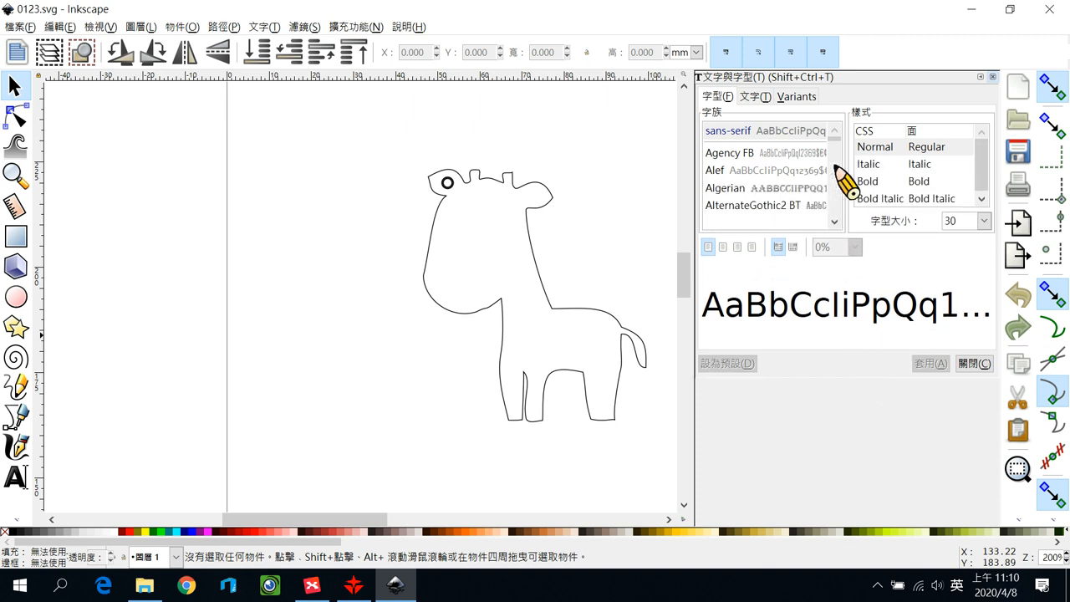
{"action": "scroll", "scroll_direction": "down", "scroll_amount": 3}
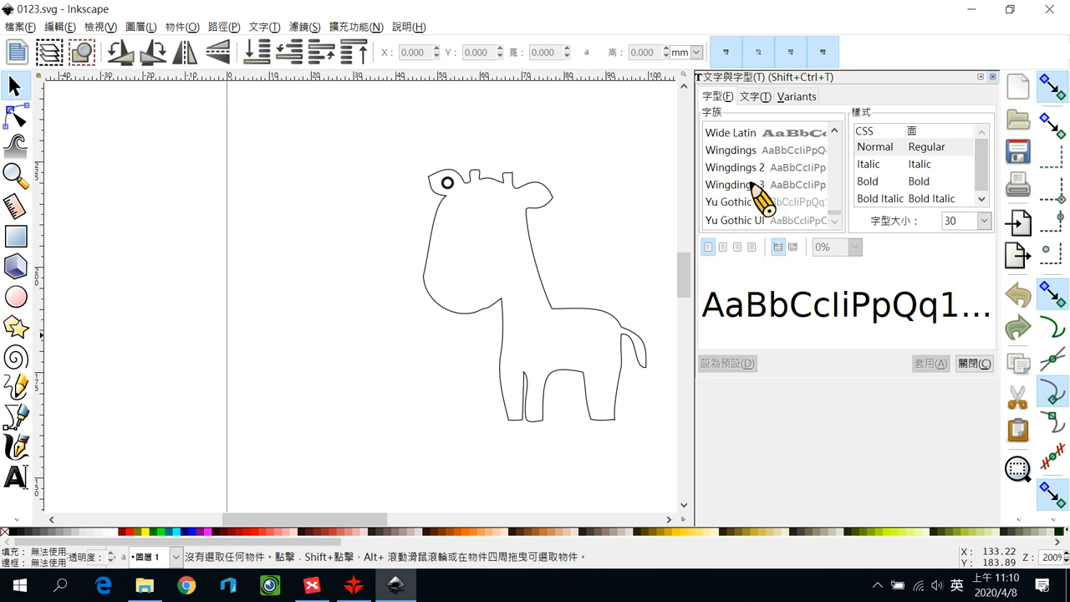
{"action": "scroll", "scroll_direction": "down", "scroll_amount": 3}
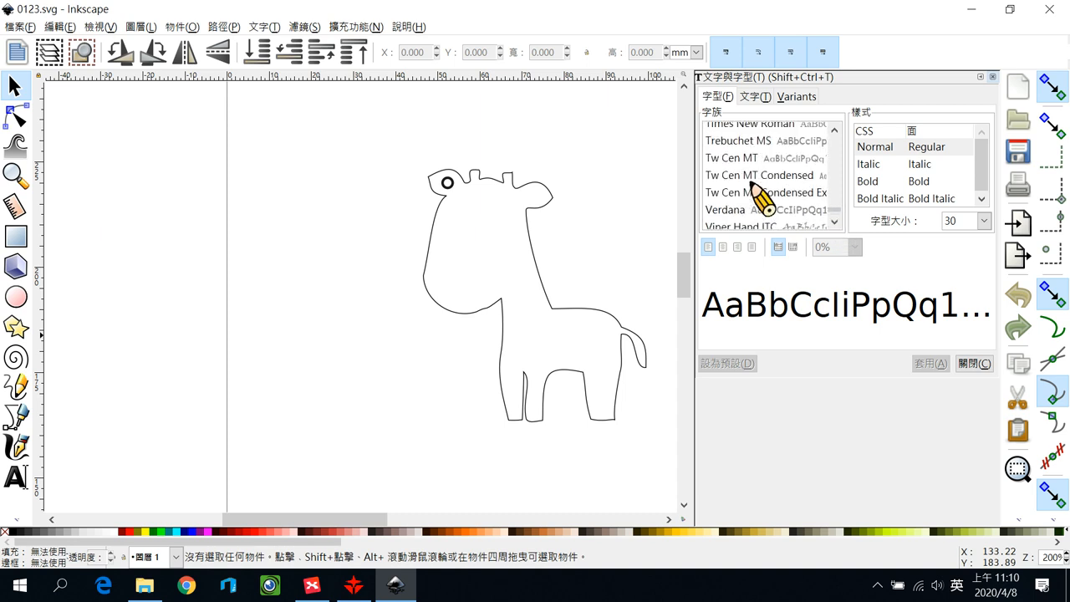
{"action": "scroll", "scroll_direction": "down", "scroll_amount": 3}
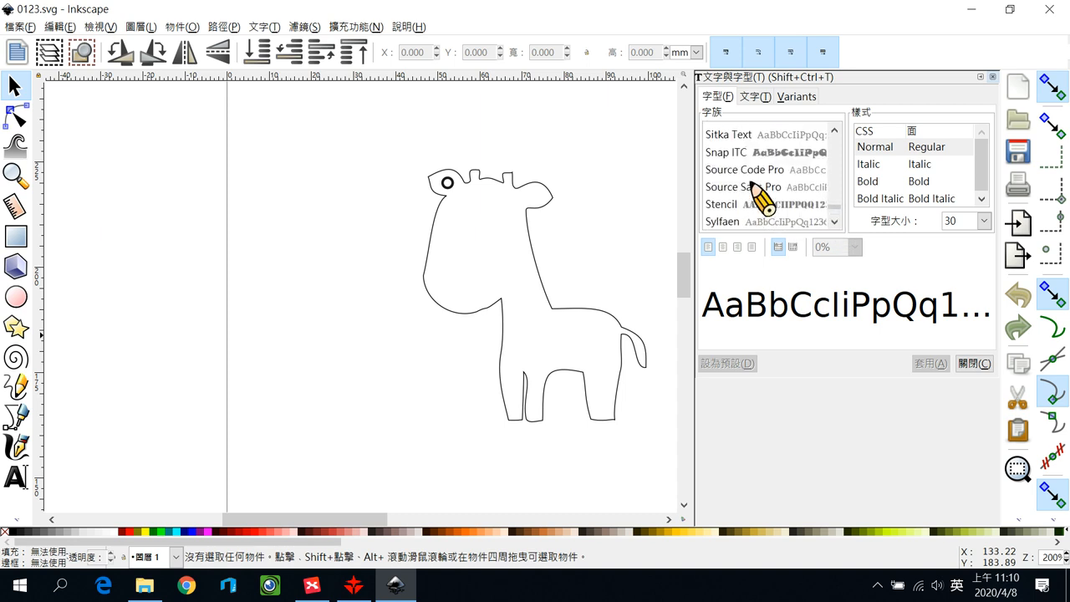
{"action": "scroll", "scroll_direction": "down", "scroll_amount": 3}
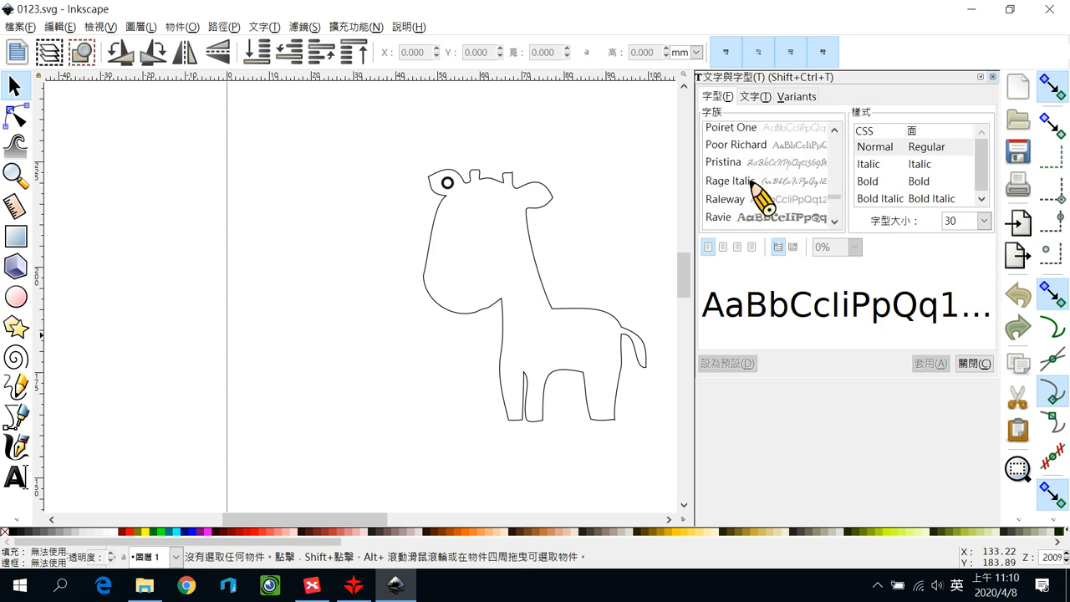
{"action": "scroll", "scroll_direction": "down", "scroll_amount": 3}
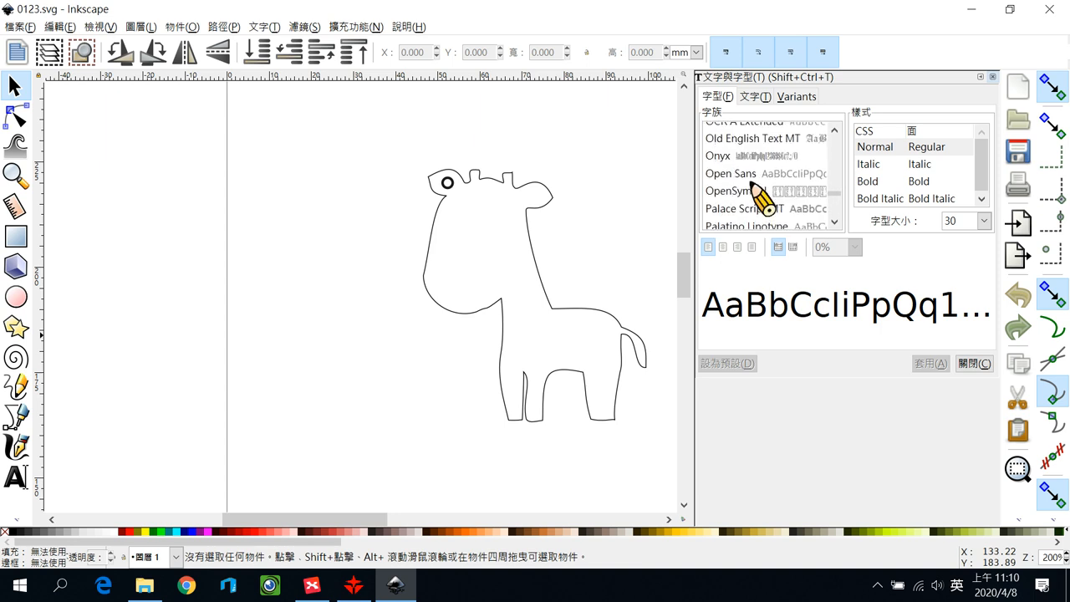
{"action": "mouse_move", "coordinate": [183, 410]}
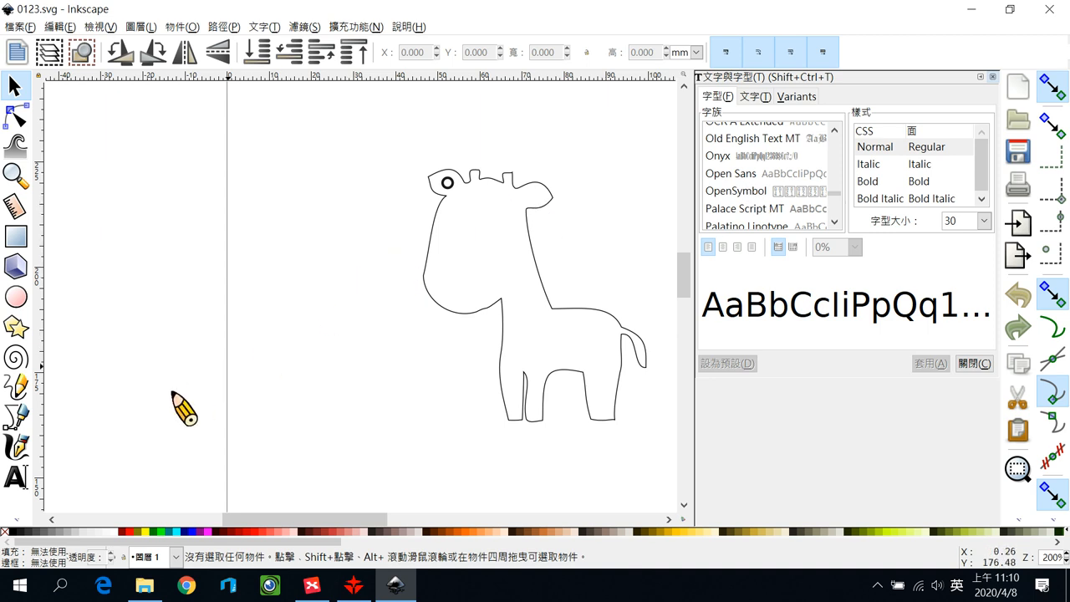
{"action": "mouse_move", "coordinate": [15, 477]}
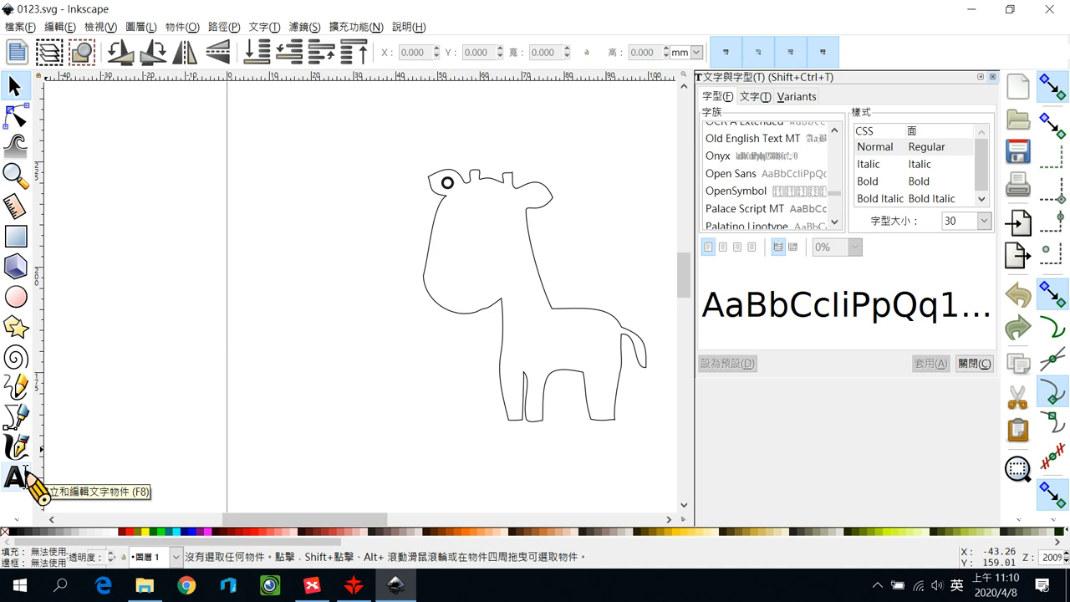
Step: Place text left of the giraffe and type 忠班邱文盛
{"action": "left_click", "coordinate": [15, 477]}
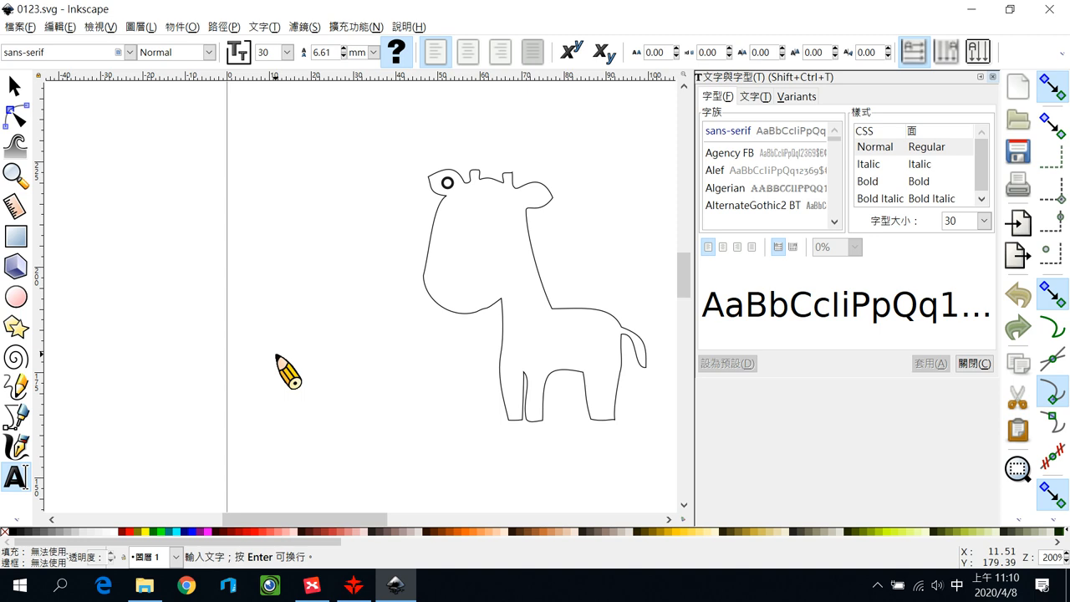
{"action": "type", "text": "忠班"}
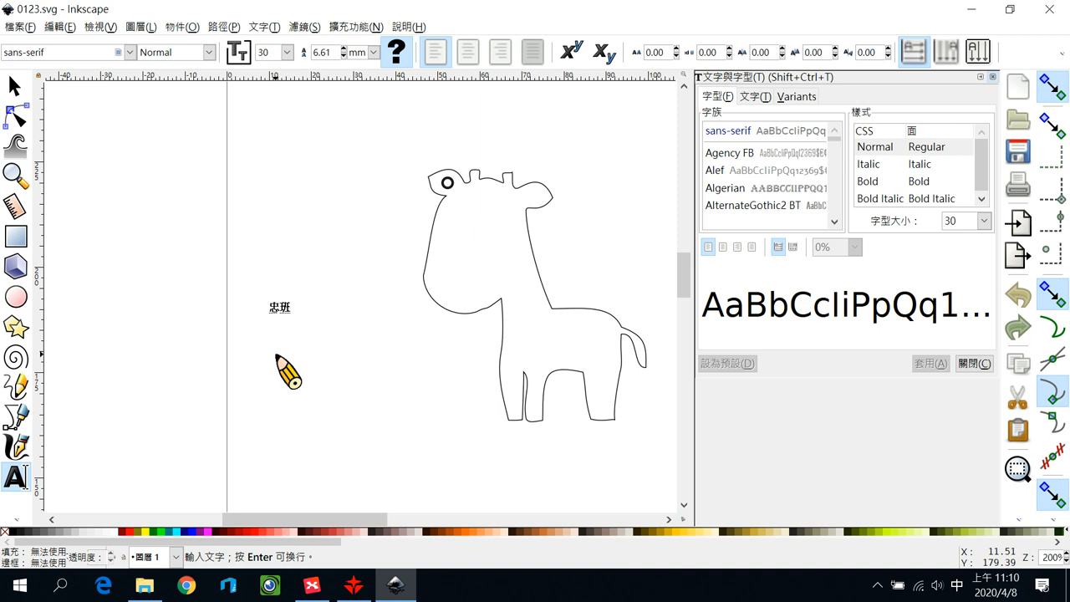
{"action": "type", "text": "邱文"}
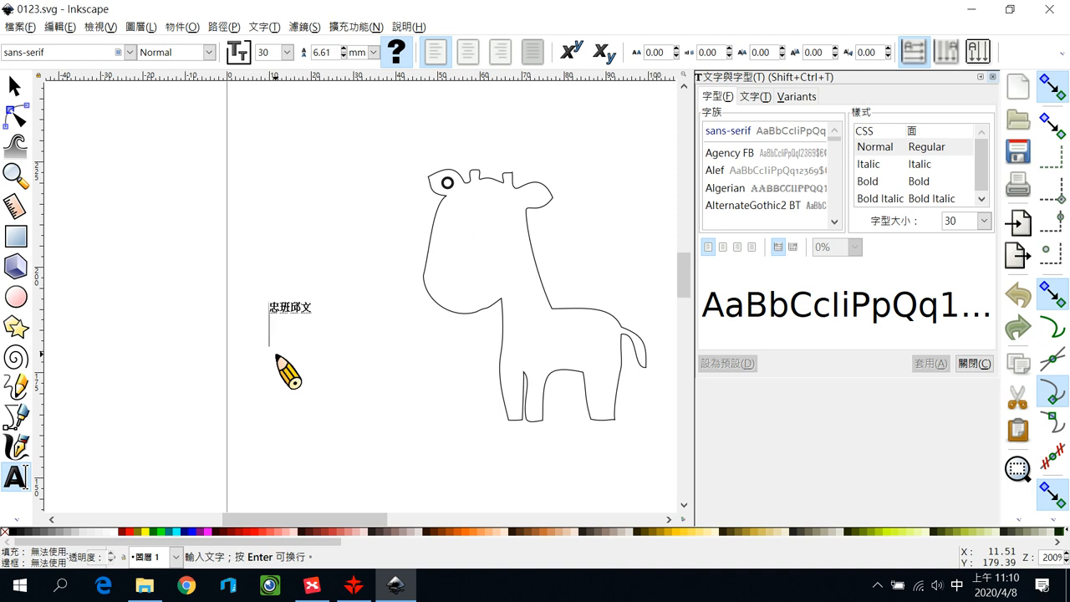
{"action": "type", "text": "盛"}
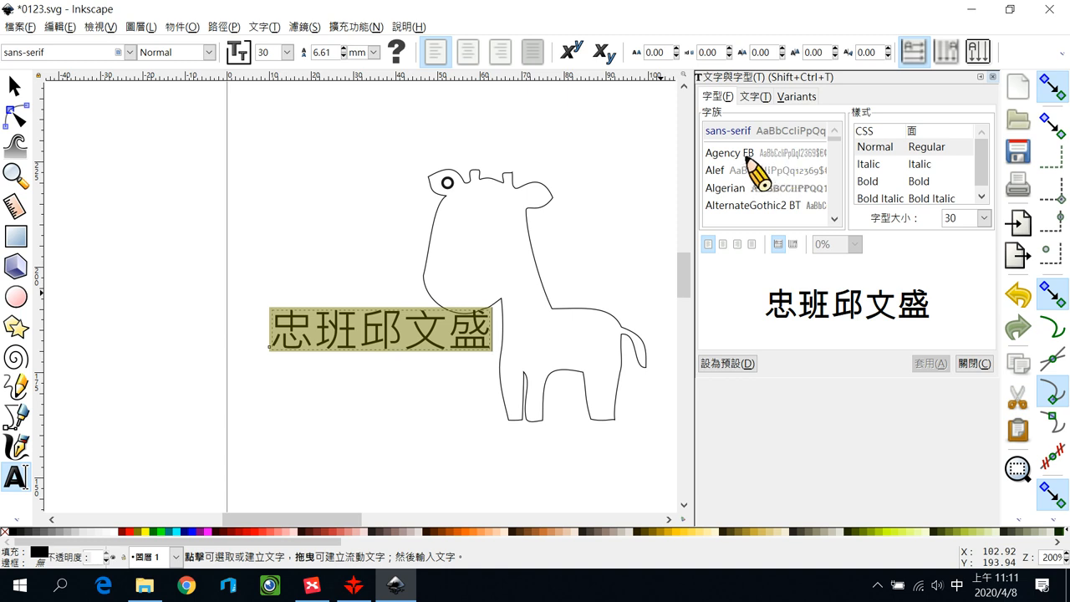
Step: Preview several typefaces, then apply Miriam CLM Semi-Condensed to the name text
{"action": "left_click", "coordinate": [726, 187]}
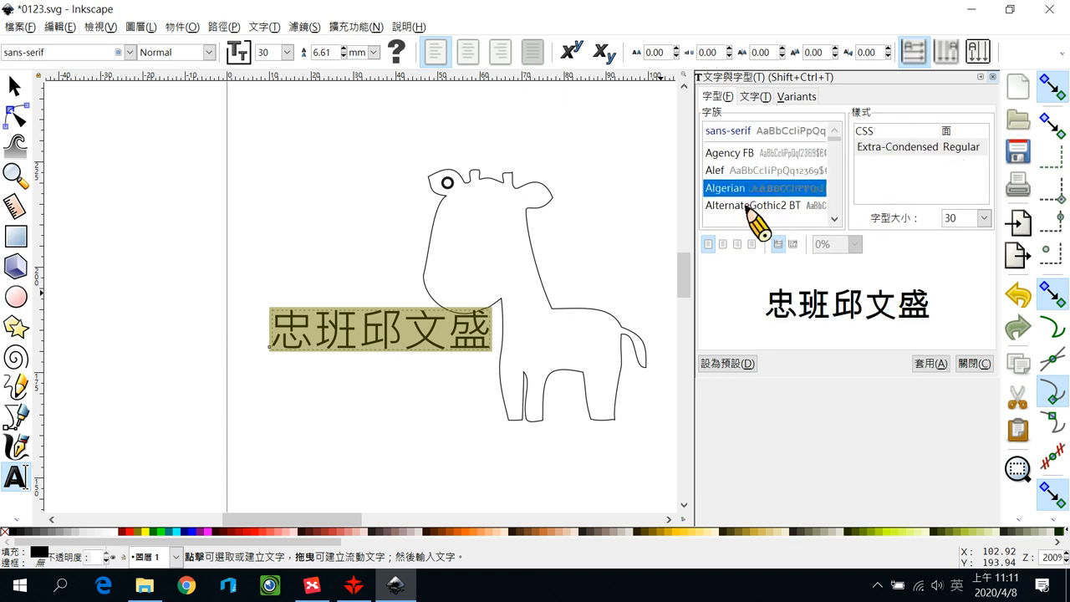
{"action": "left_click", "coordinate": [752, 205]}
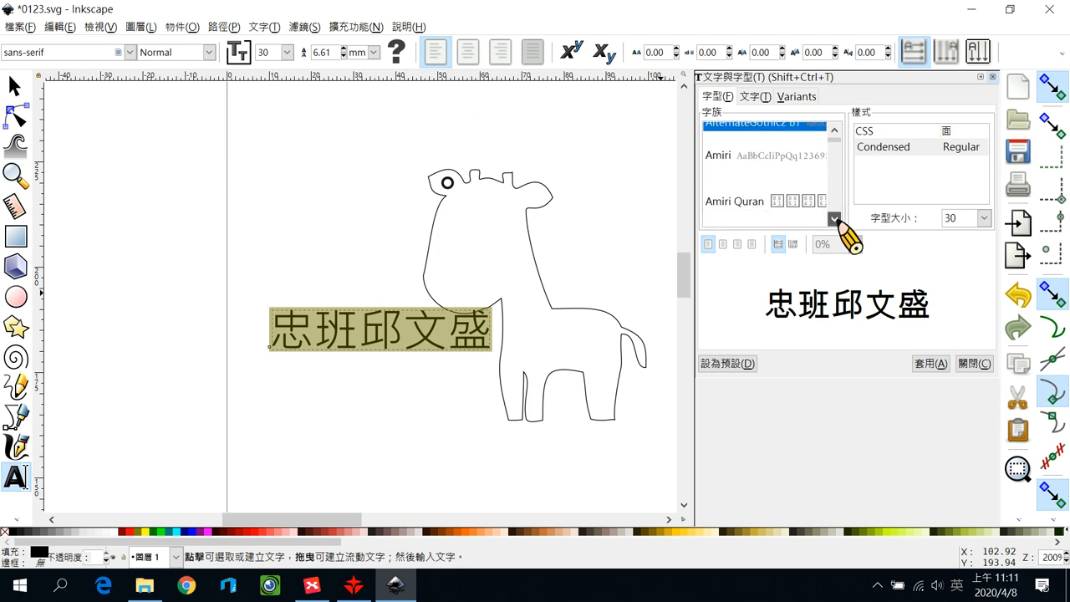
{"action": "left_click", "coordinate": [716, 211]}
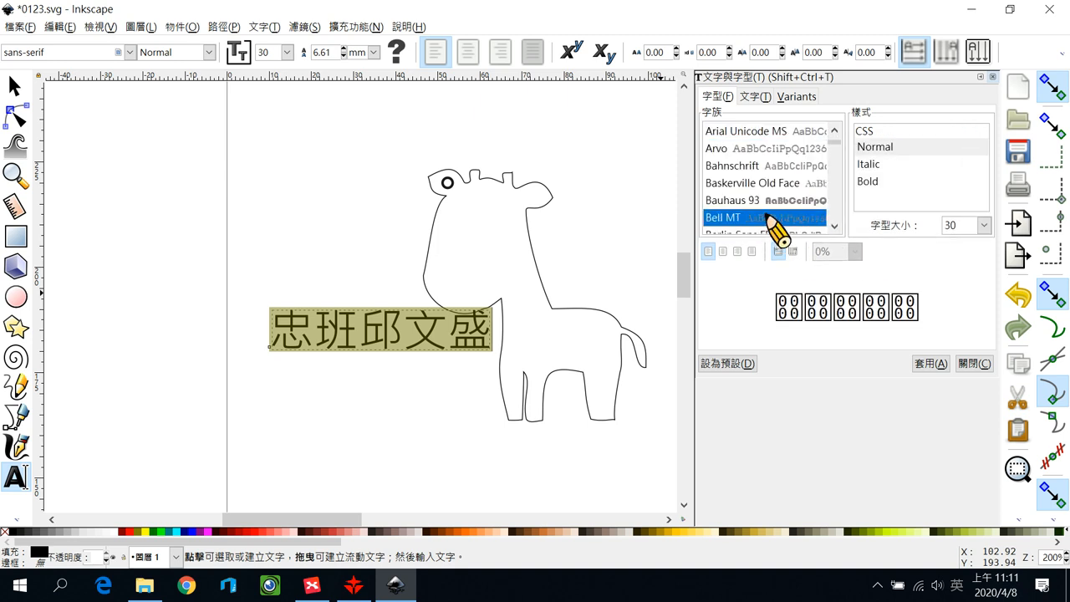
{"action": "scroll", "scroll_direction": "down", "scroll_amount": 3}
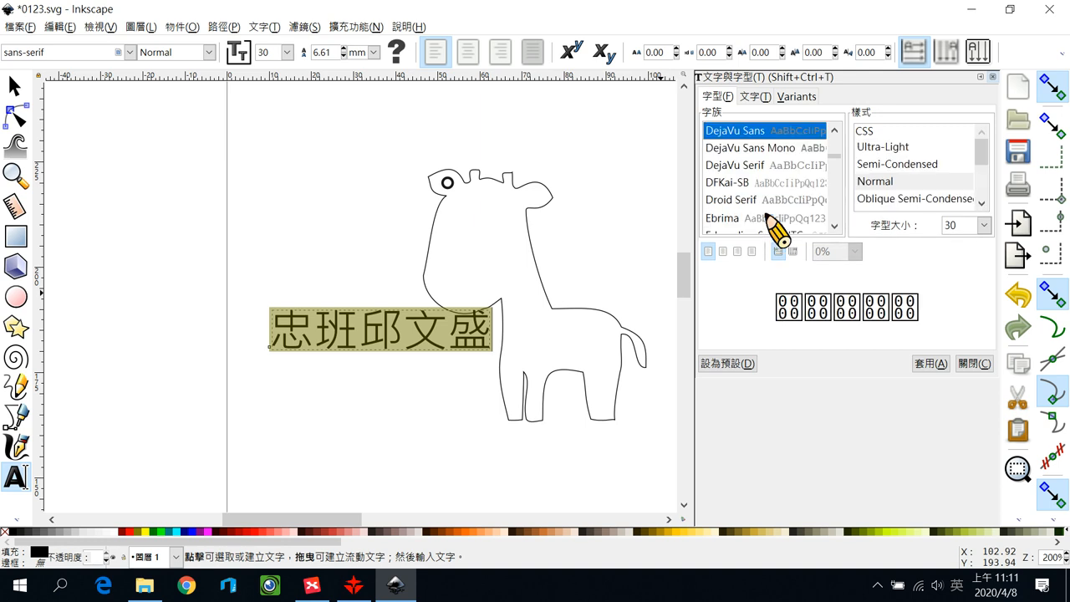
{"action": "left_click", "coordinate": [731, 199]}
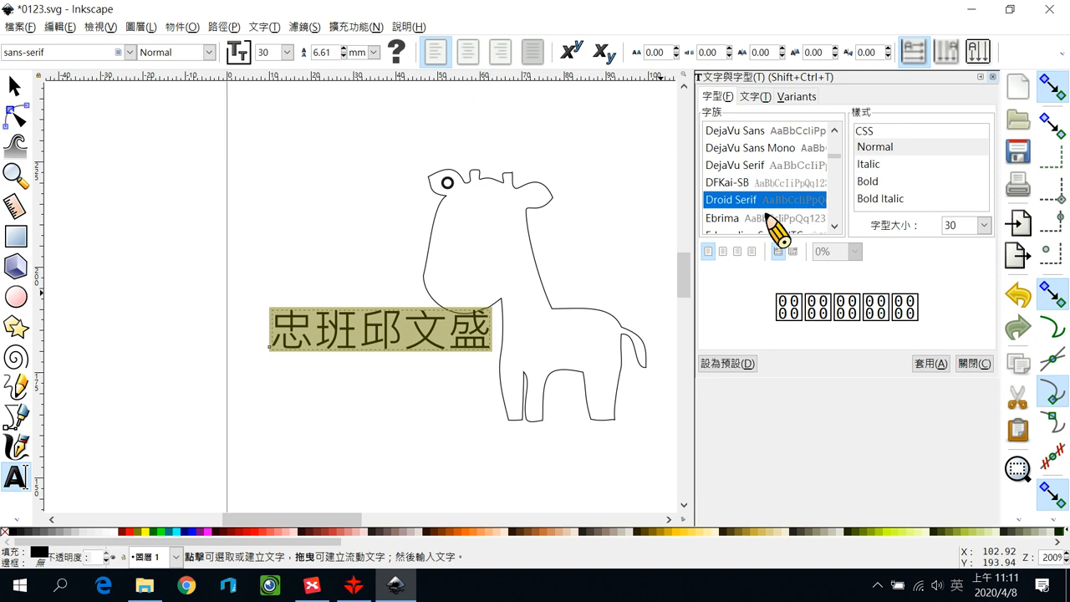
{"action": "scroll", "scroll_direction": "down", "scroll_amount": 3}
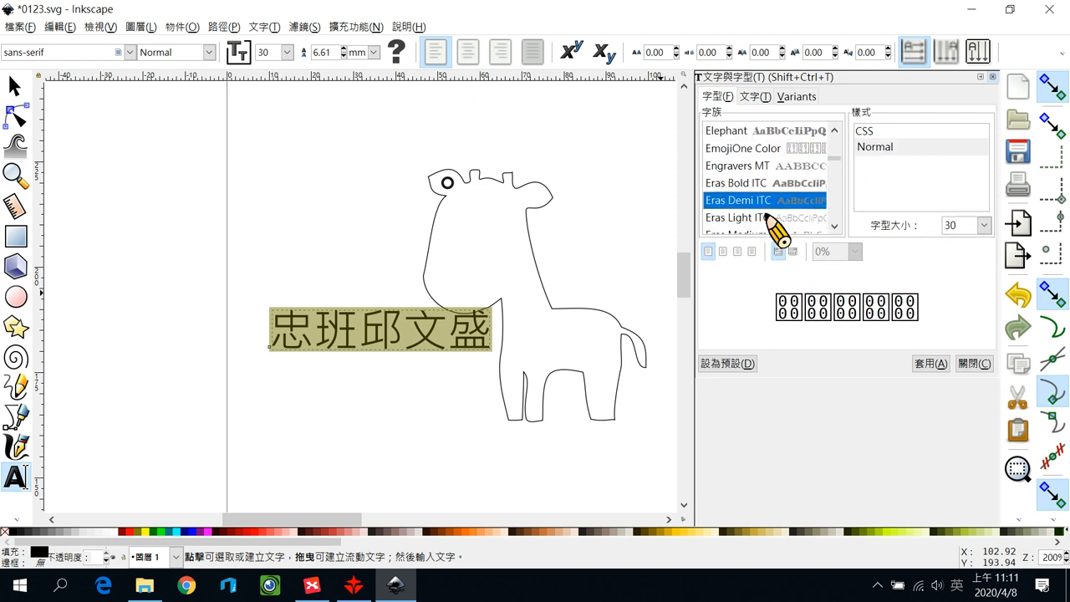
{"action": "scroll", "scroll_direction": "down", "scroll_amount": 3}
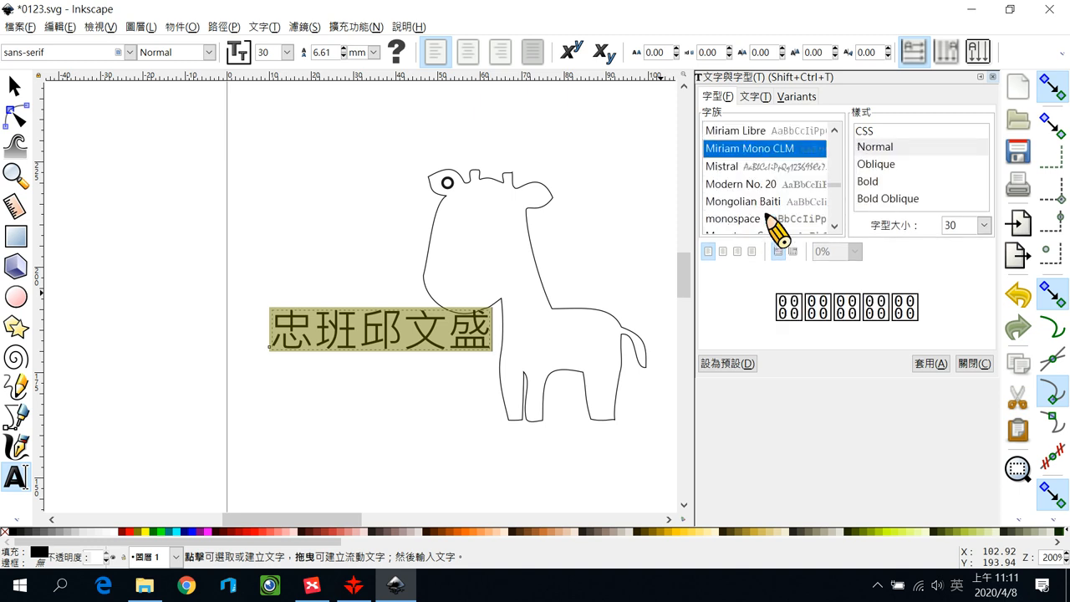
{"action": "left_click", "coordinate": [760, 130]}
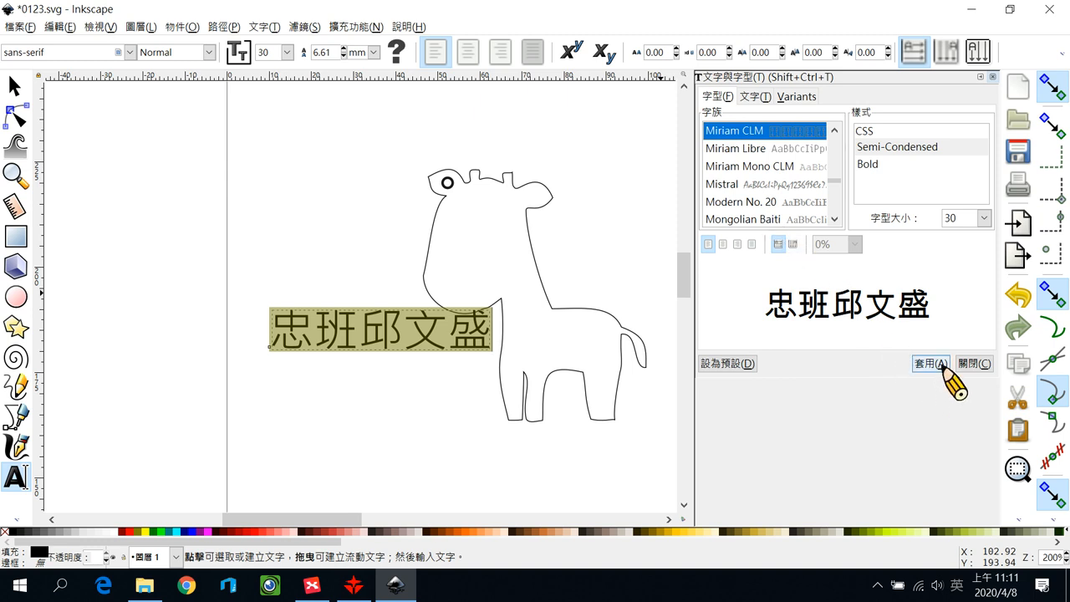
{"action": "left_click", "coordinate": [926, 362]}
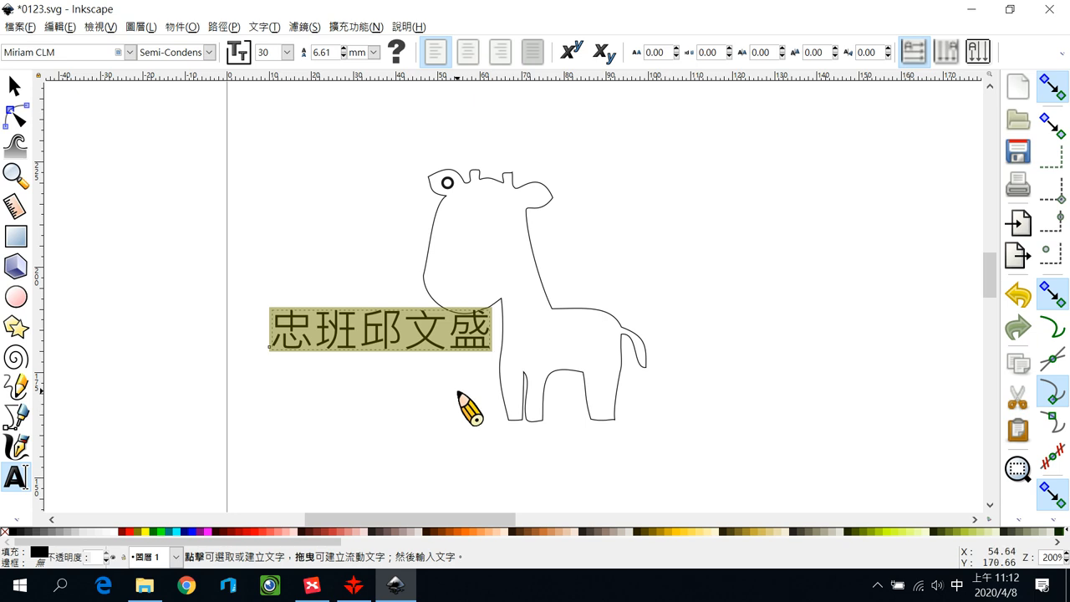
{"action": "mouse_move", "coordinate": [461, 390]}
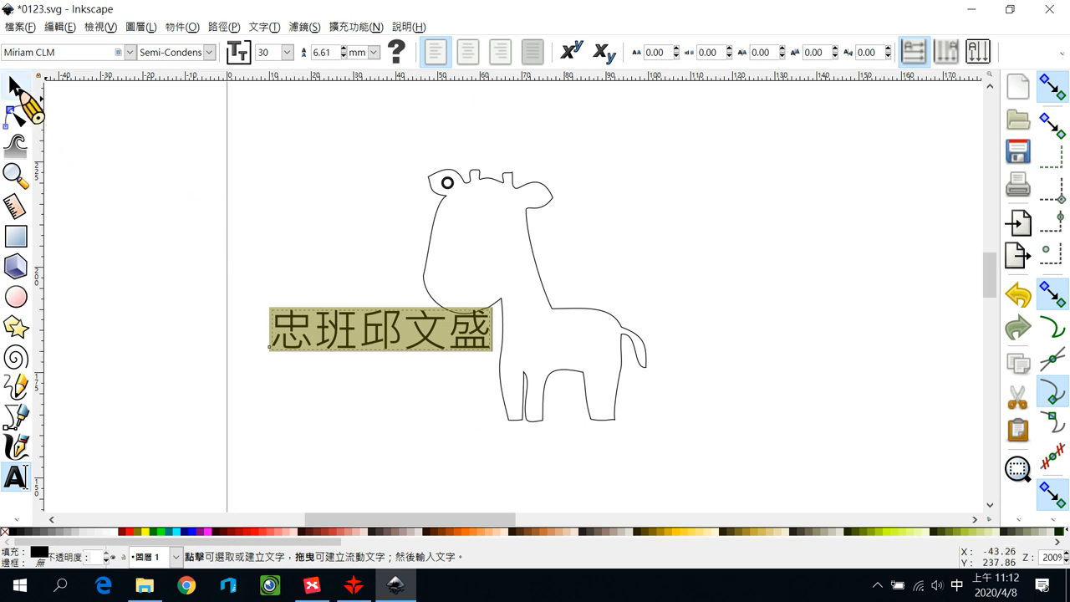
Step: Use the Selector tool to select the name text inside the giraffe's body
{"action": "left_click", "coordinate": [14, 87]}
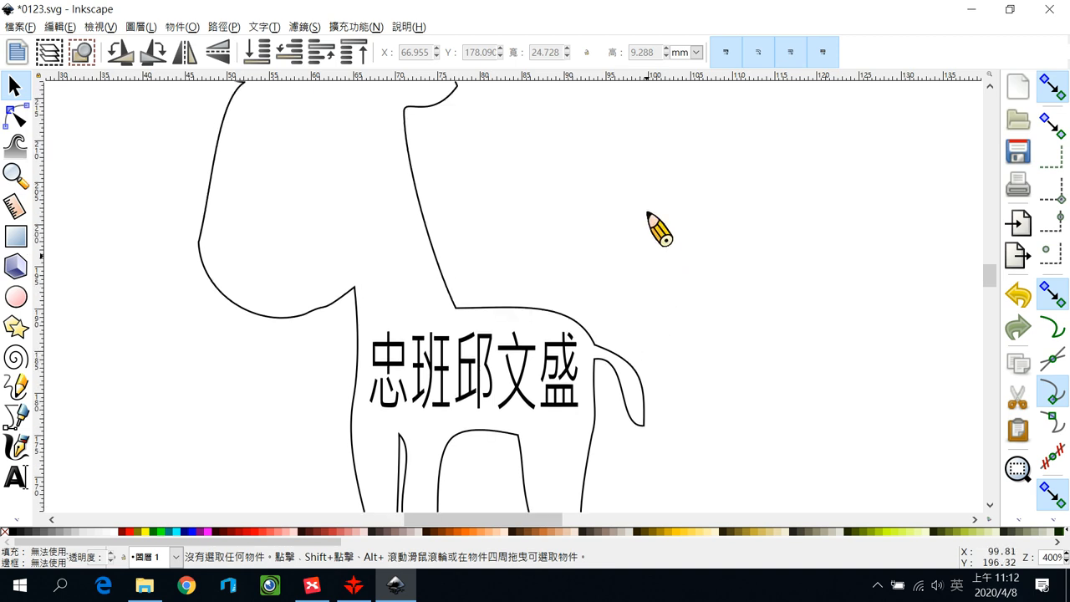
{"action": "mouse_move", "coordinate": [637, 282]}
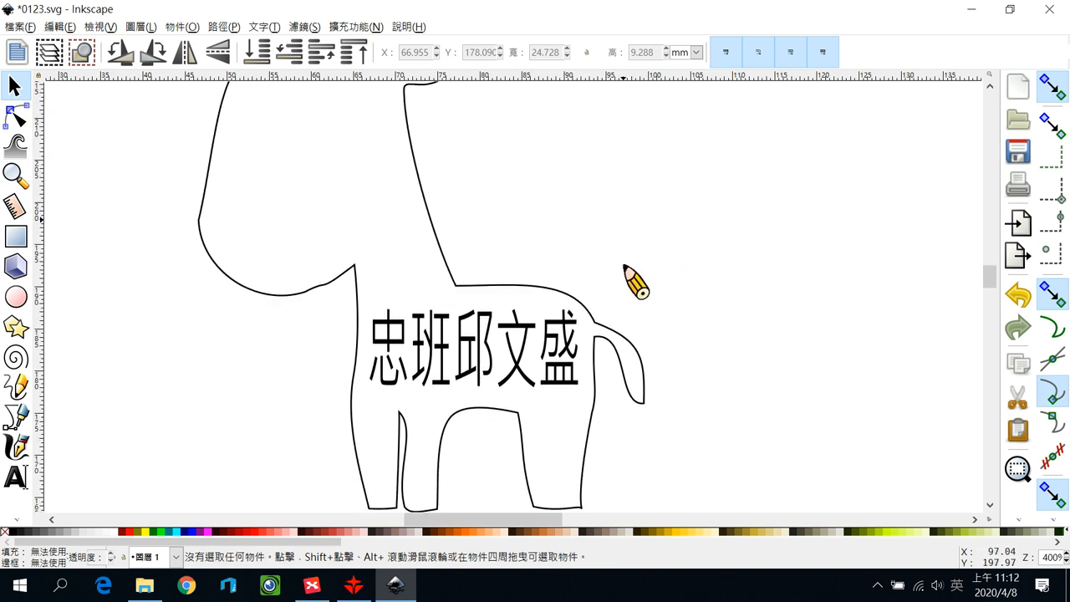
{"action": "mouse_move", "coordinate": [456, 343]}
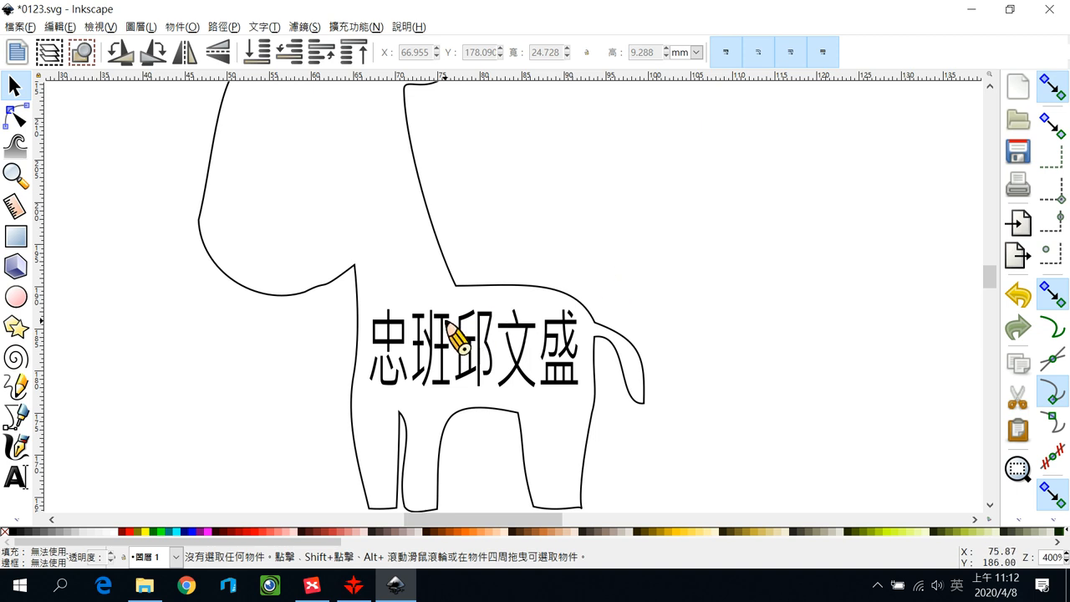
{"action": "left_click", "coordinate": [472, 347]}
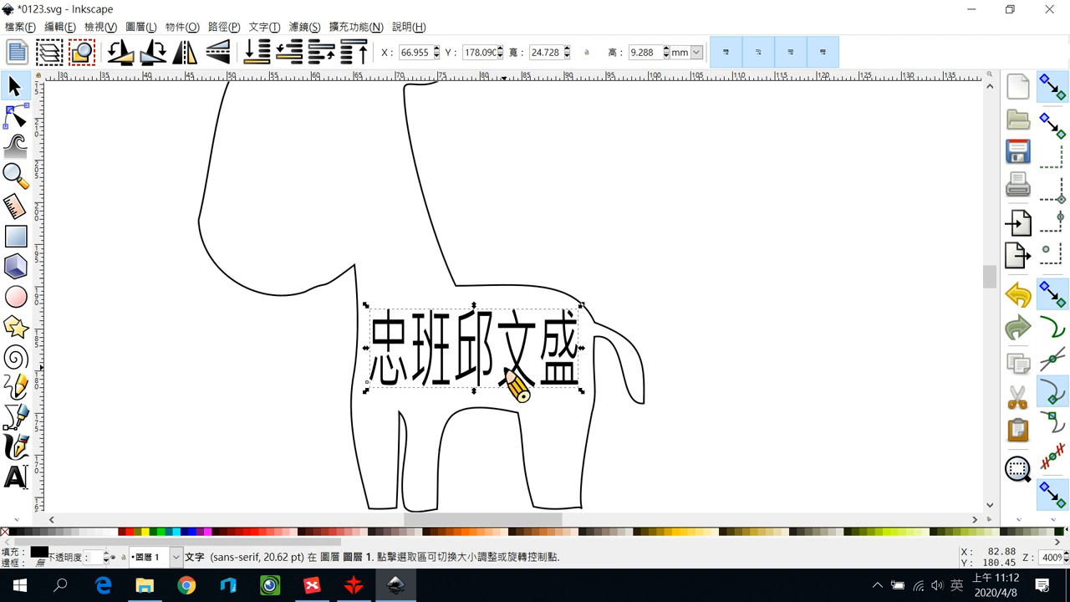
{"action": "mouse_move", "coordinate": [502, 389]}
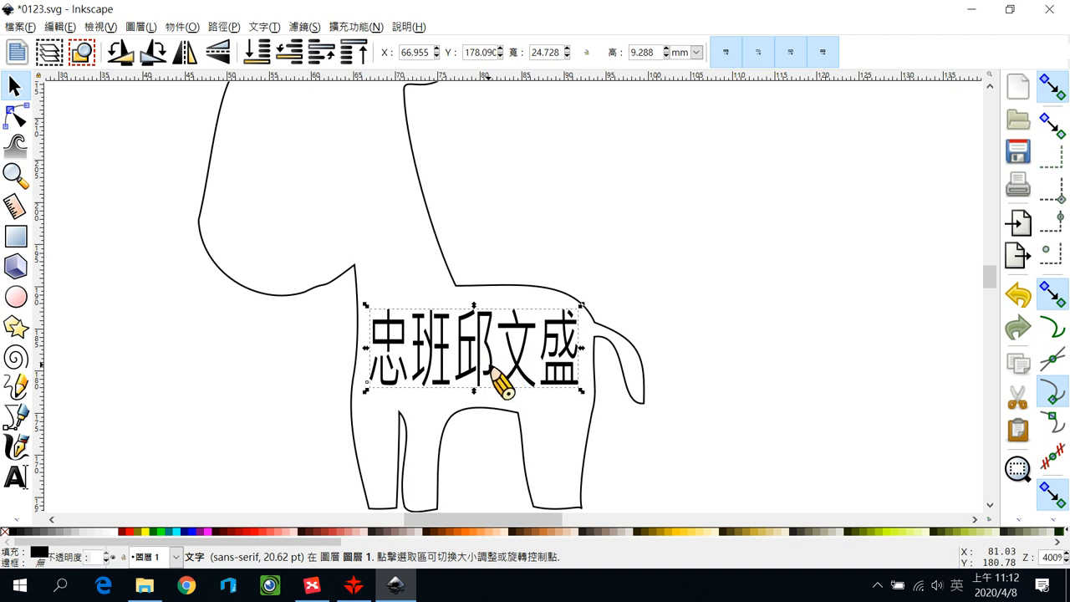
{"action": "mouse_move", "coordinate": [448, 347]}
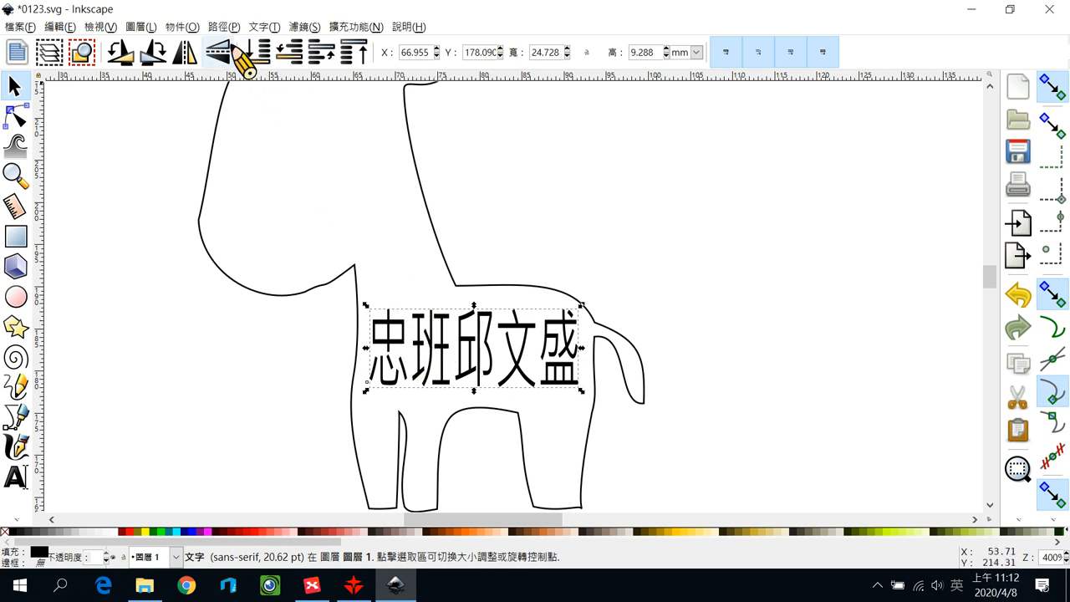
Step: Convert the selected name text to paths with Path > Object to Path
{"action": "left_click", "coordinate": [222, 27]}
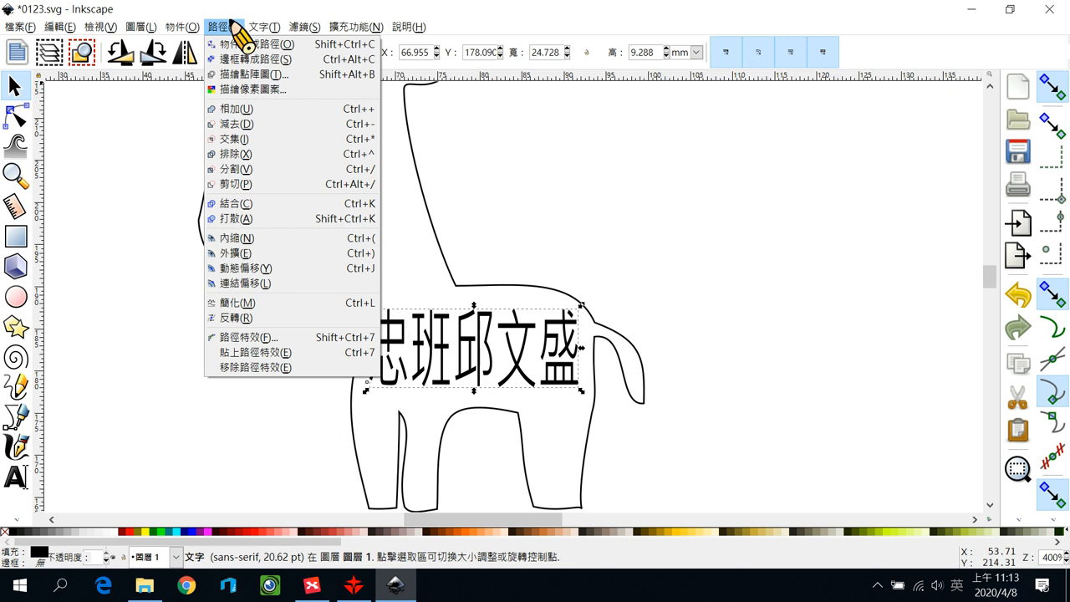
{"action": "mouse_move", "coordinate": [251, 44]}
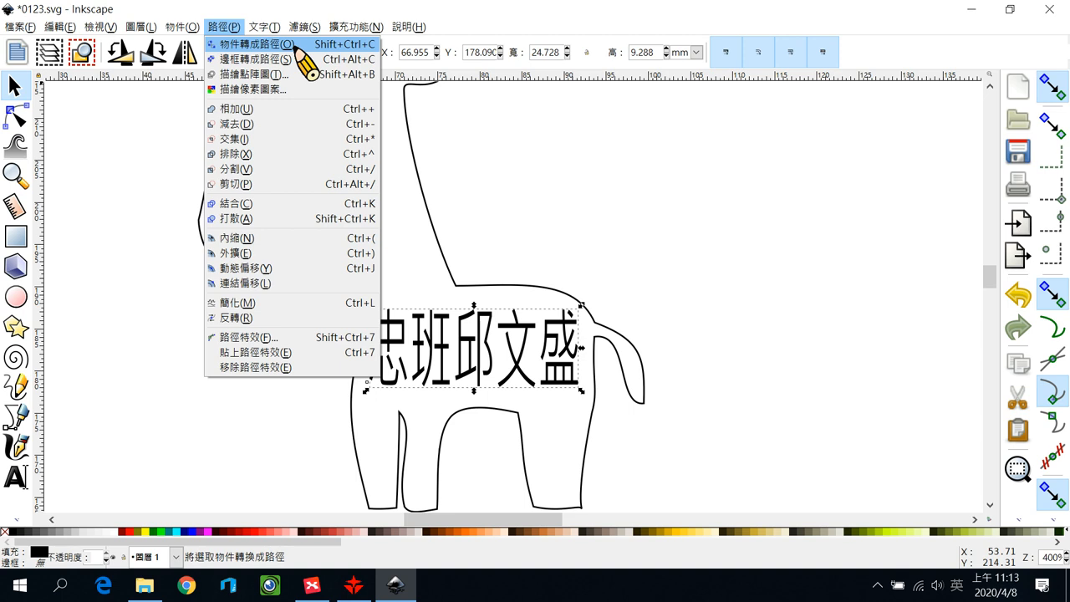
{"action": "left_click", "coordinate": [258, 43]}
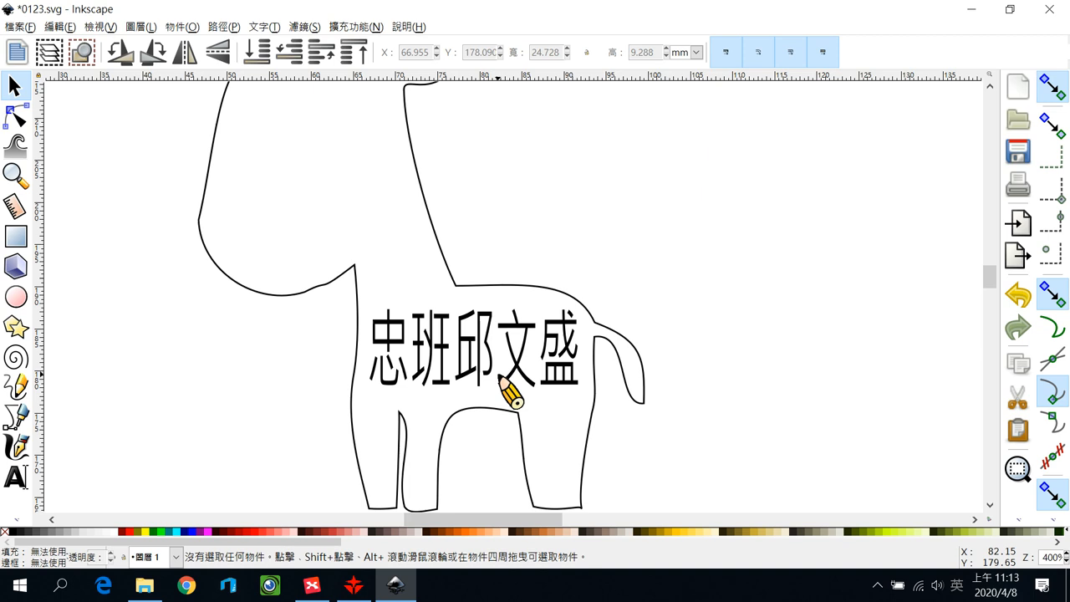
{"action": "left_click", "coordinate": [224, 26]}
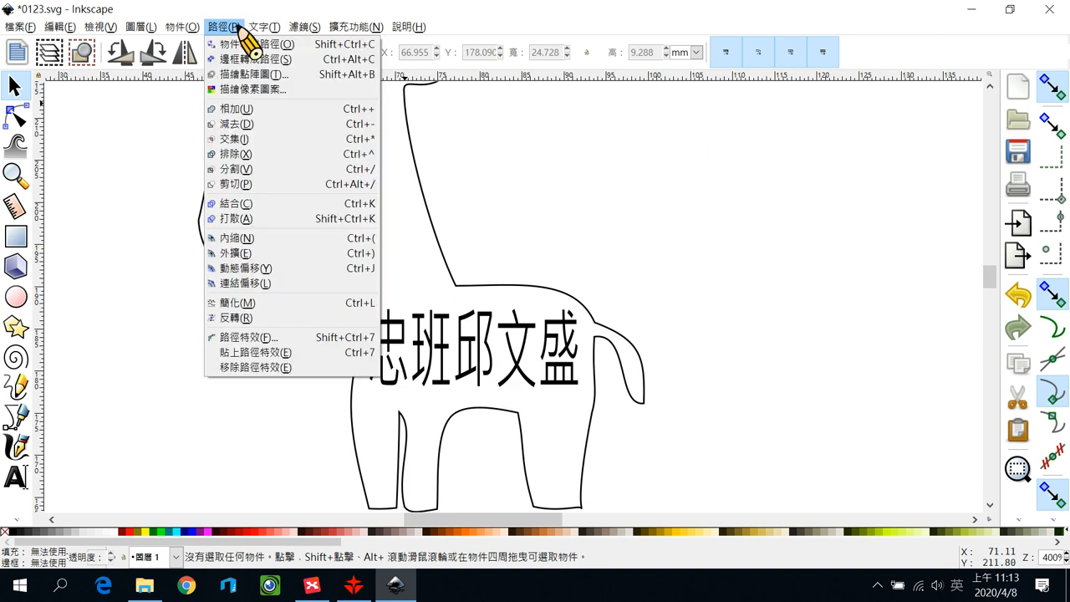
{"action": "mouse_move", "coordinate": [251, 44]}
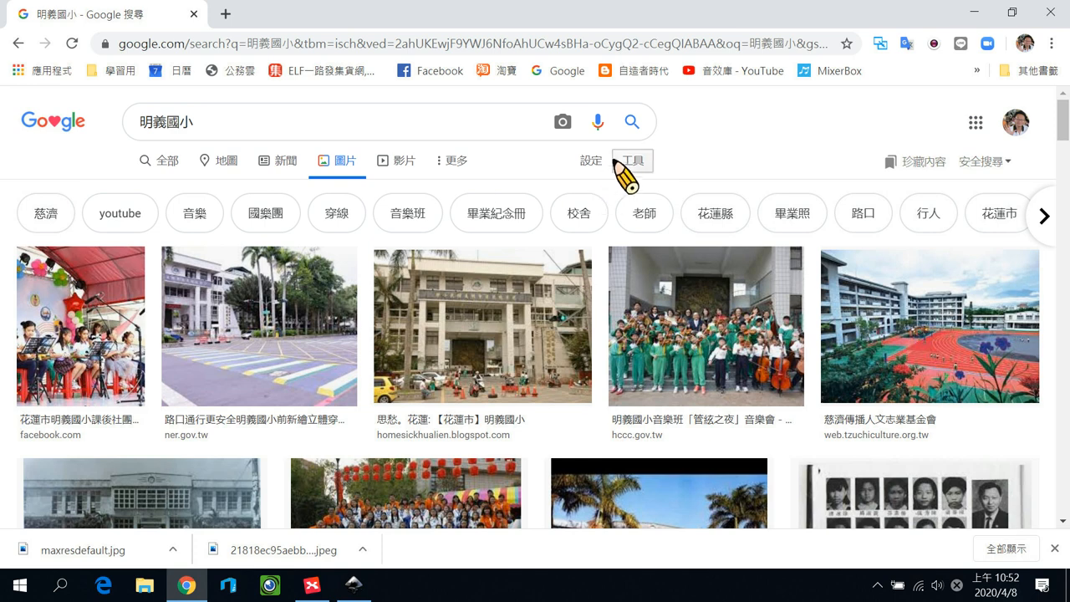
Step: Filter the 明義國小 image results and save the mountain logo to the desktop
{"action": "left_click", "coordinate": [632, 159]}
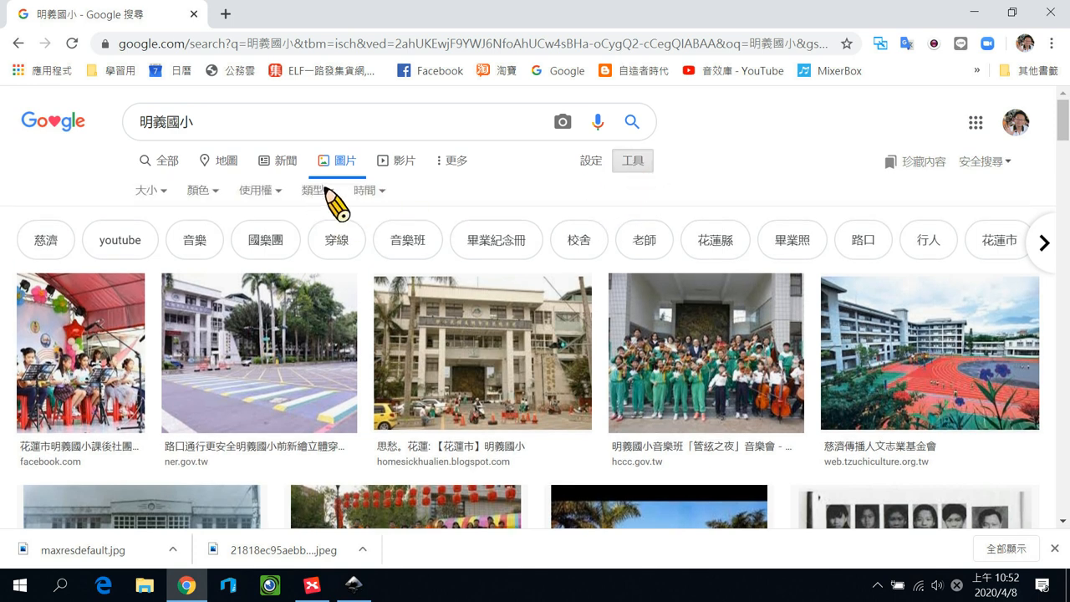
{"action": "left_click", "coordinate": [316, 189]}
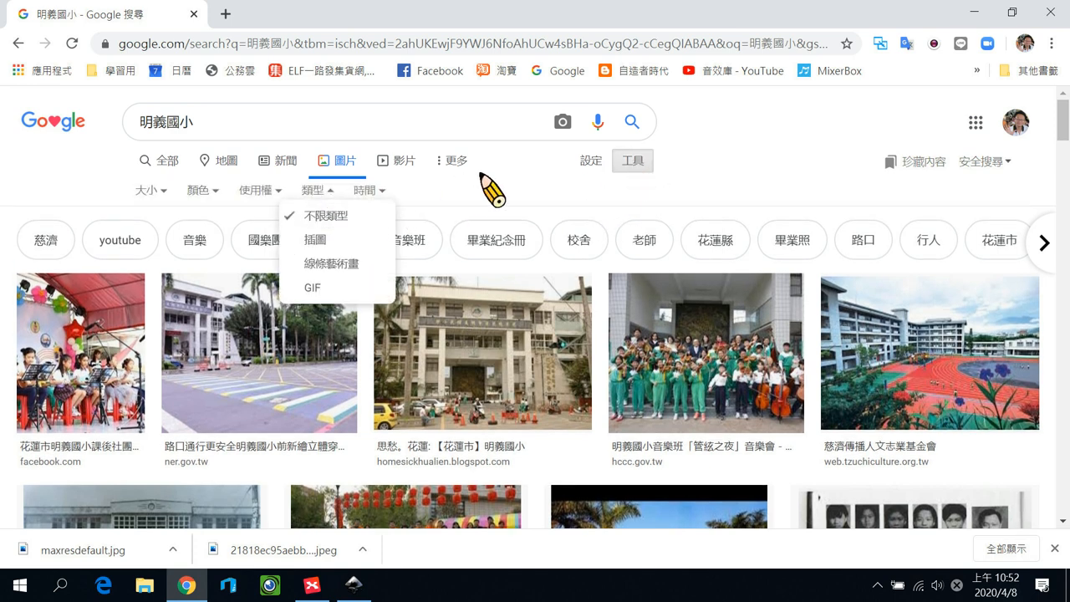
{"action": "scroll", "scroll_direction": "down", "scroll_amount": 3}
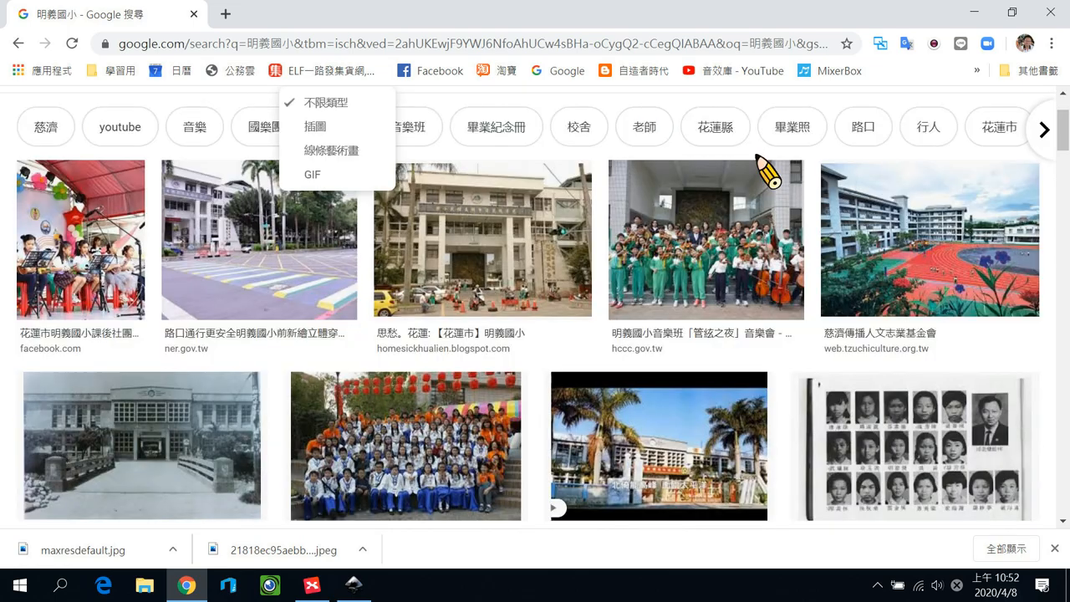
{"action": "scroll", "scroll_direction": "down", "scroll_amount": 3}
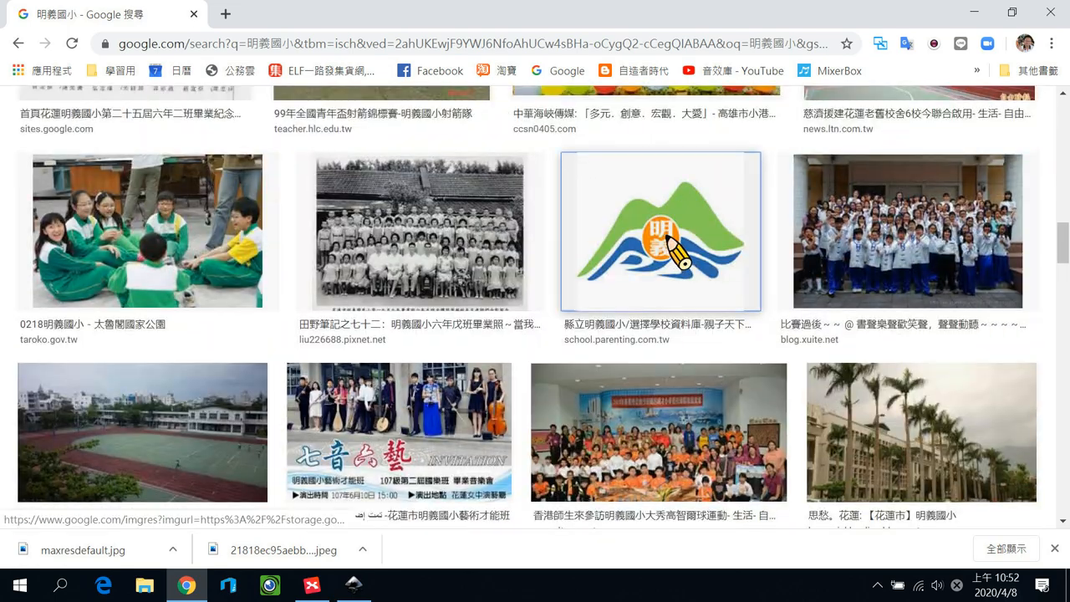
{"action": "left_click", "coordinate": [659, 230]}
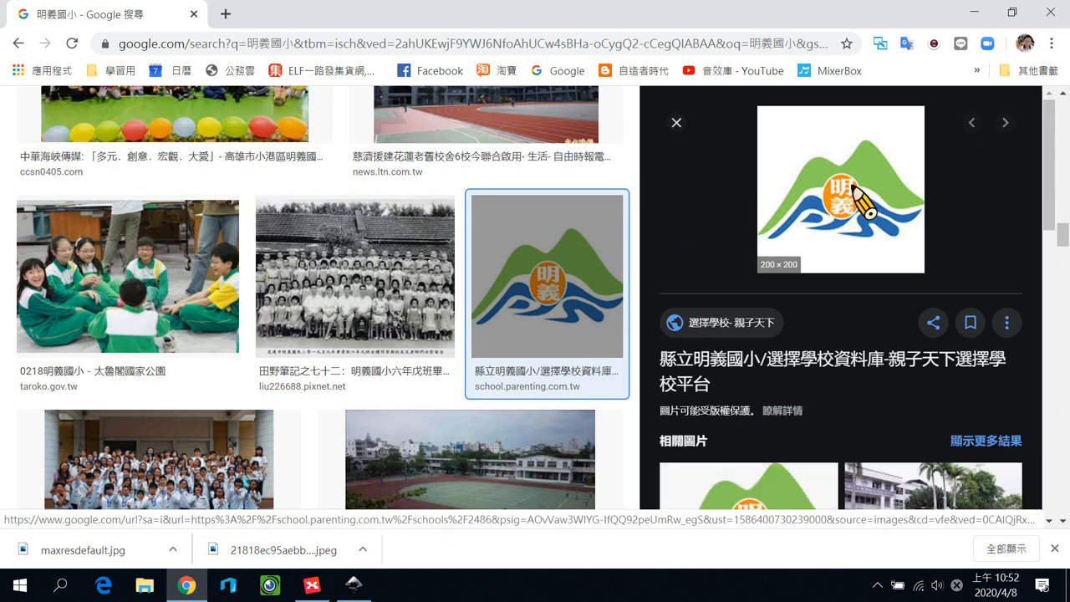
{"action": "right_click", "coordinate": [840, 188]}
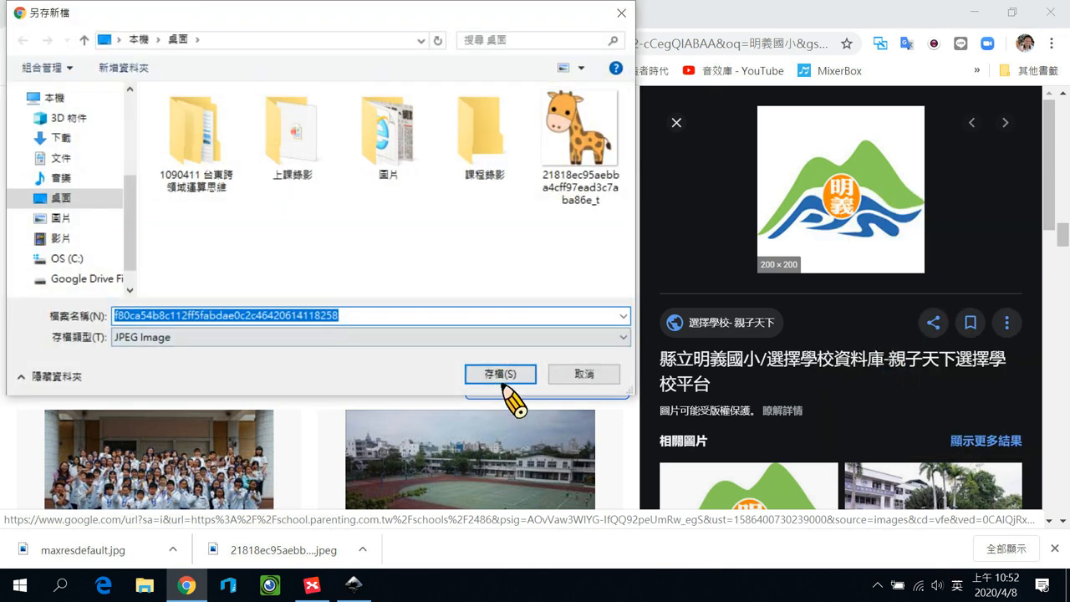
{"action": "left_click", "coordinate": [500, 373]}
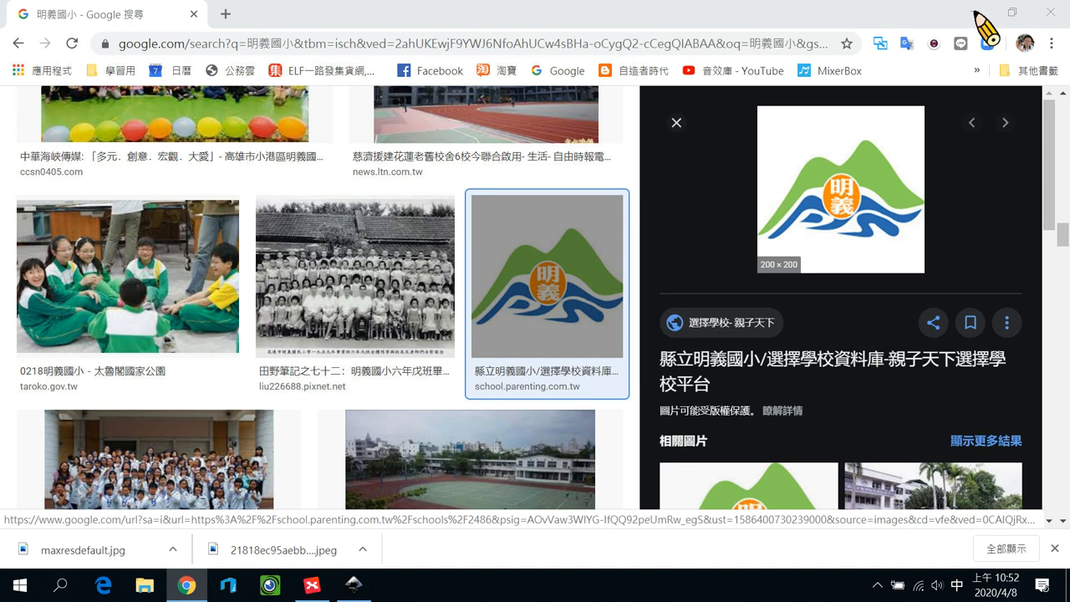
{"action": "mouse_move", "coordinate": [924, 21]}
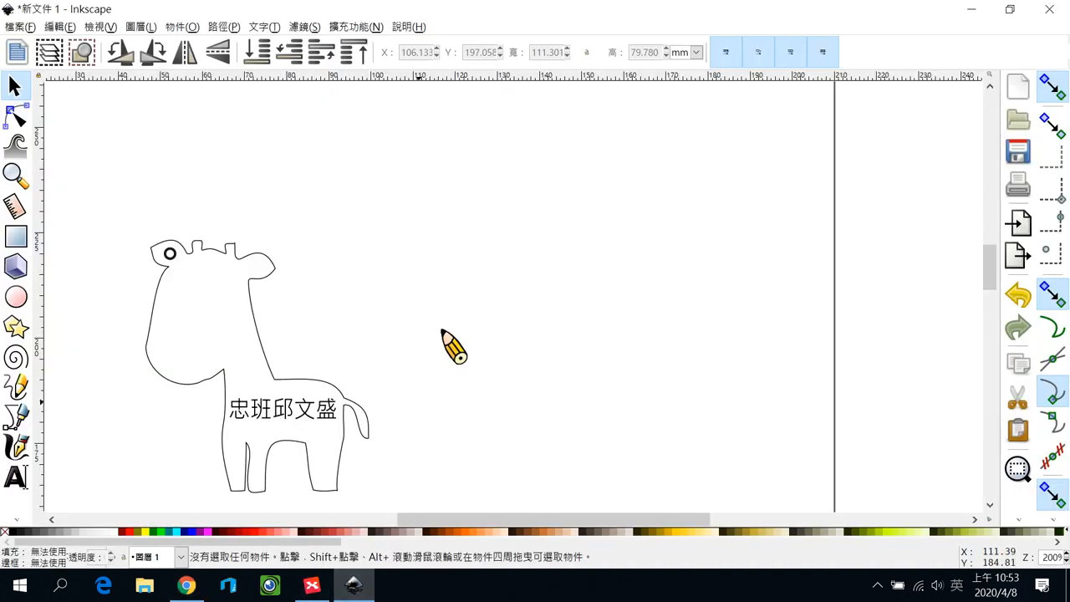
{"action": "mouse_move", "coordinate": [457, 251]}
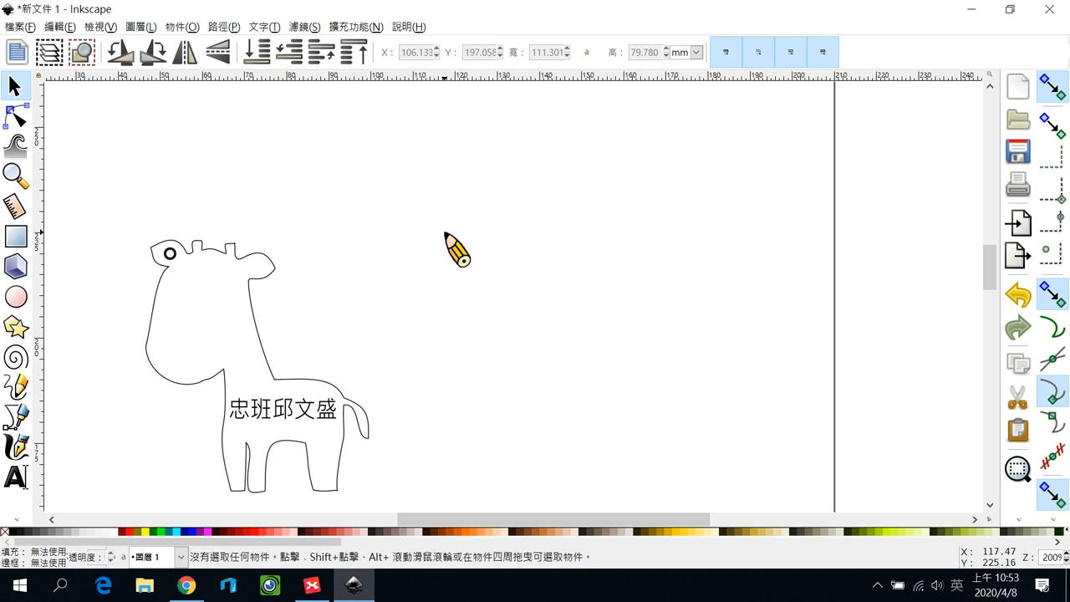
Step: Import the mountain logo JPEG embedded and drag it beside the giraffe
{"action": "left_click", "coordinate": [18, 26]}
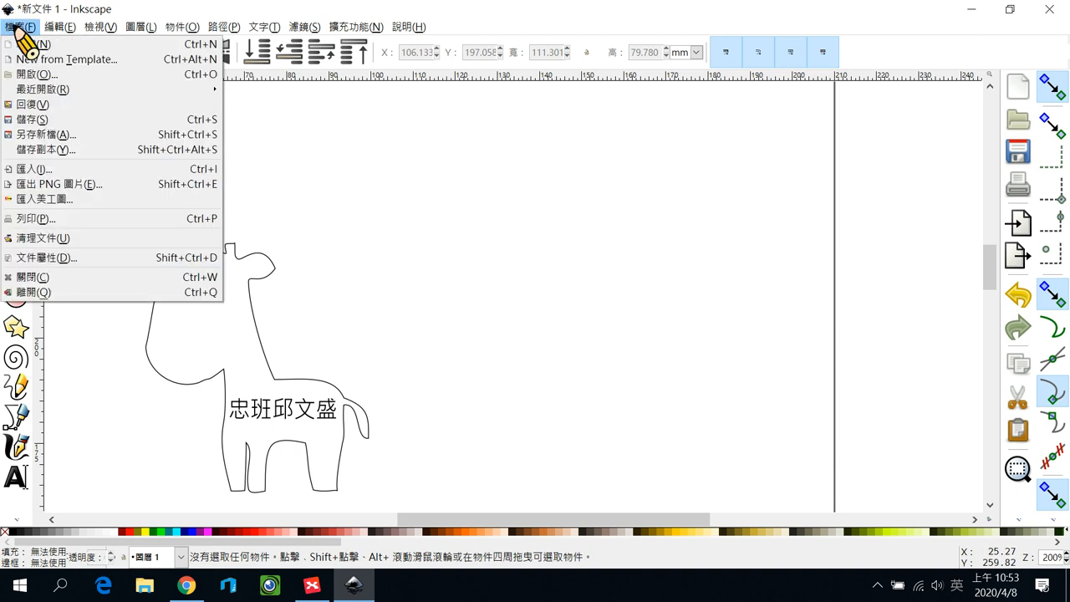
{"action": "mouse_move", "coordinate": [33, 169]}
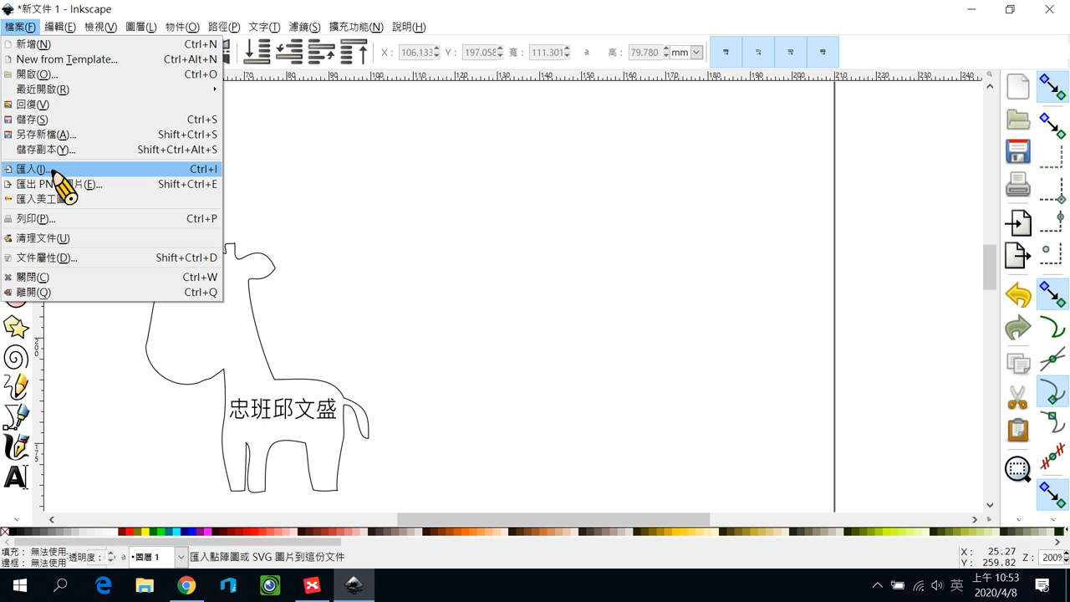
{"action": "left_click", "coordinate": [31, 169]}
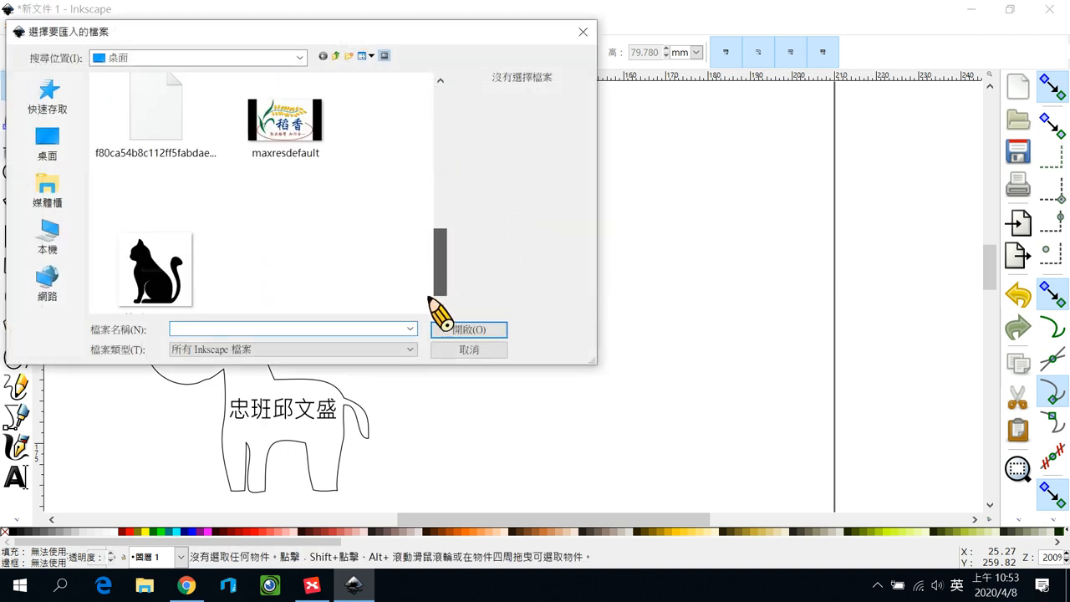
{"action": "left_click", "coordinate": [155, 113]}
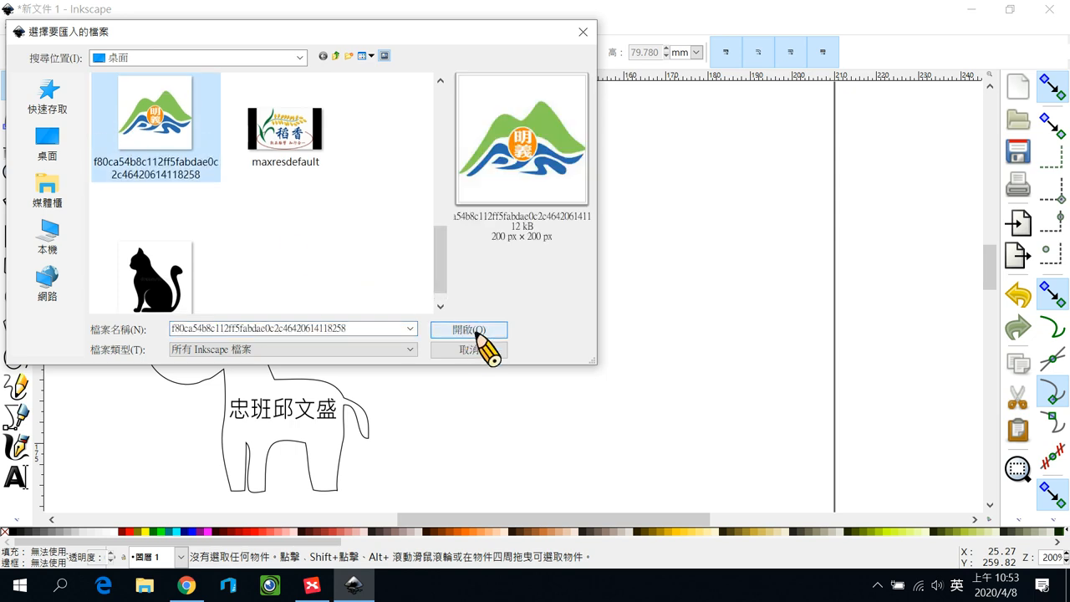
{"action": "left_click", "coordinate": [469, 330]}
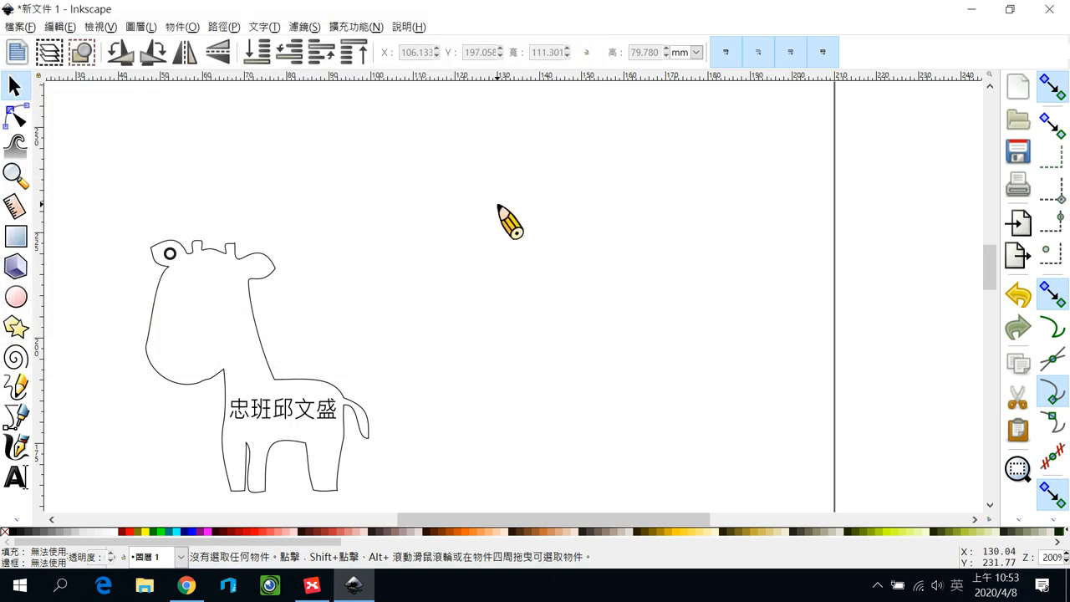
{"action": "mouse_move", "coordinate": [489, 305]}
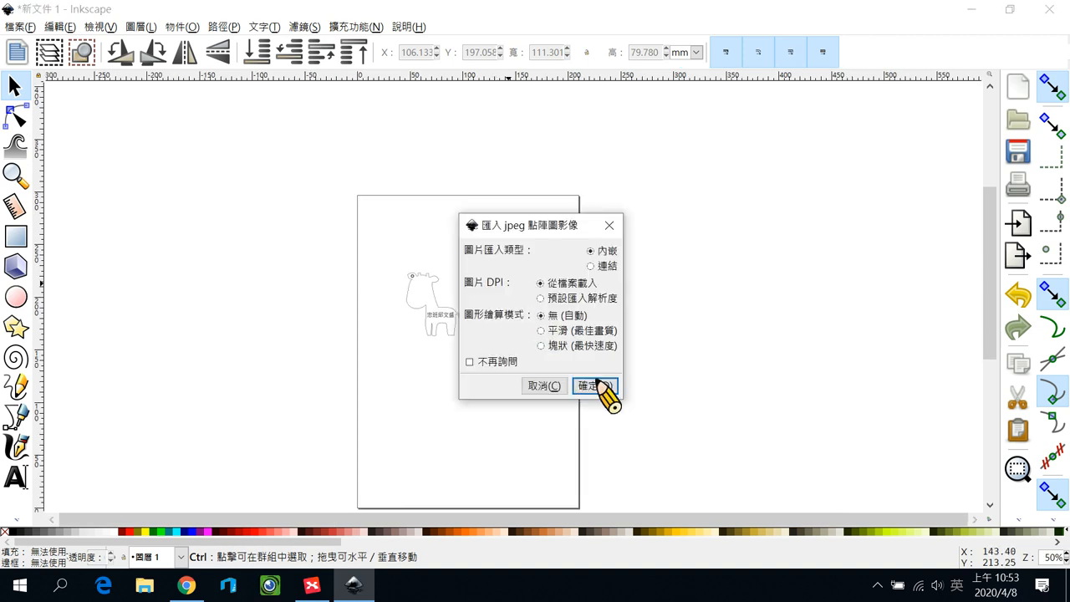
{"action": "left_click", "coordinate": [590, 385]}
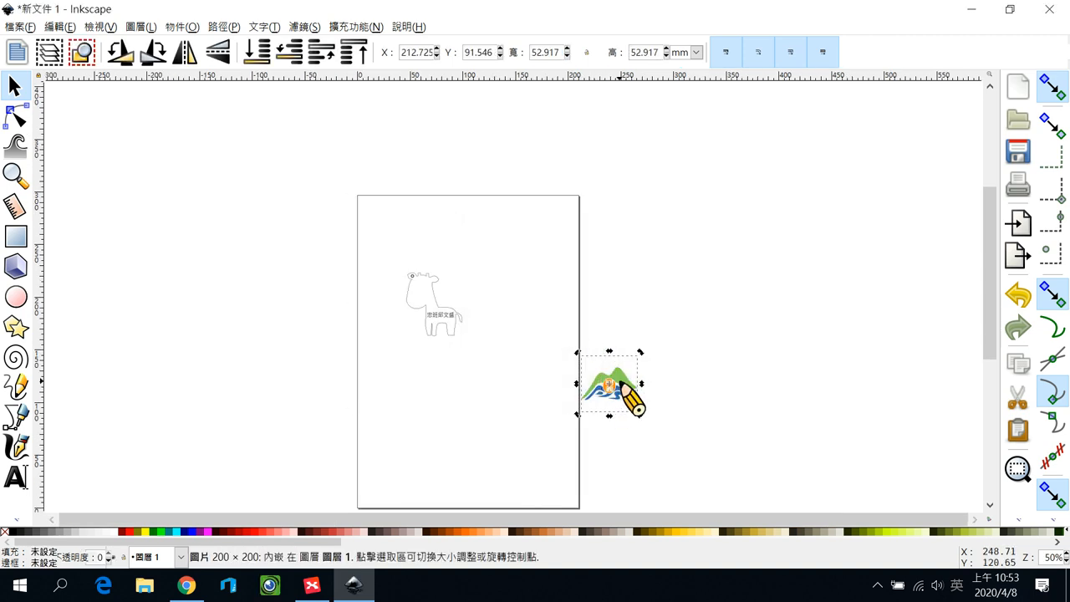
{"action": "left_click_drag", "start_coordinate": [610, 384], "coordinate": [483, 293]}
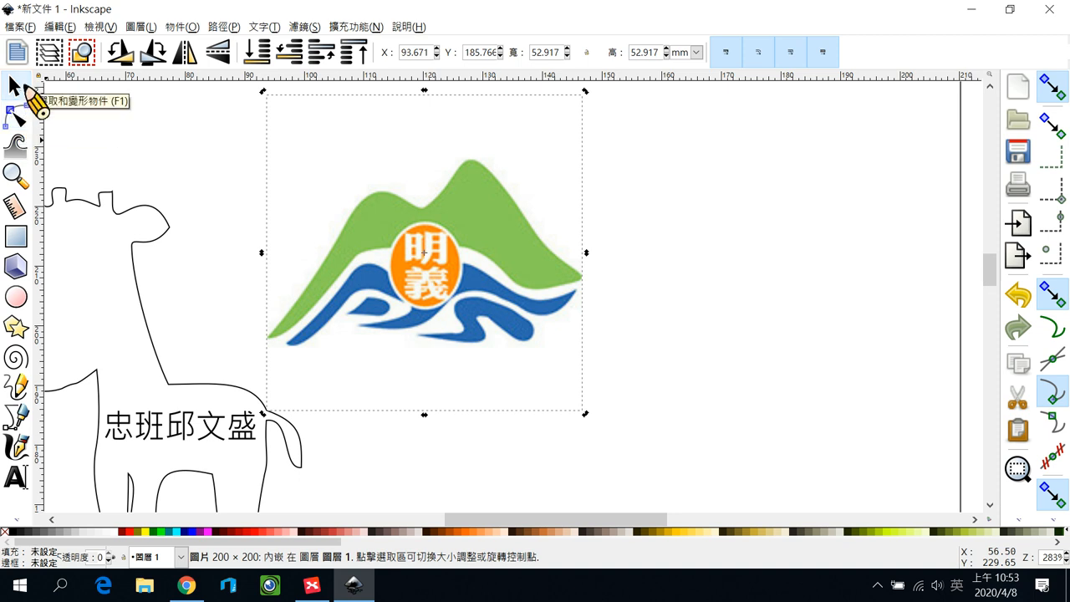
{"action": "mouse_move", "coordinate": [425, 251]}
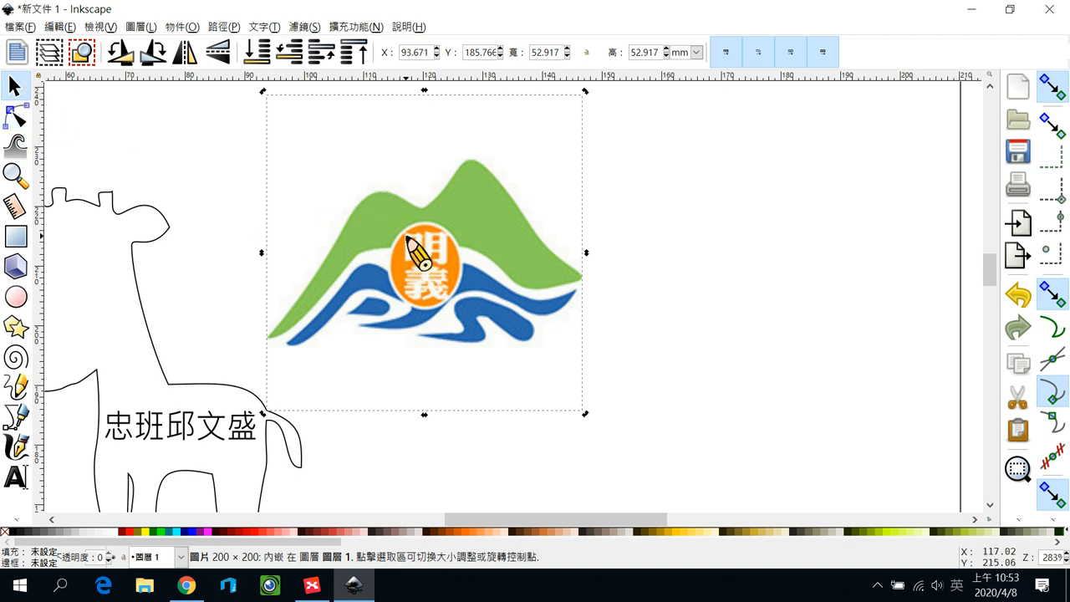
{"action": "mouse_move", "coordinate": [477, 247]}
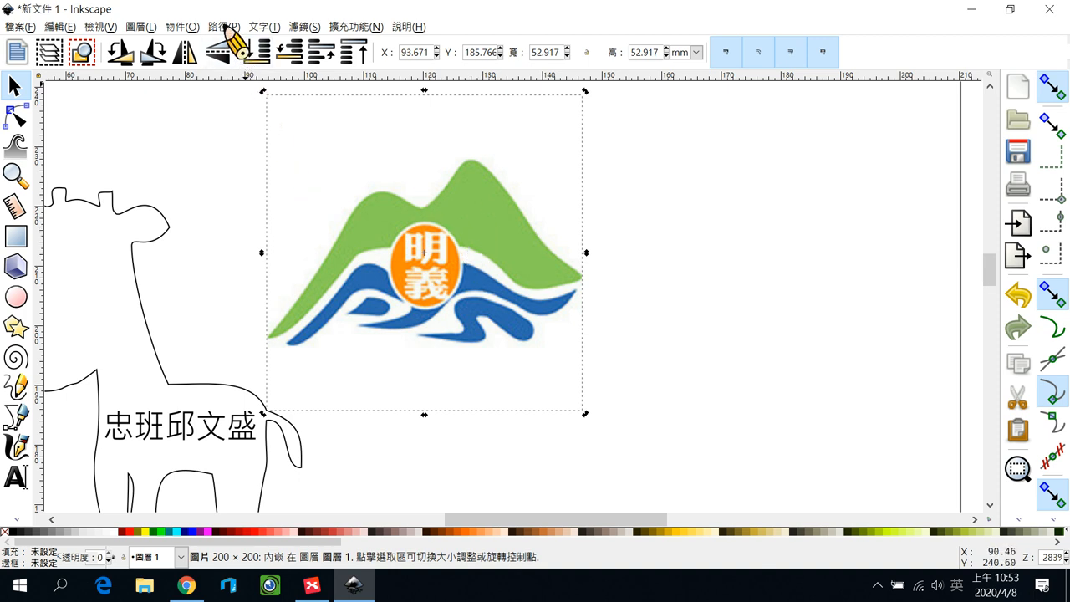
Step: Open Trace Bitmap from the Path menu for the logo image
{"action": "left_click", "coordinate": [223, 27]}
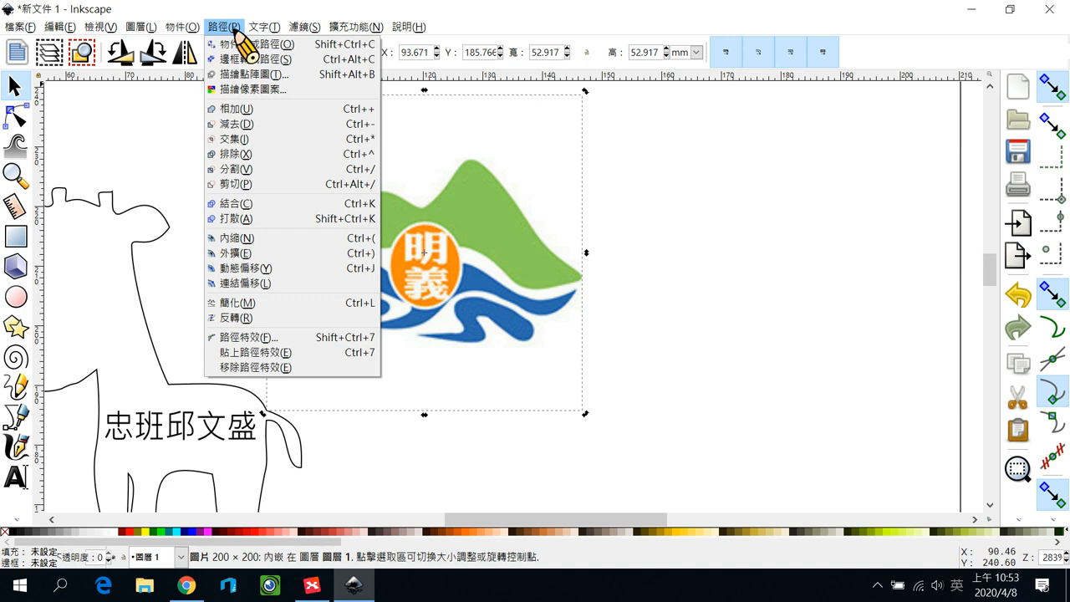
{"action": "mouse_move", "coordinate": [250, 74]}
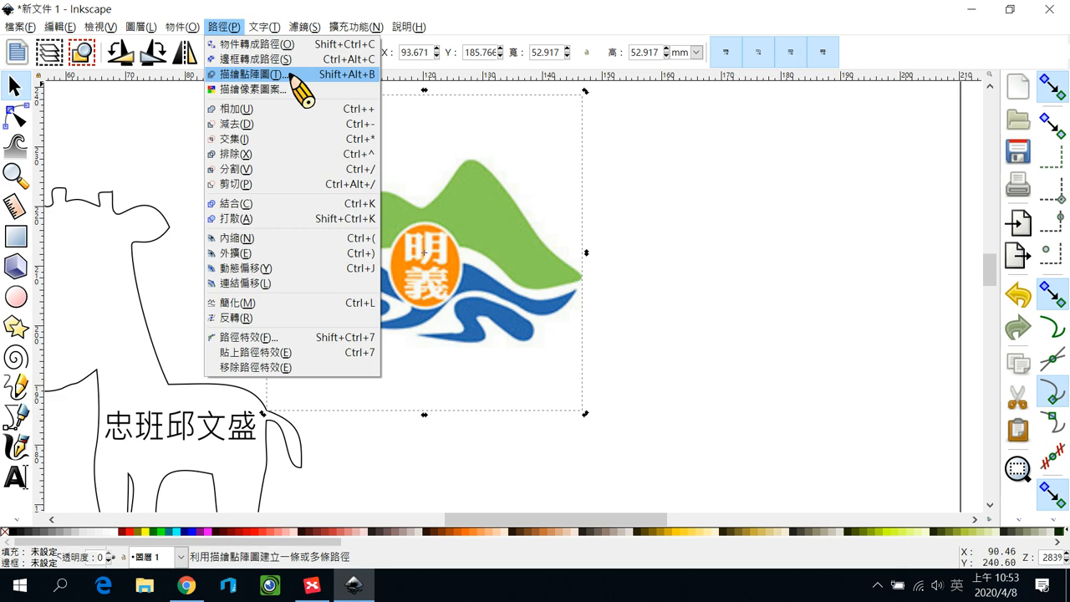
{"action": "left_click", "coordinate": [251, 74]}
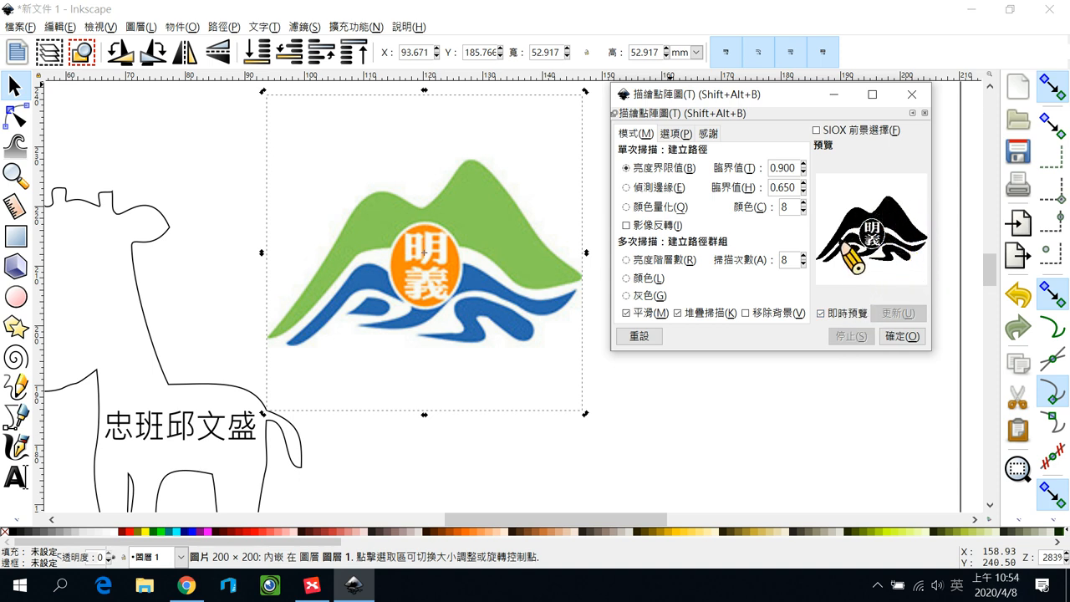
{"action": "mouse_move", "coordinate": [744, 200]}
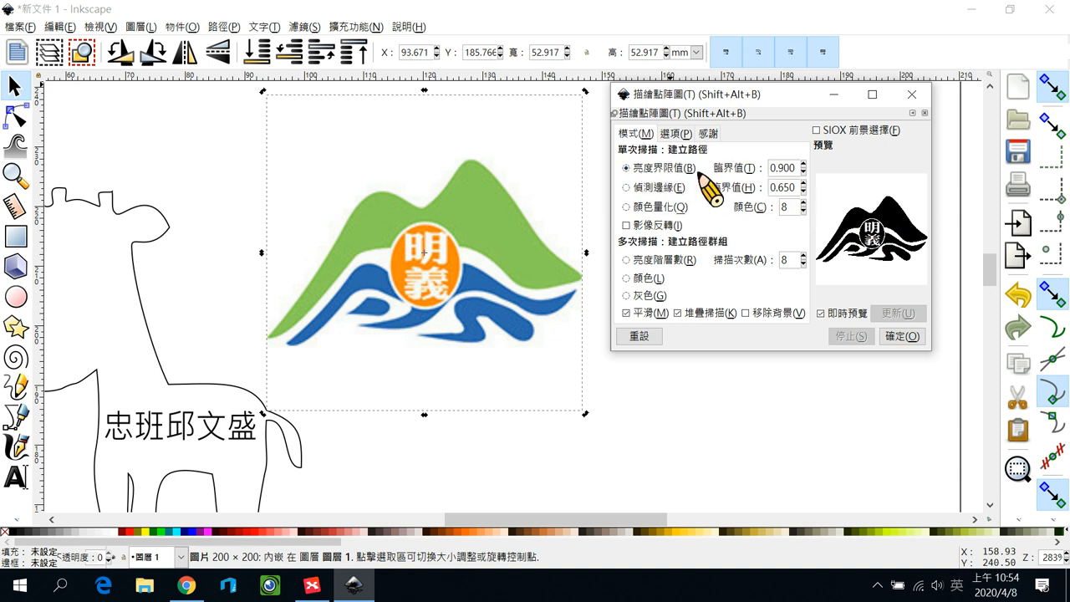
{"action": "mouse_move", "coordinate": [802, 179]}
{"action": "type", "text": "0.200"}
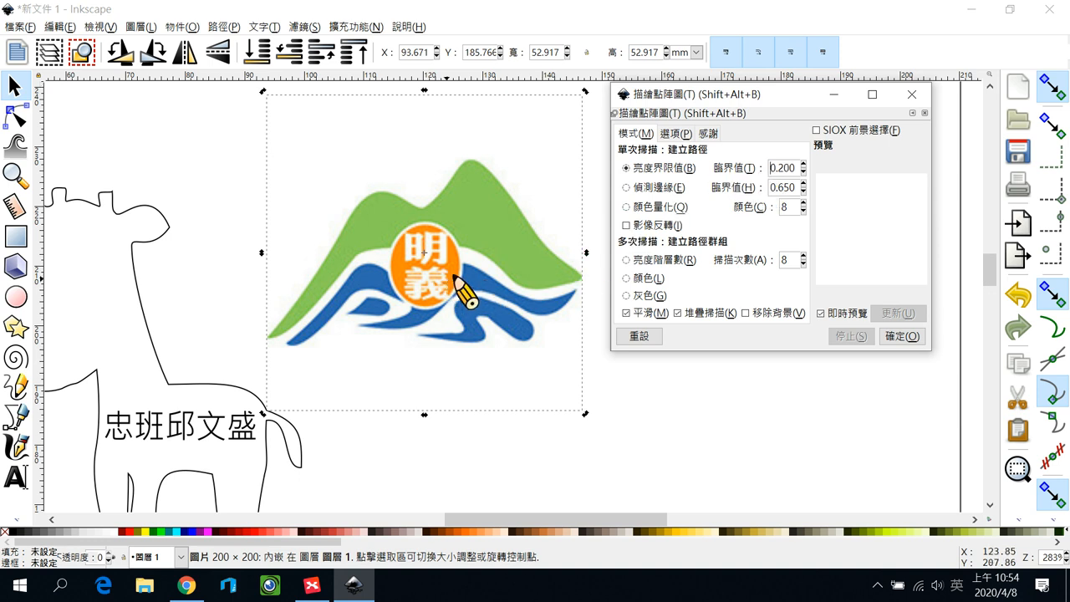
{"action": "mouse_move", "coordinate": [820, 180]}
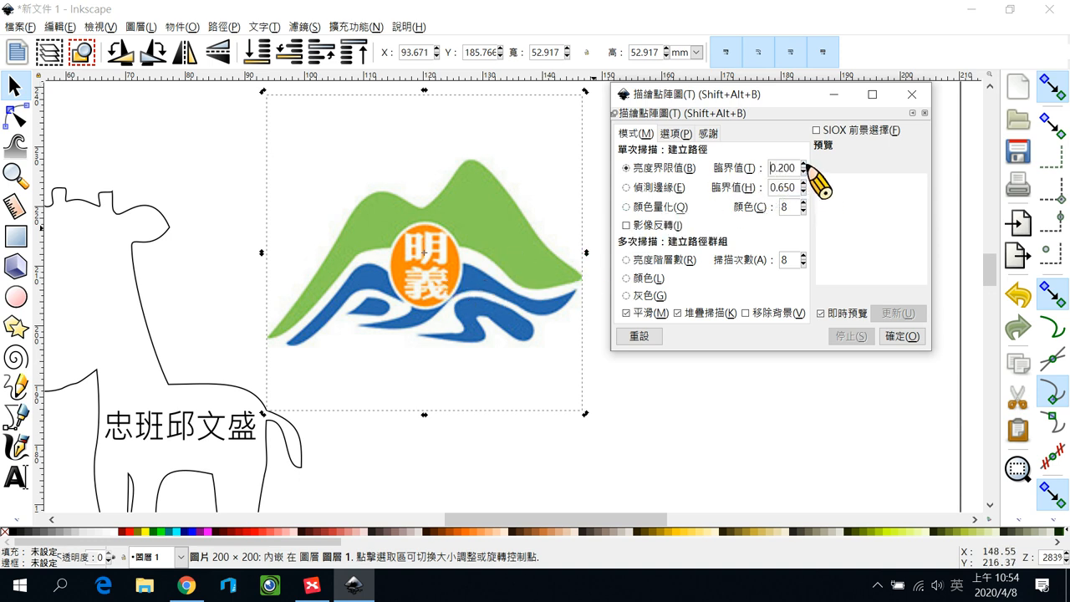
Step: Trace the logo into a black vector at brightness threshold 0.680, then close the dialog
{"action": "left_click", "coordinate": [803, 163]}
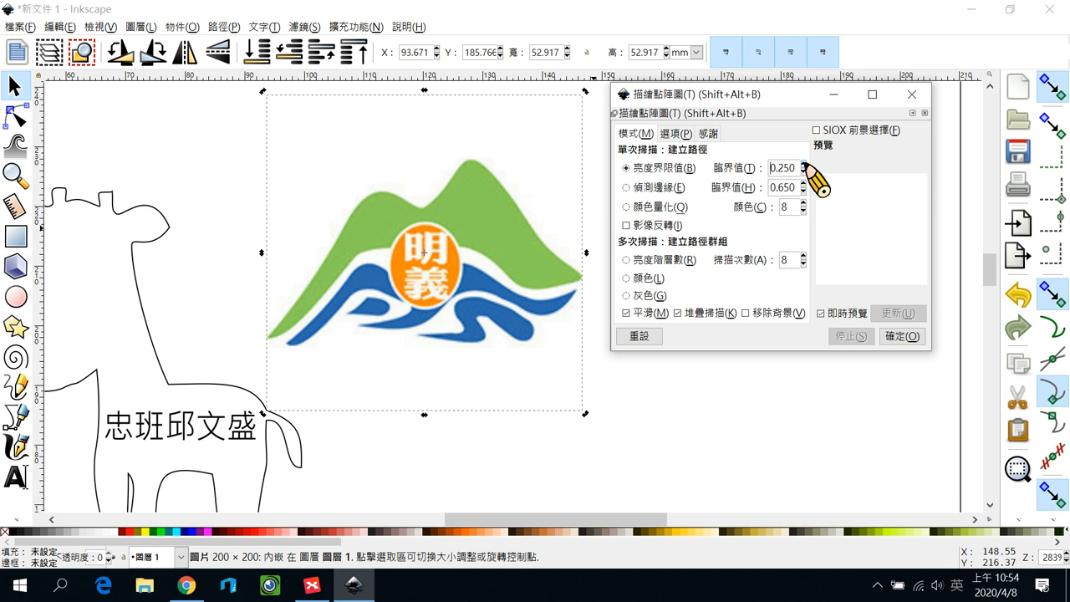
{"action": "left_click", "coordinate": [804, 164]}
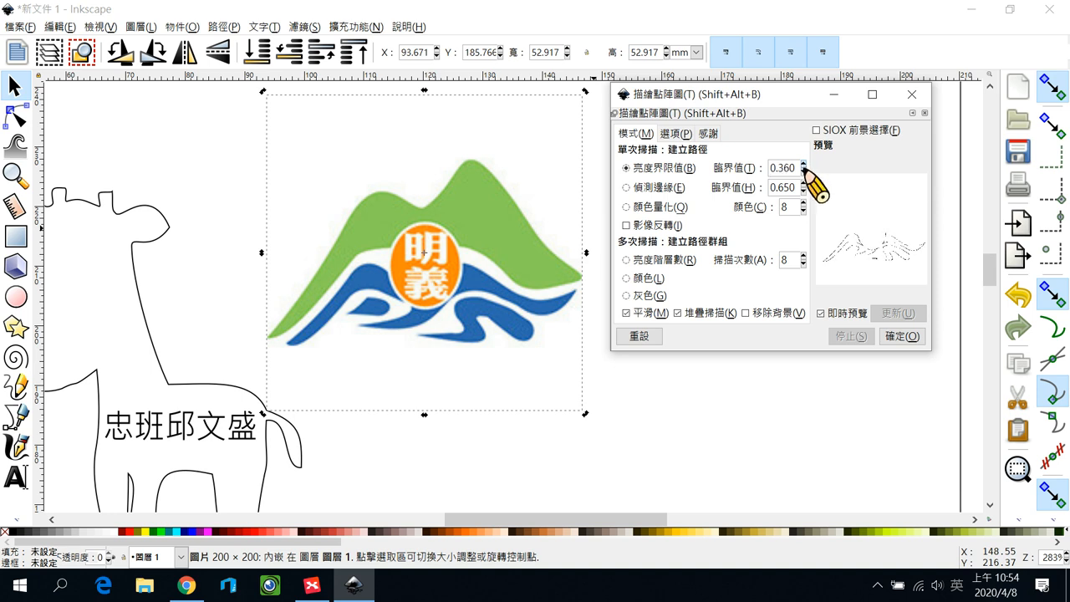
{"action": "left_click", "coordinate": [804, 172]}
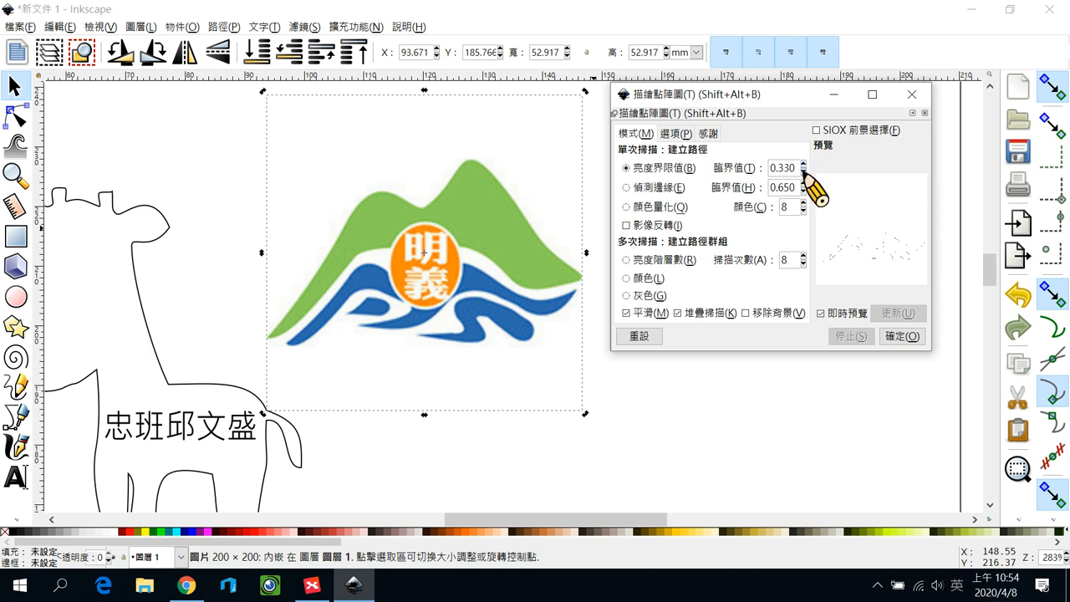
{"action": "left_click", "coordinate": [805, 172]}
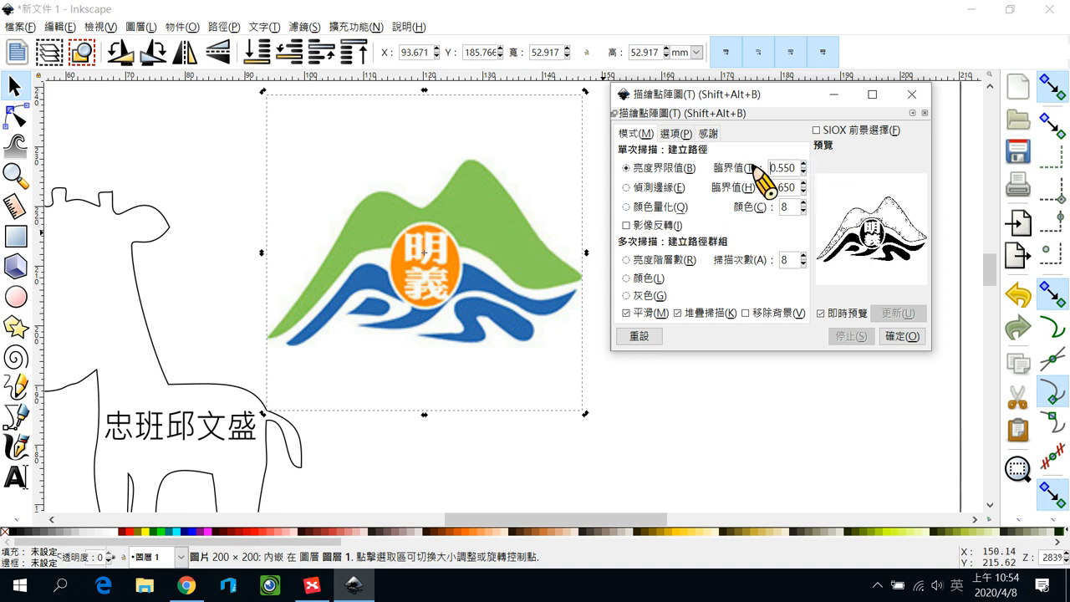
{"action": "left_click", "coordinate": [803, 163]}
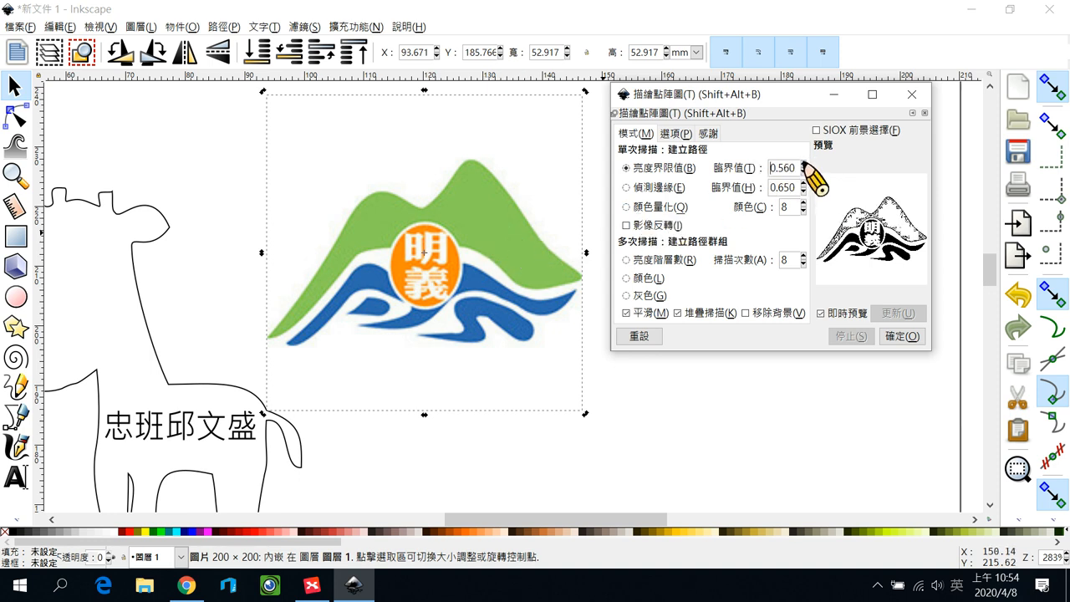
{"action": "left_click", "coordinate": [805, 164]}
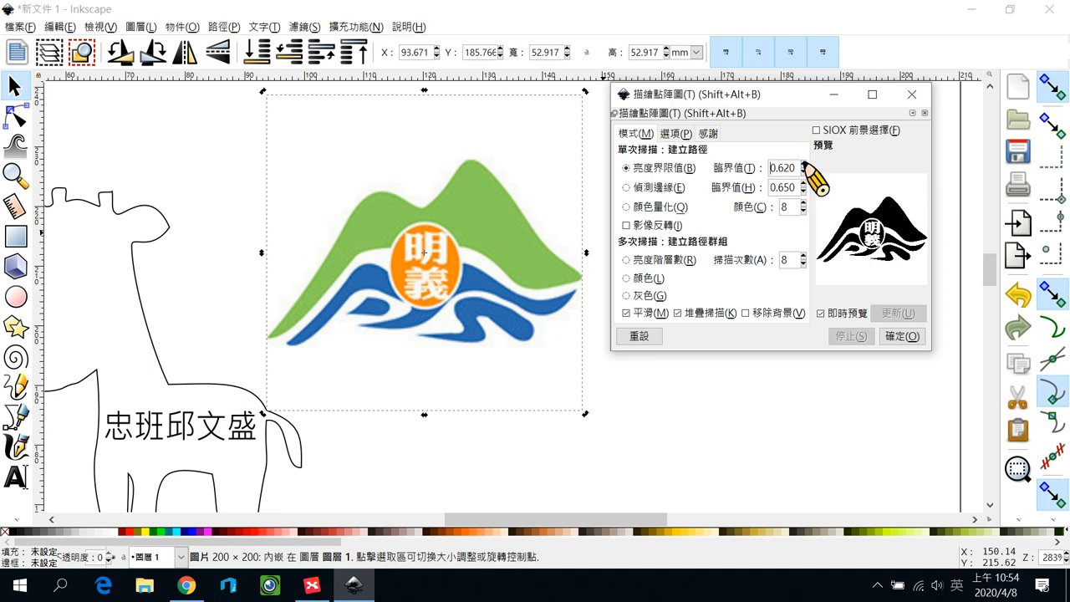
{"action": "left_click", "coordinate": [804, 163]}
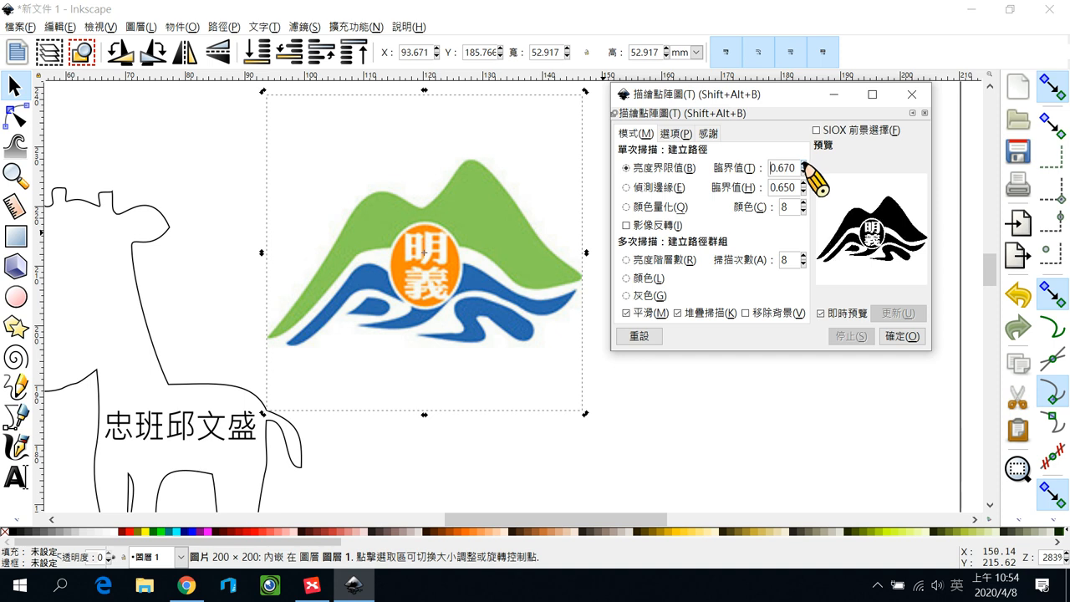
{"action": "left_click", "coordinate": [804, 163]}
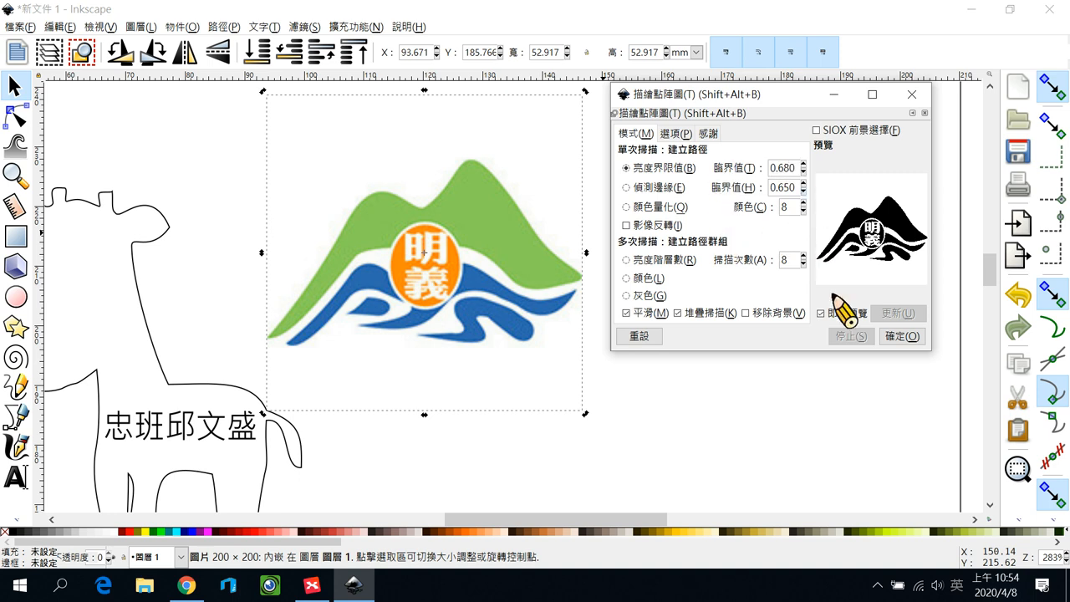
{"action": "left_click", "coordinate": [901, 335]}
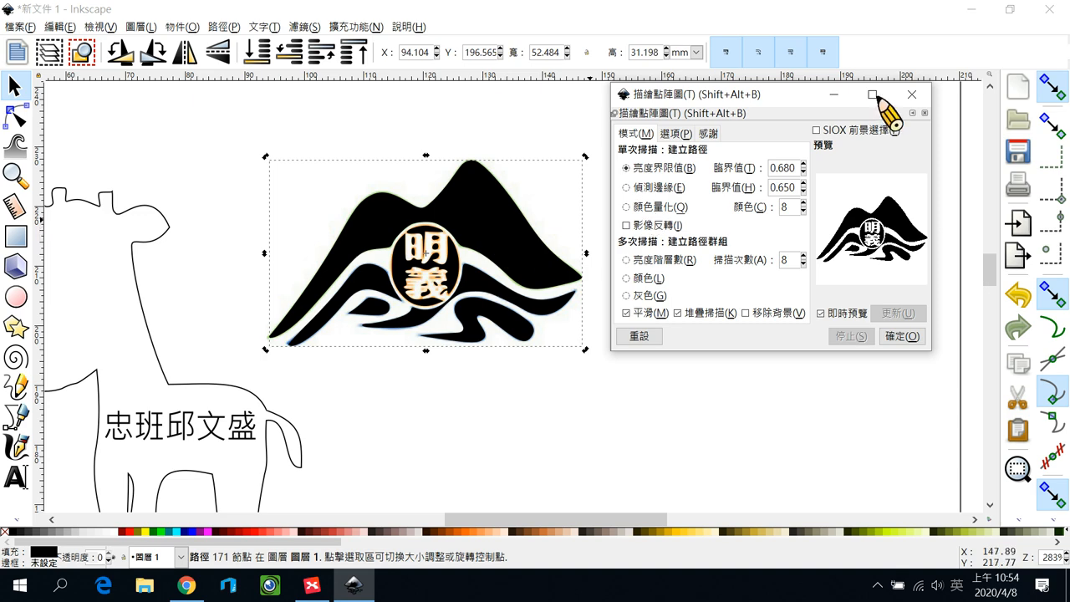
{"action": "left_click", "coordinate": [911, 94]}
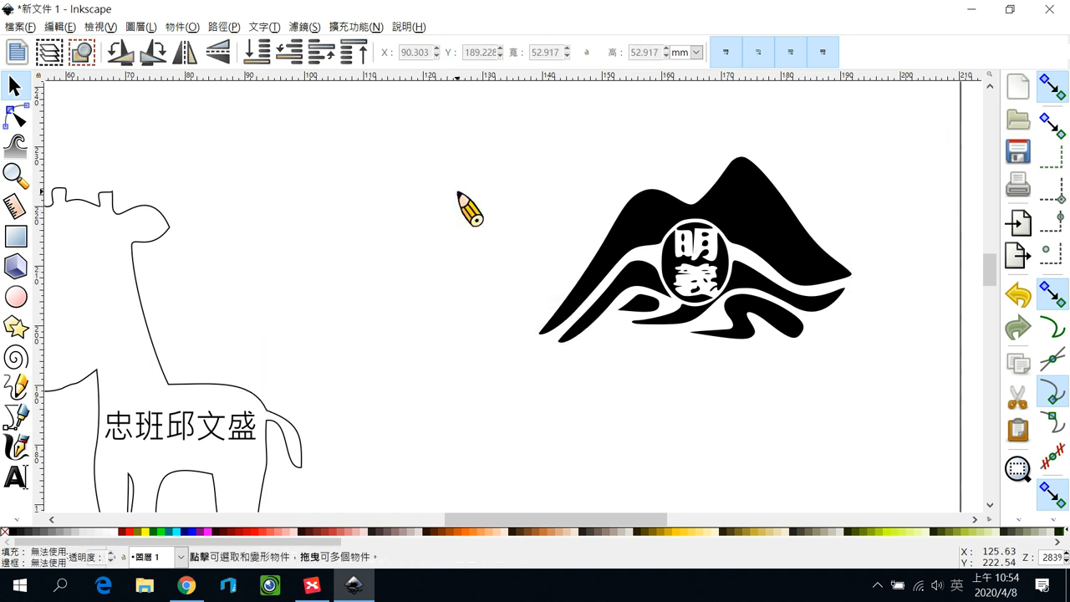
{"action": "mouse_move", "coordinate": [581, 264]}
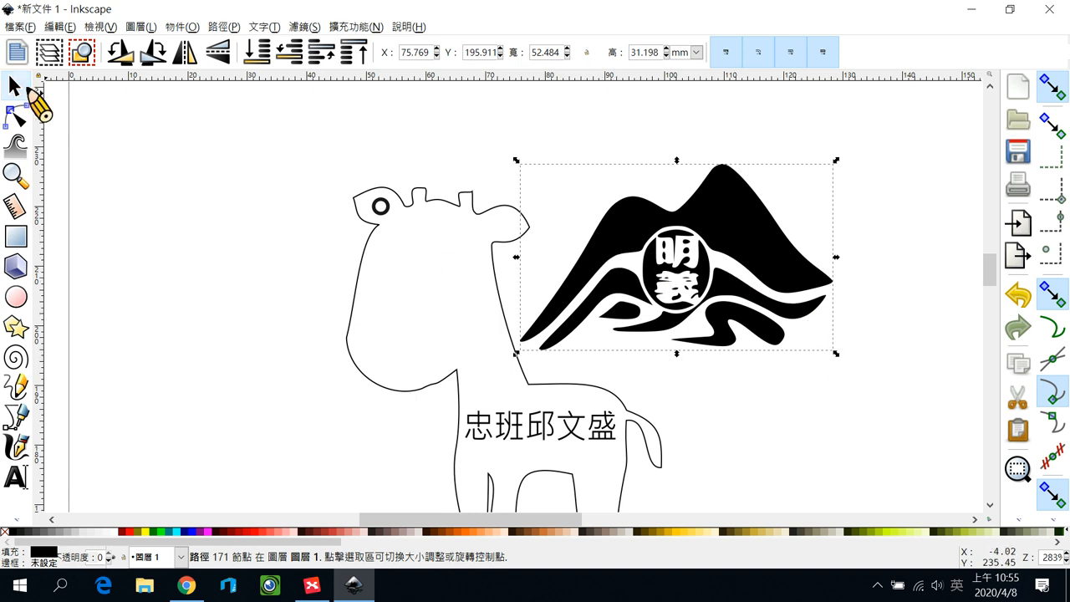
{"action": "mouse_move", "coordinate": [17, 86]}
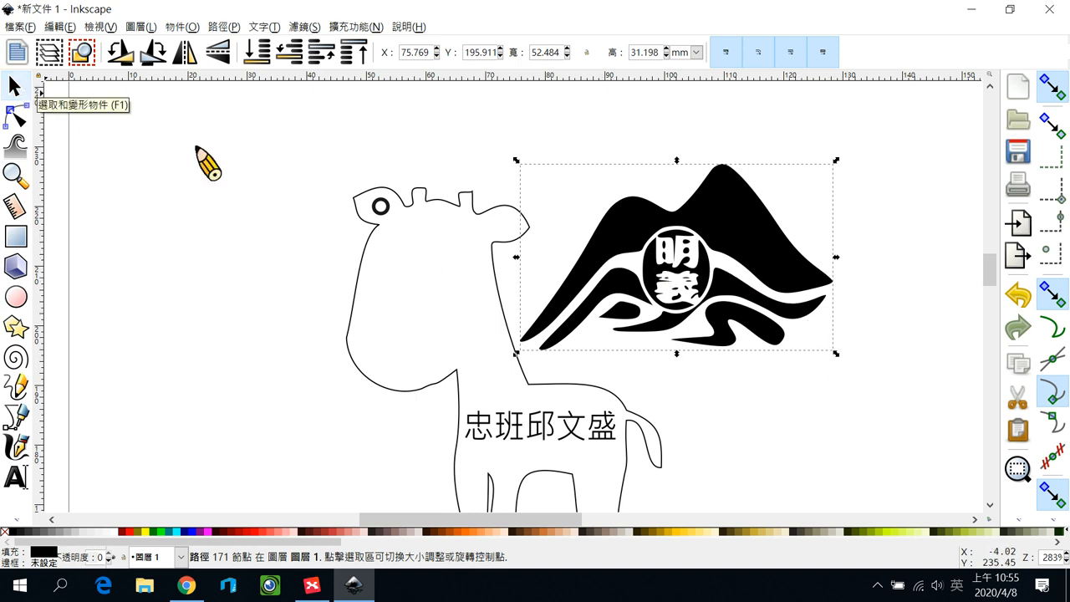
{"action": "left_click_drag", "start_coordinate": [677, 256], "coordinate": [424, 280]}
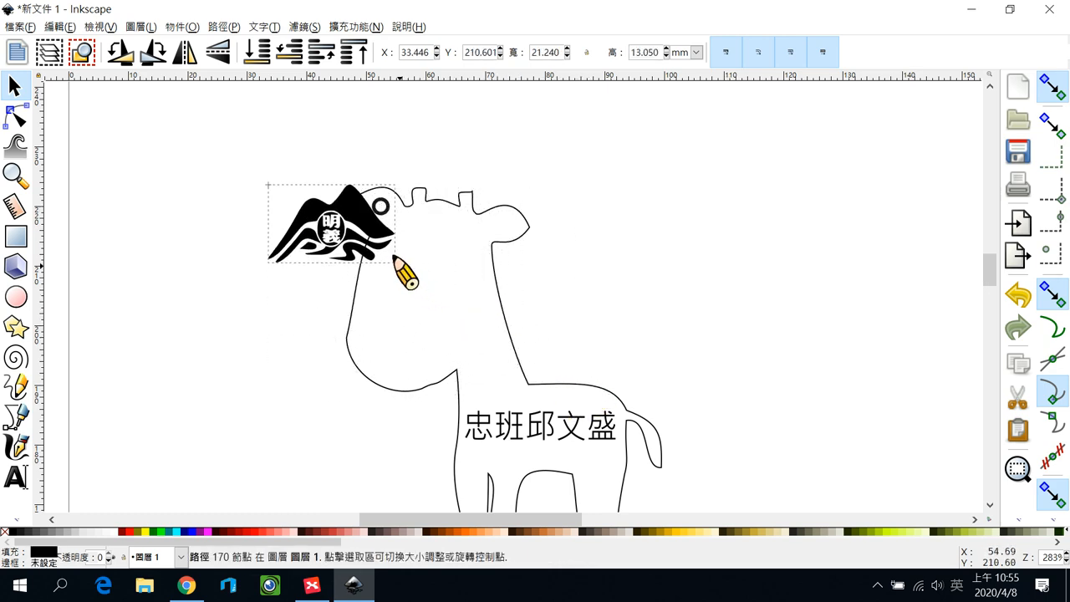
{"action": "left_click_drag", "start_coordinate": [331, 223], "coordinate": [424, 297]}
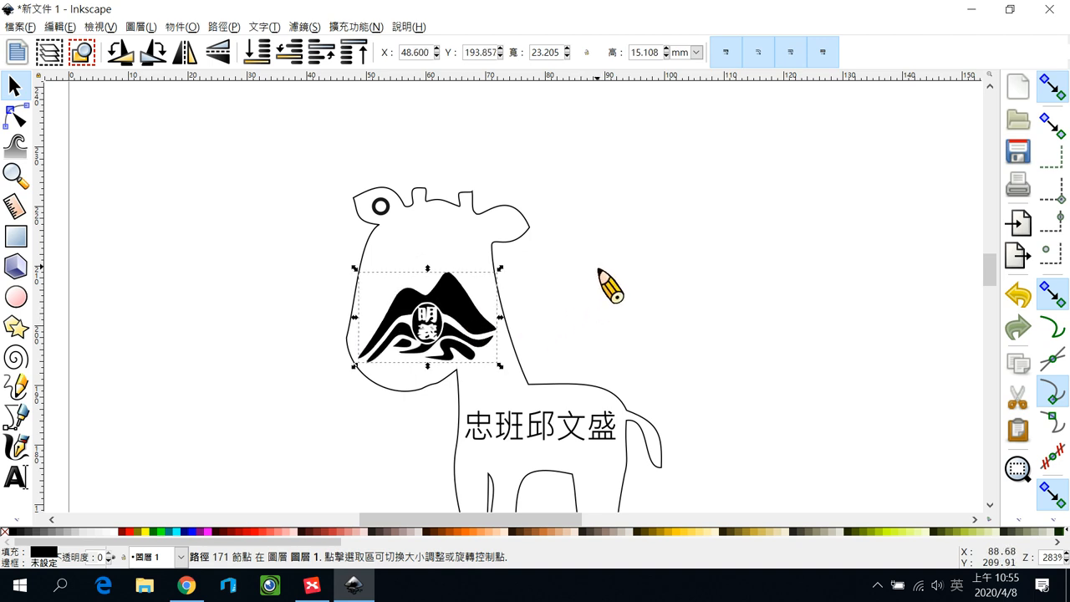
{"action": "scroll", "scroll_direction": "down", "scroll_amount": 3}
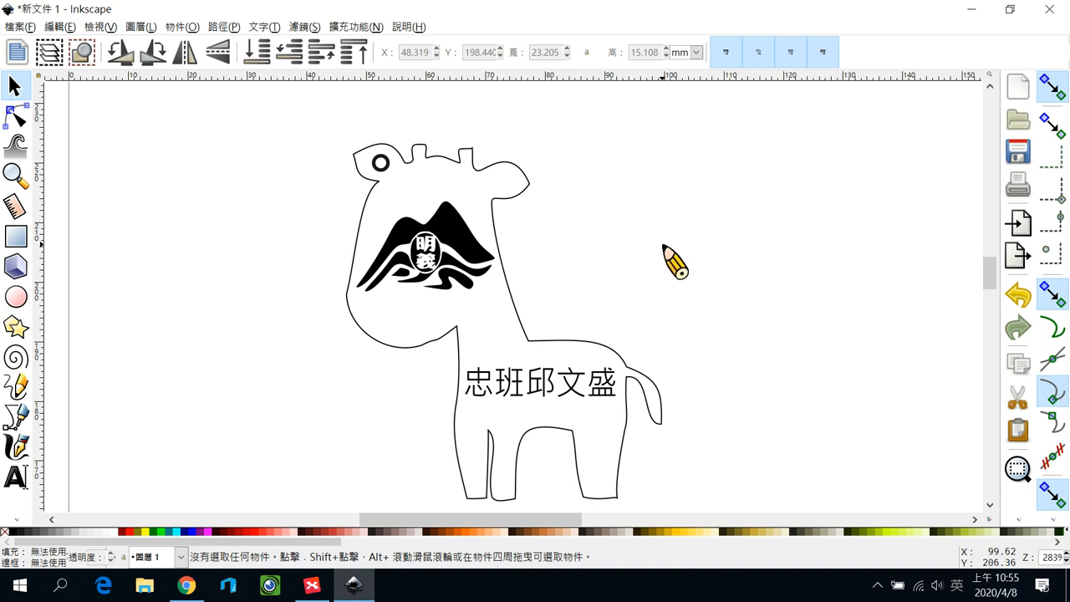
{"action": "mouse_move", "coordinate": [439, 225]}
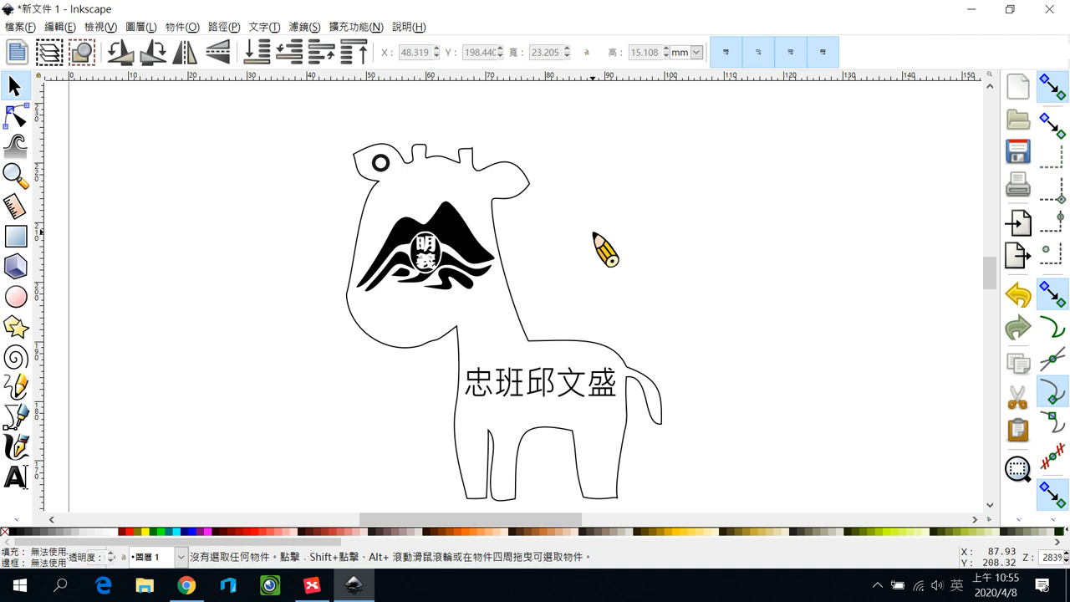
{"action": "mouse_move", "coordinate": [344, 173]}
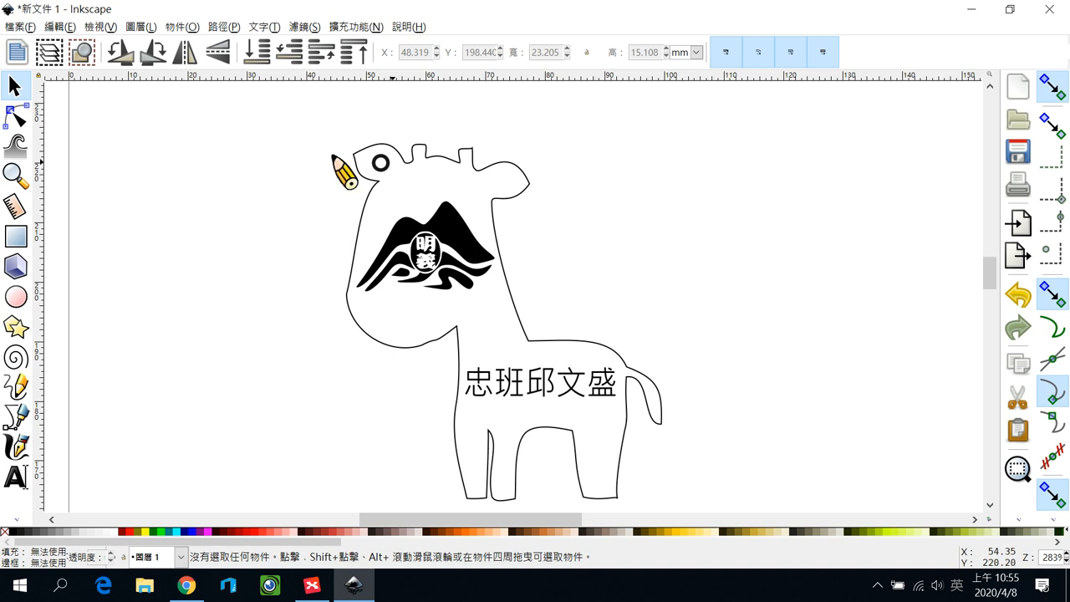
Step: Set Save As to file name 0123, AutoCAD DXF R14 format, on the Desktop
{"action": "left_click", "coordinate": [20, 26]}
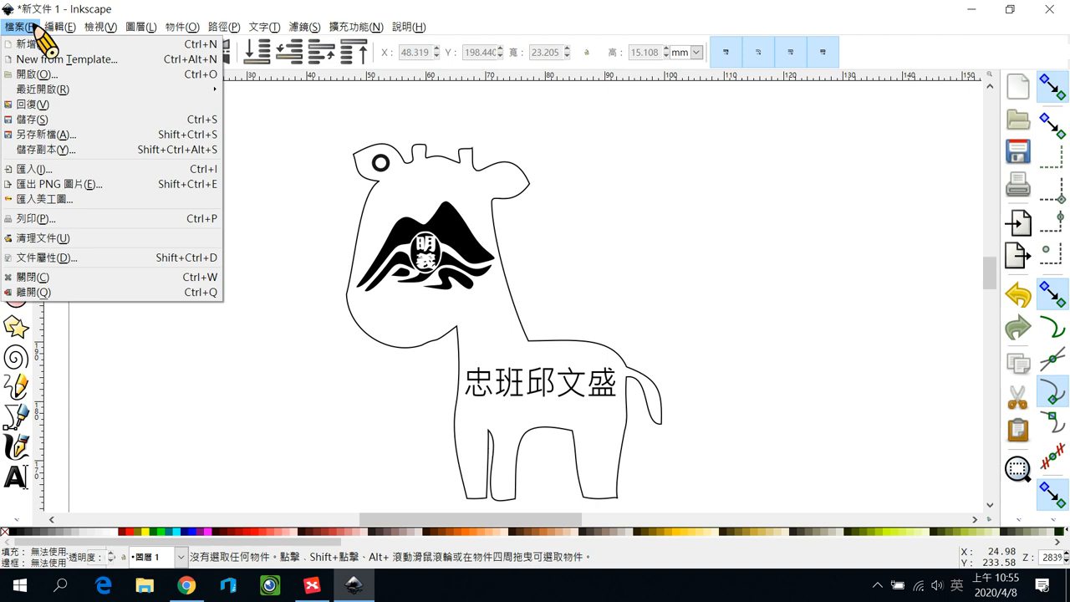
{"action": "mouse_move", "coordinate": [46, 134]}
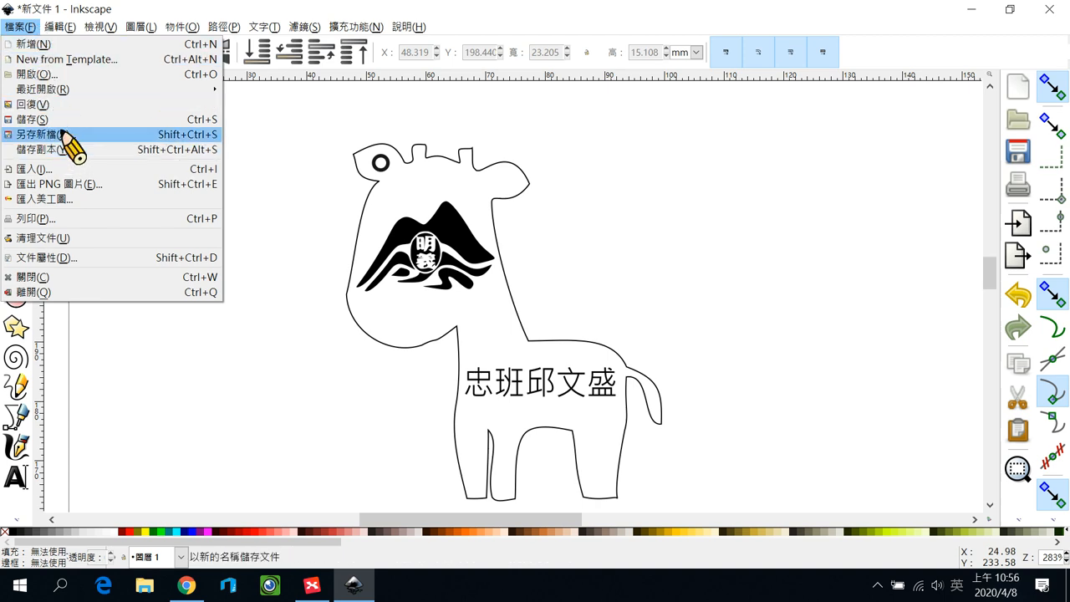
{"action": "mouse_move", "coordinate": [100, 155]}
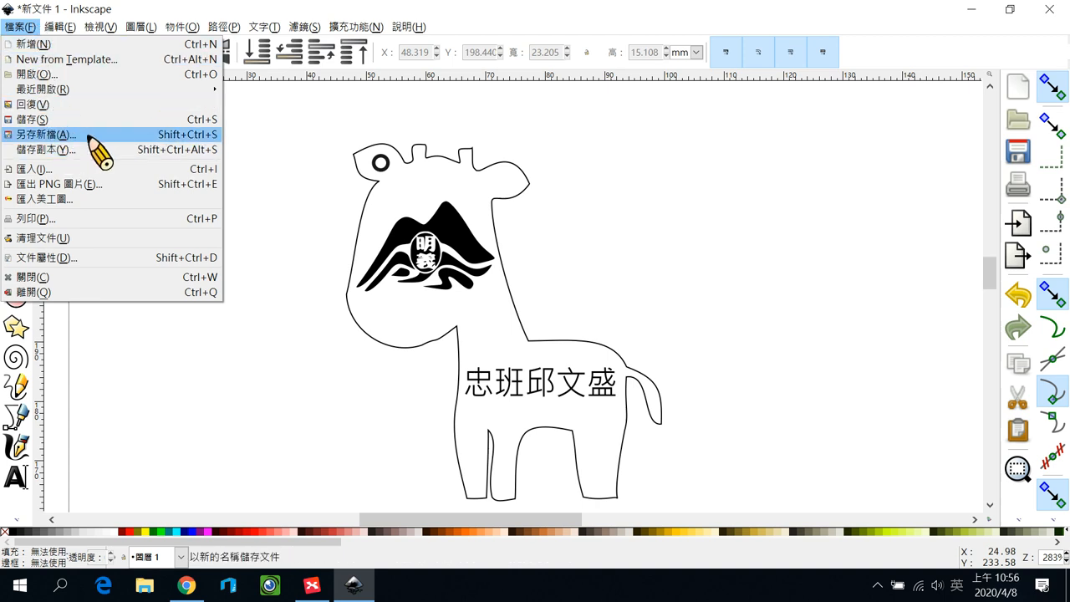
{"action": "left_click", "coordinate": [45, 134]}
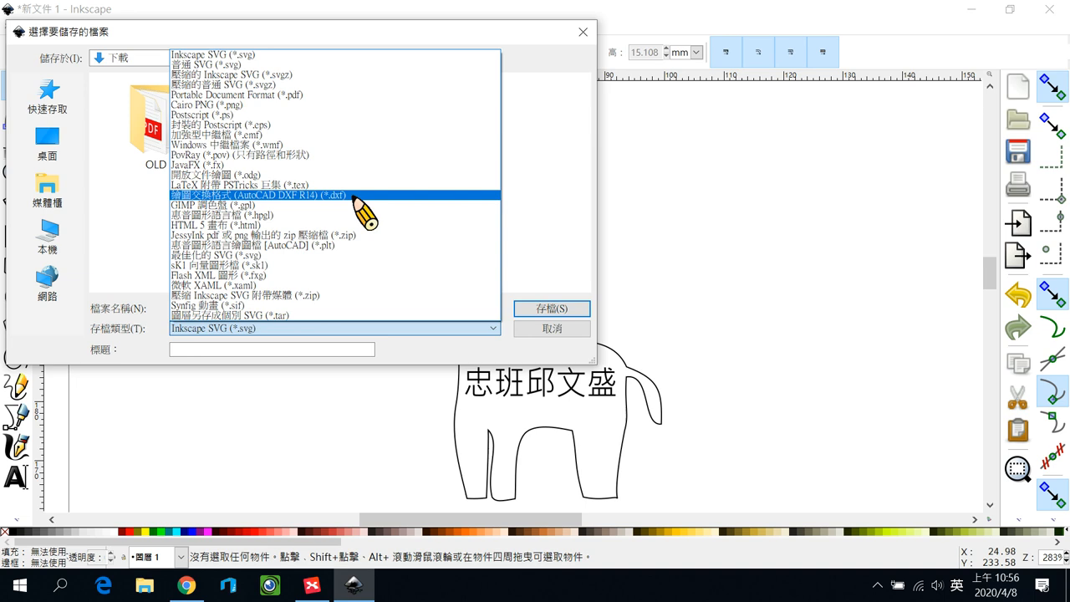
{"action": "left_click", "coordinate": [244, 194]}
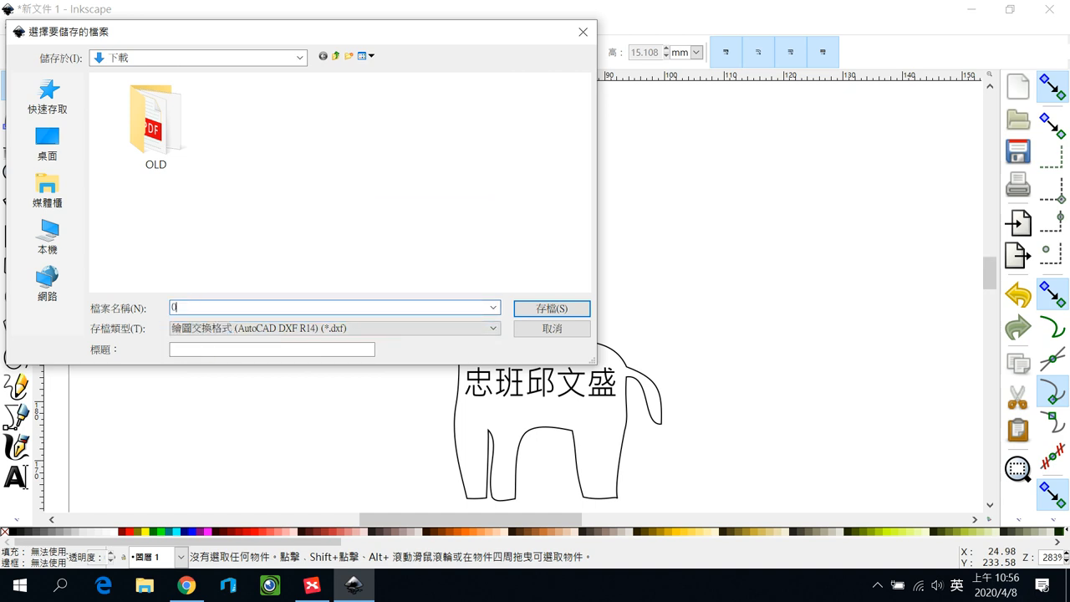
{"action": "type", "text": "0123"}
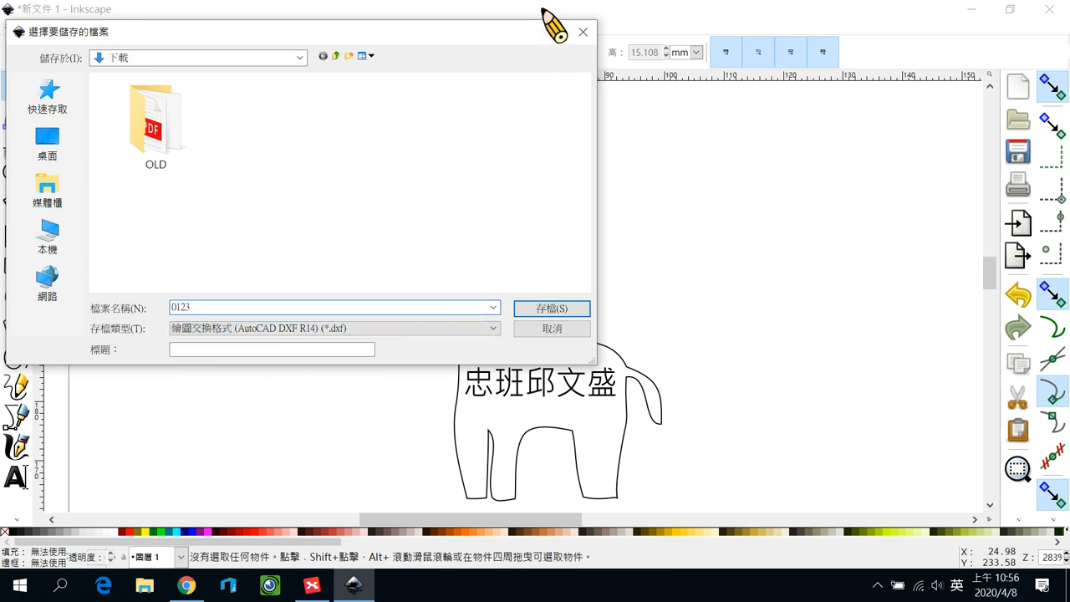
{"action": "left_click", "coordinate": [298, 57]}
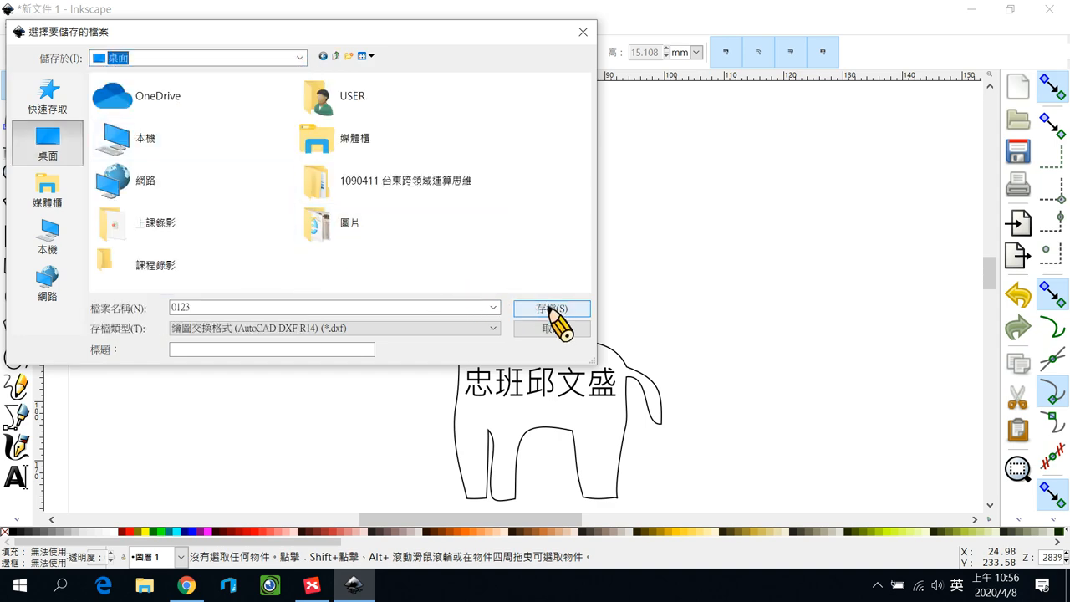
Step: Export the giraffe drawing as 0123.dxf with millimetres as the base unit
{"action": "left_click", "coordinate": [551, 309]}
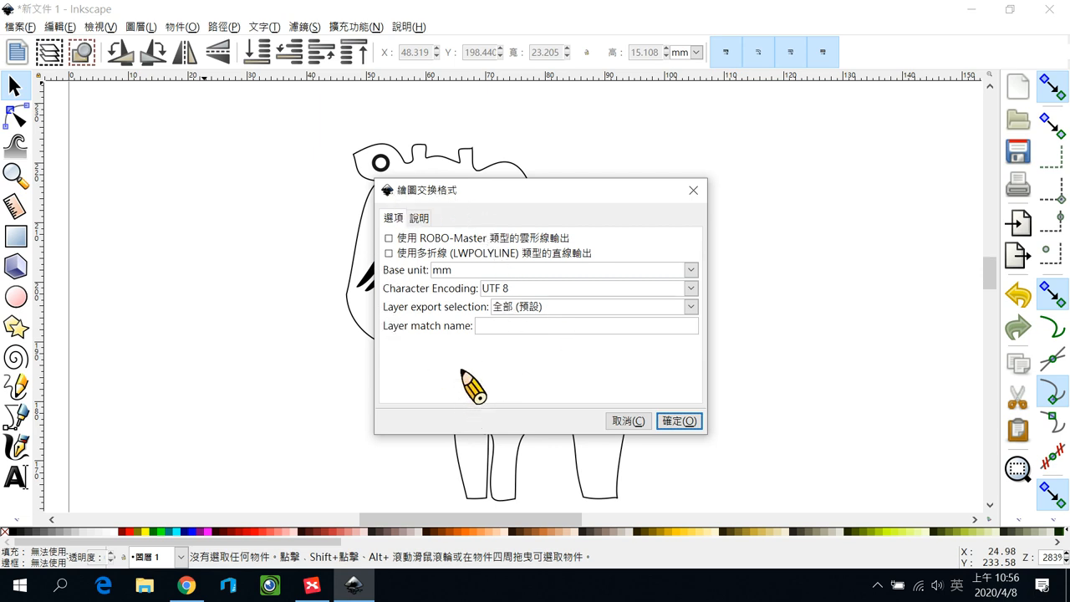
{"action": "mouse_move", "coordinate": [406, 280]}
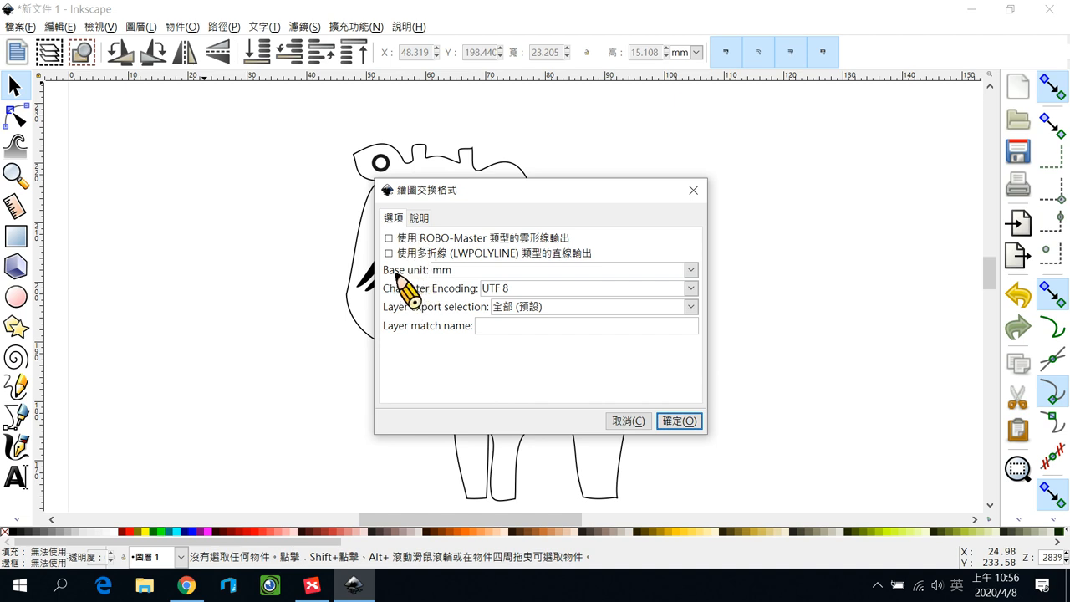
{"action": "left_click", "coordinate": [690, 269]}
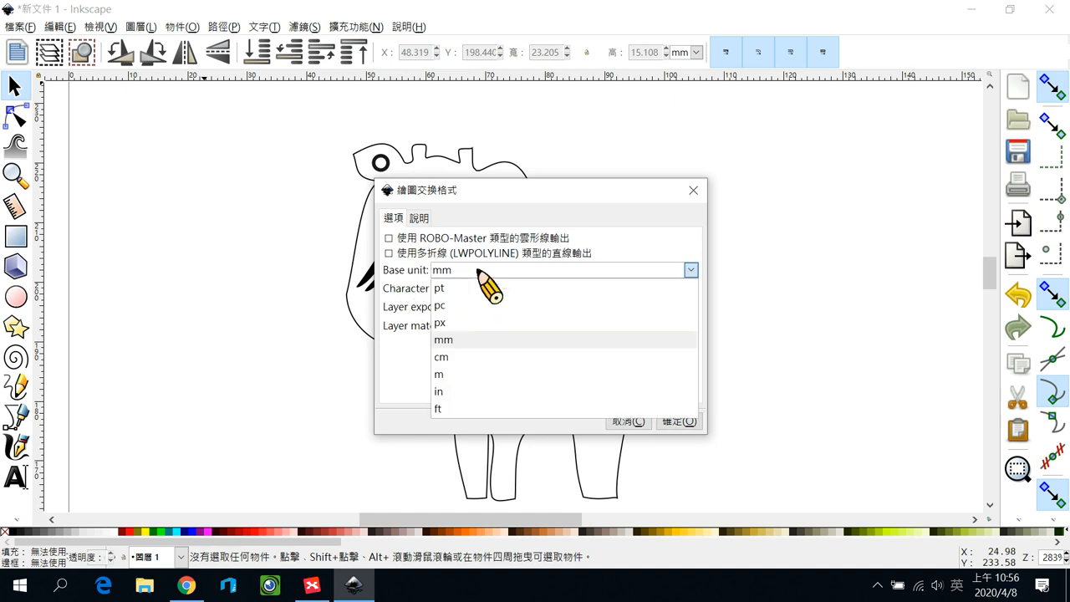
{"action": "mouse_move", "coordinate": [473, 355]}
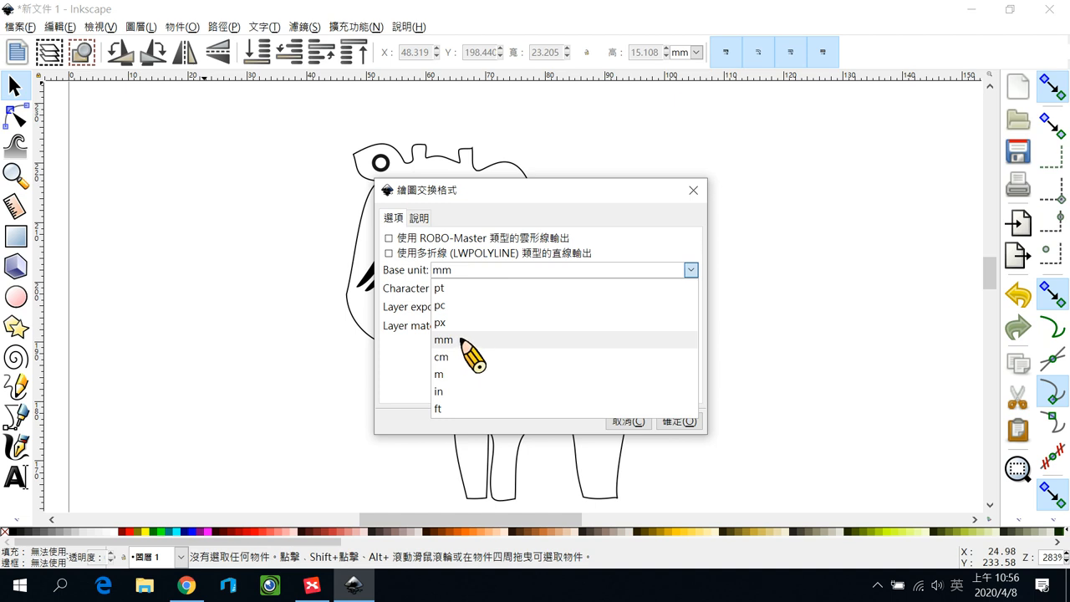
{"action": "left_click", "coordinate": [444, 339]}
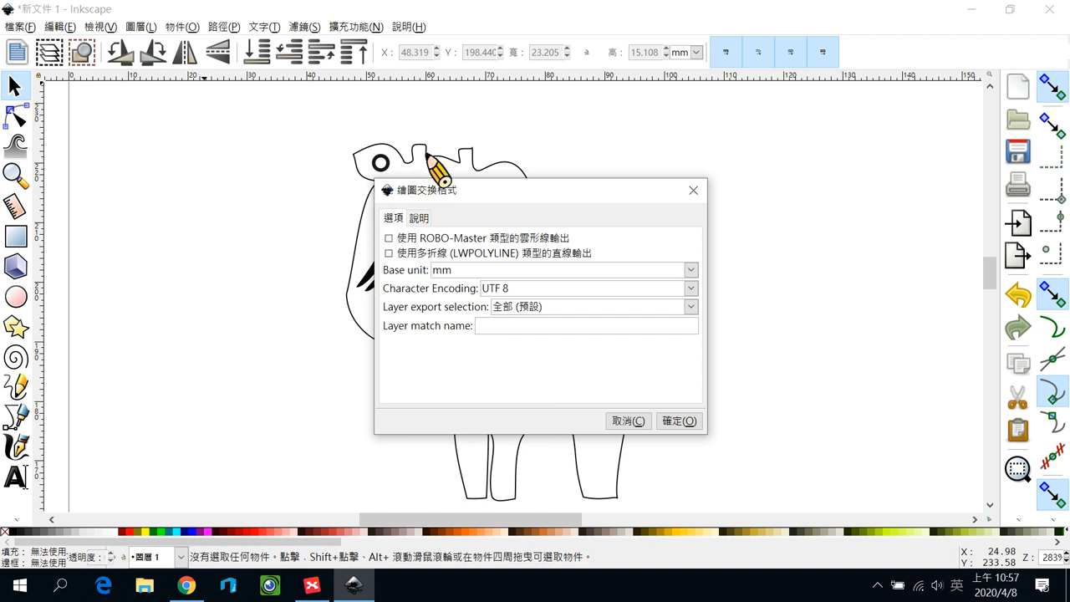
{"action": "mouse_move", "coordinate": [501, 406]}
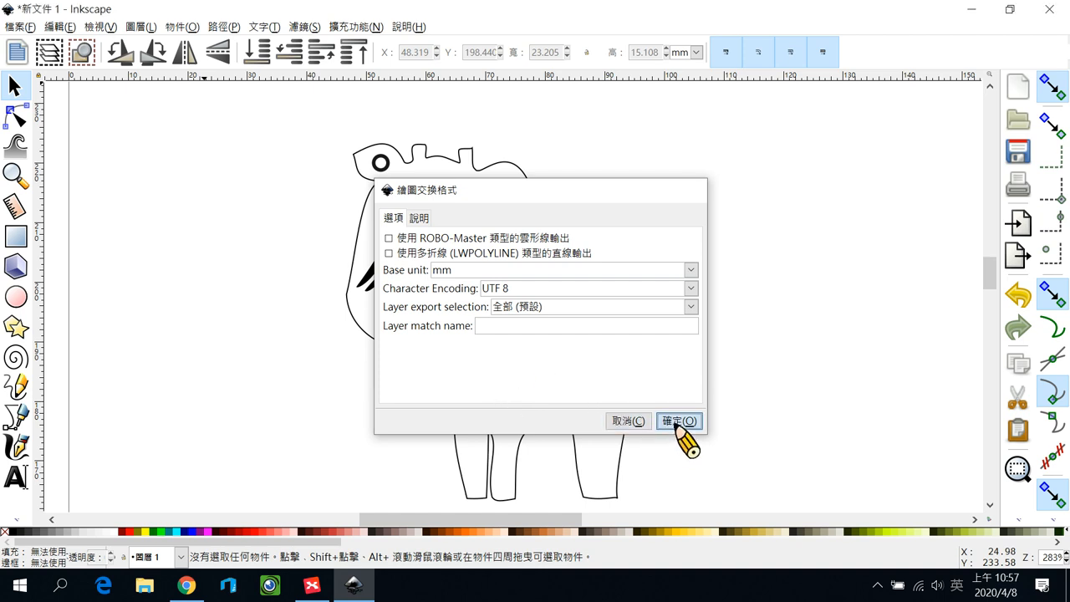
{"action": "left_click", "coordinate": [678, 421]}
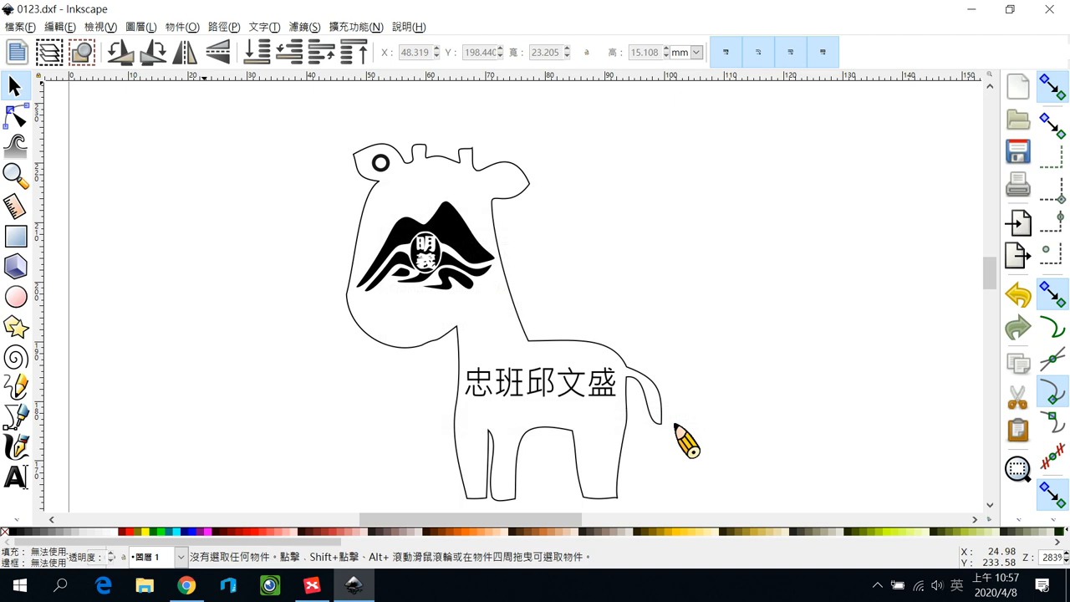
{"action": "key", "text": "ctrl+s"}
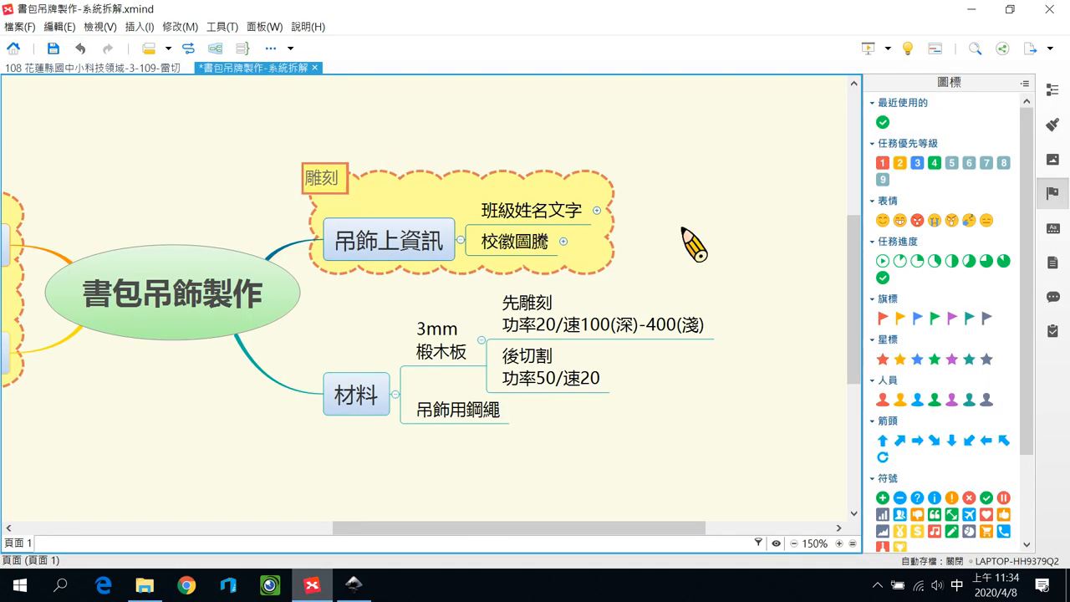
Step: Check off 班級姓名文字, 校徽圖騰 and 吊飾上資訊, then bring up options for 3mm 椴木板
{"action": "left_click", "coordinate": [530, 210]}
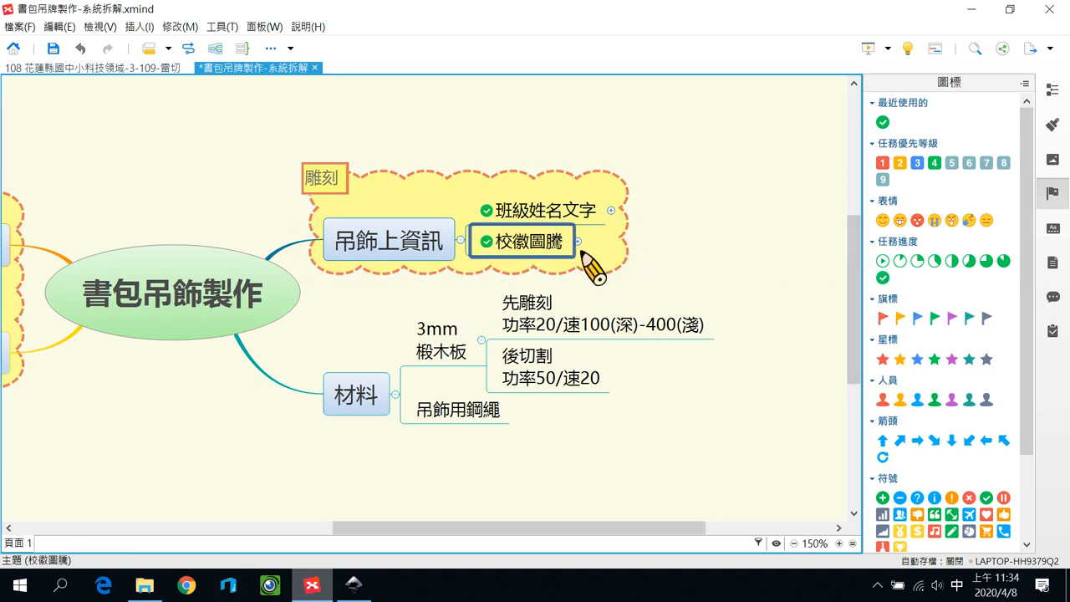
{"action": "left_click", "coordinate": [389, 240]}
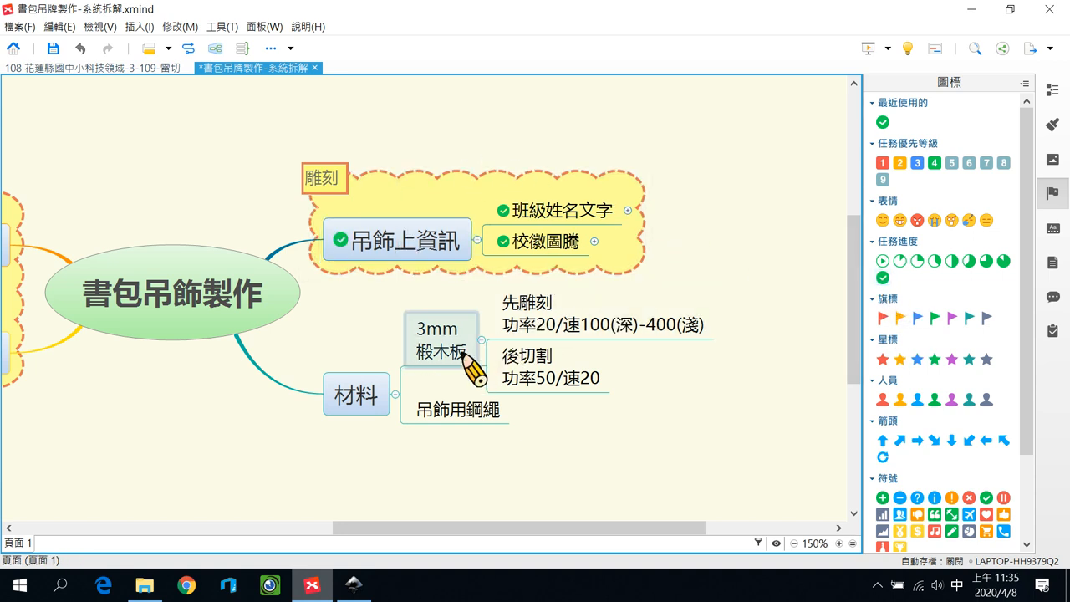
{"action": "left_click", "coordinate": [441, 339]}
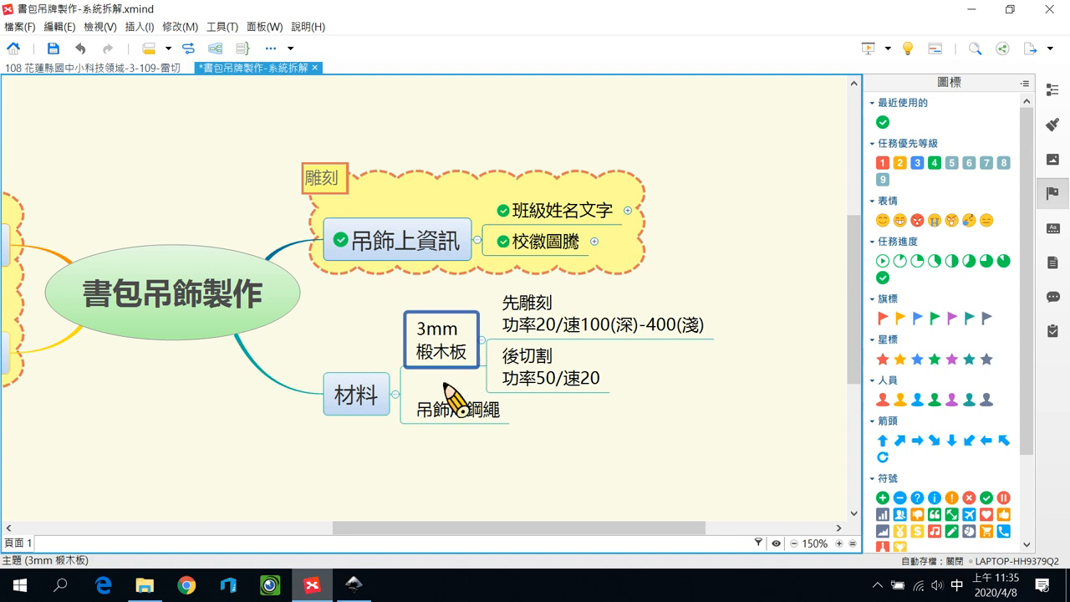
{"action": "right_click", "coordinate": [311, 584]}
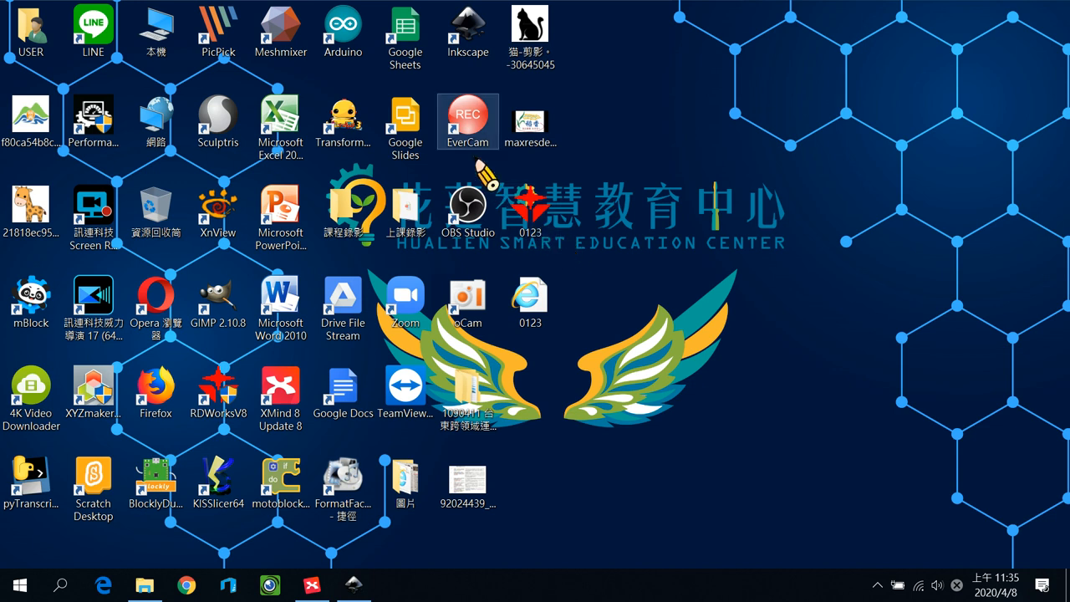
{"action": "mouse_move", "coordinate": [548, 226]}
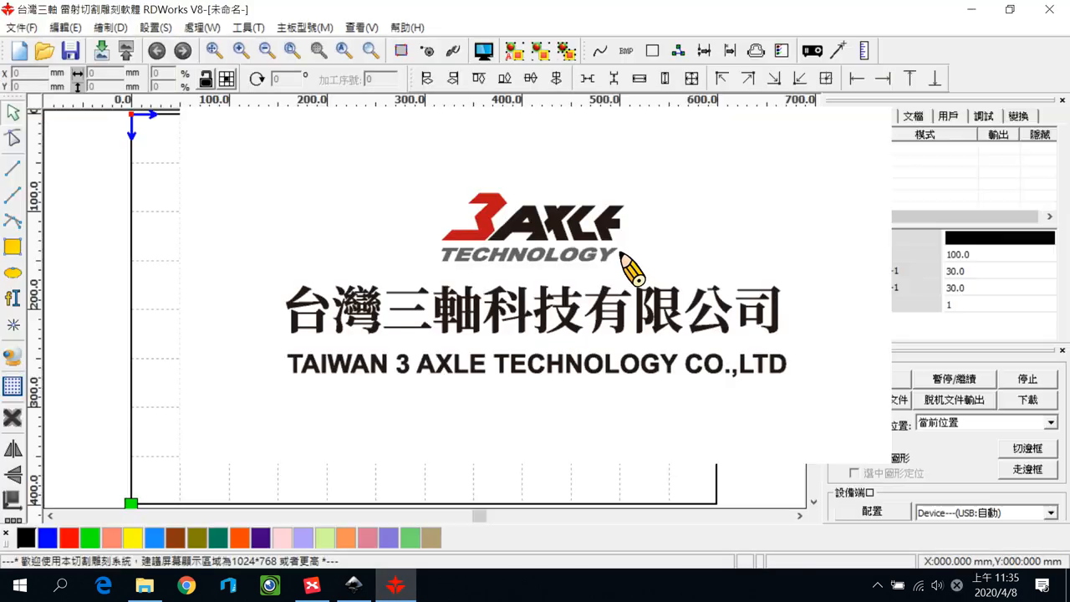
Step: Import the 0123 drawing file from the Desktop into RDWorks
{"action": "left_click", "coordinate": [21, 28]}
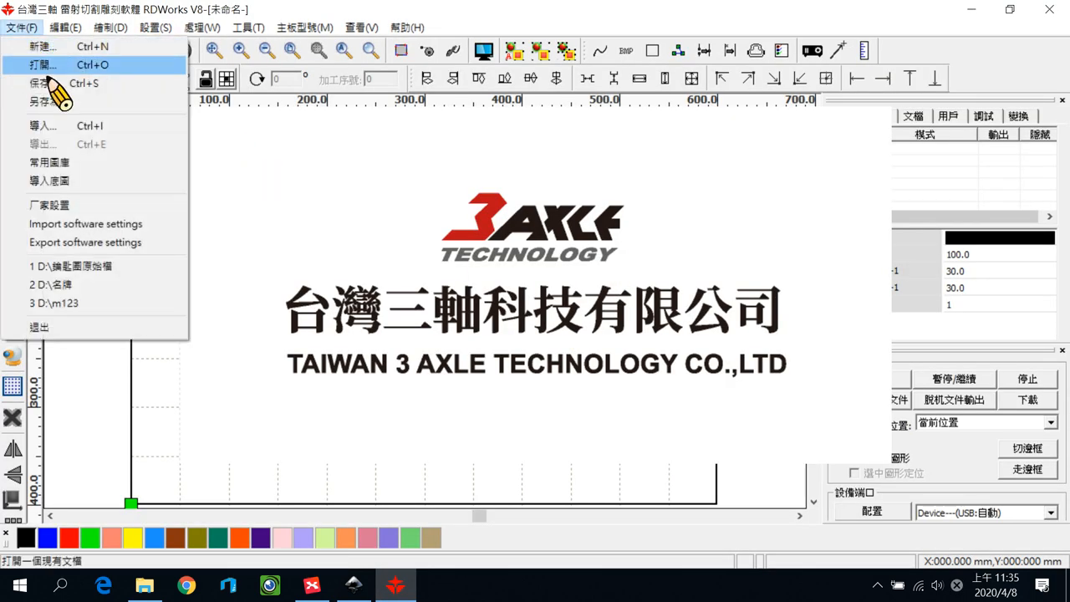
{"action": "left_click", "coordinate": [43, 125]}
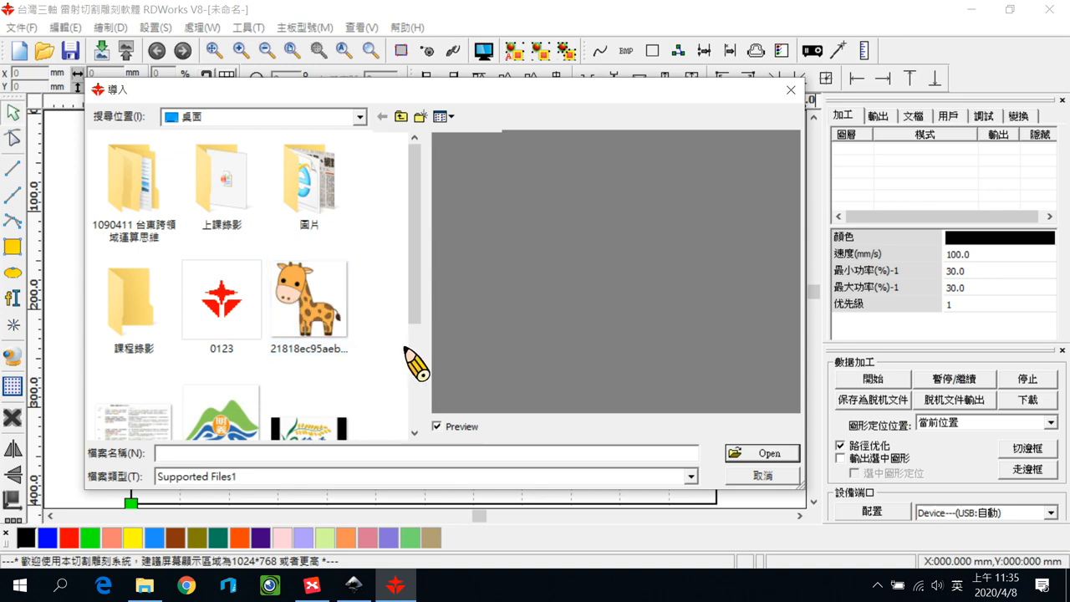
{"action": "left_click", "coordinate": [221, 298]}
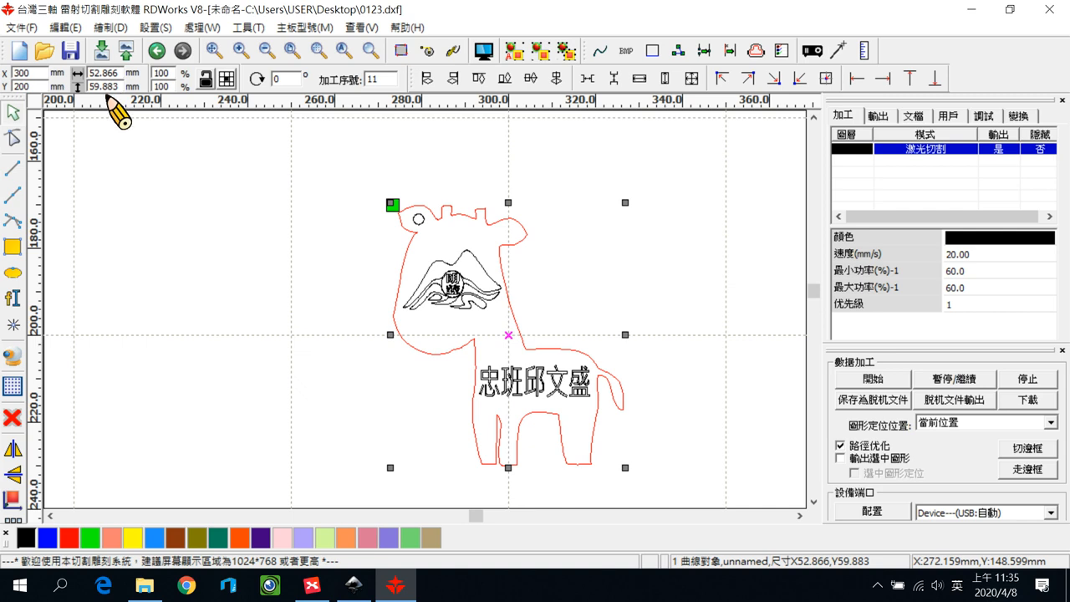
{"action": "mouse_move", "coordinate": [778, 481]}
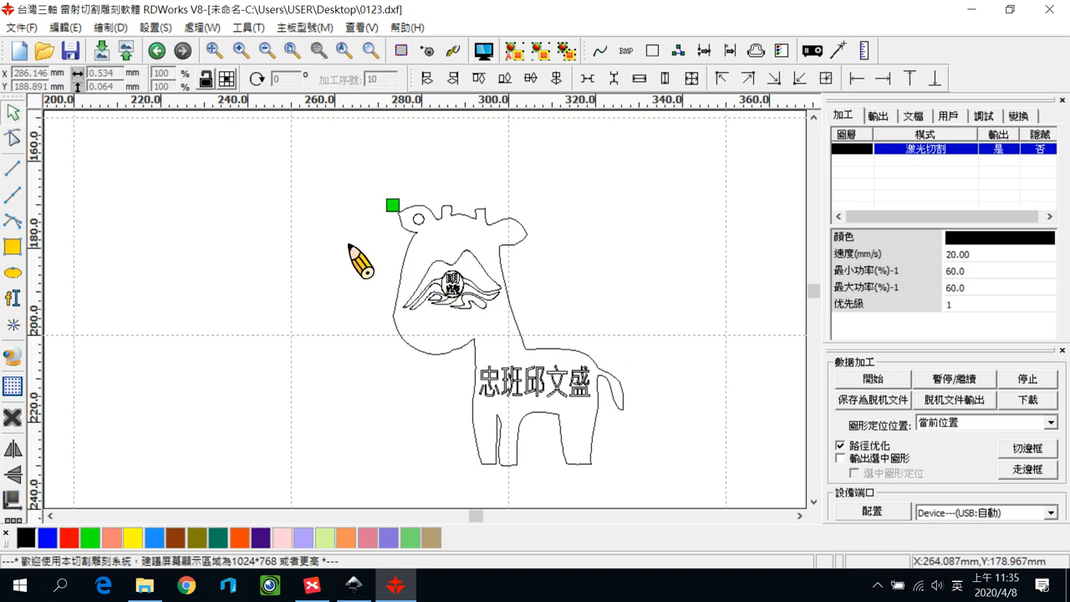
{"action": "mouse_move", "coordinate": [544, 355]}
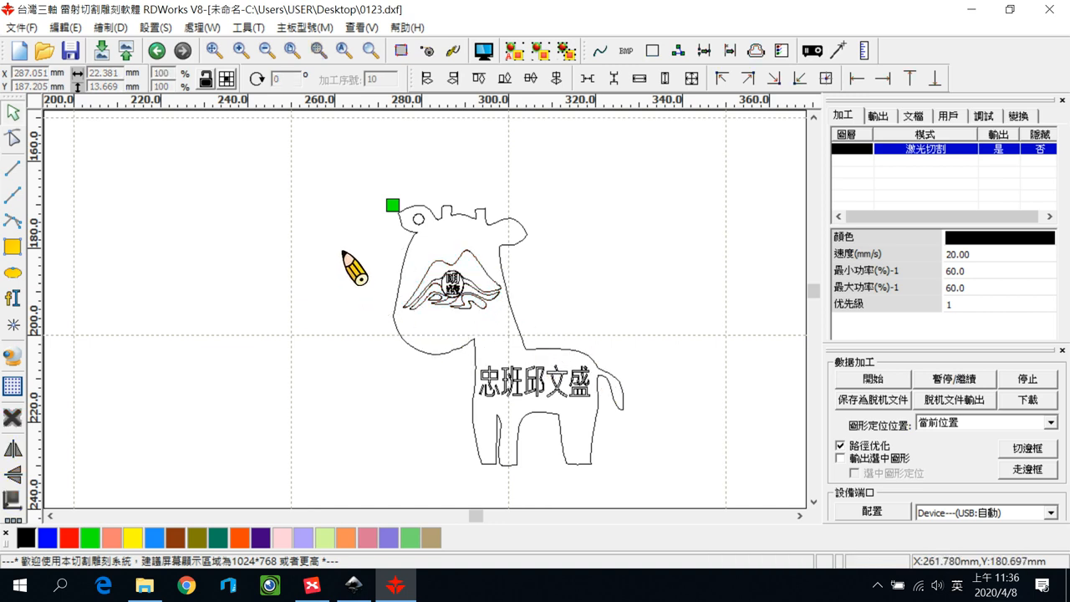
Step: Move the mountain emblem and name text onto the green layer and open its settings
{"action": "left_click_drag", "start_coordinate": [351, 268], "coordinate": [627, 431]}
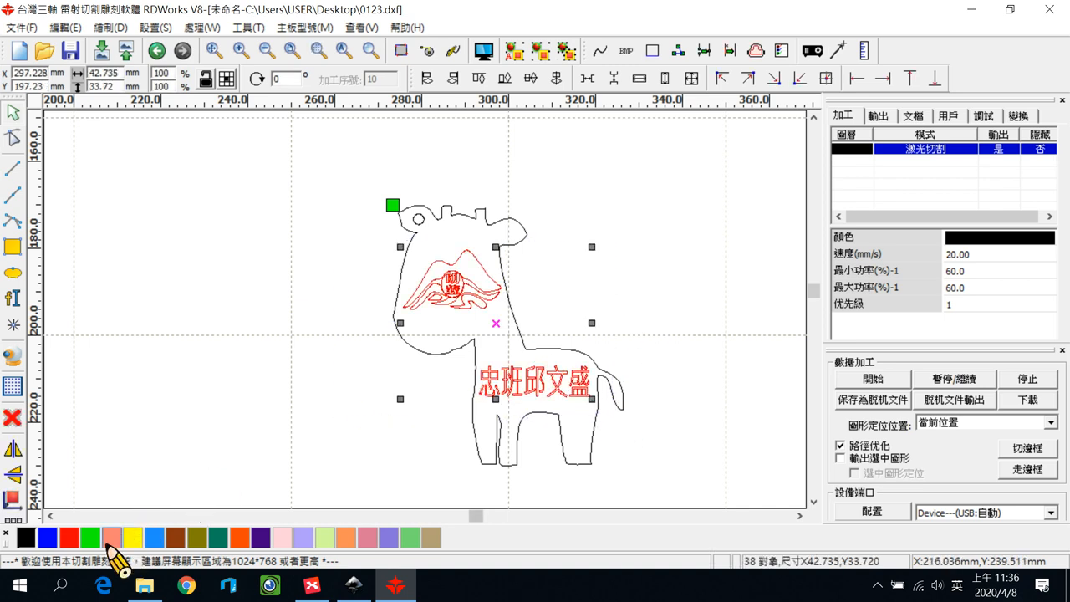
{"action": "left_click", "coordinate": [89, 537]}
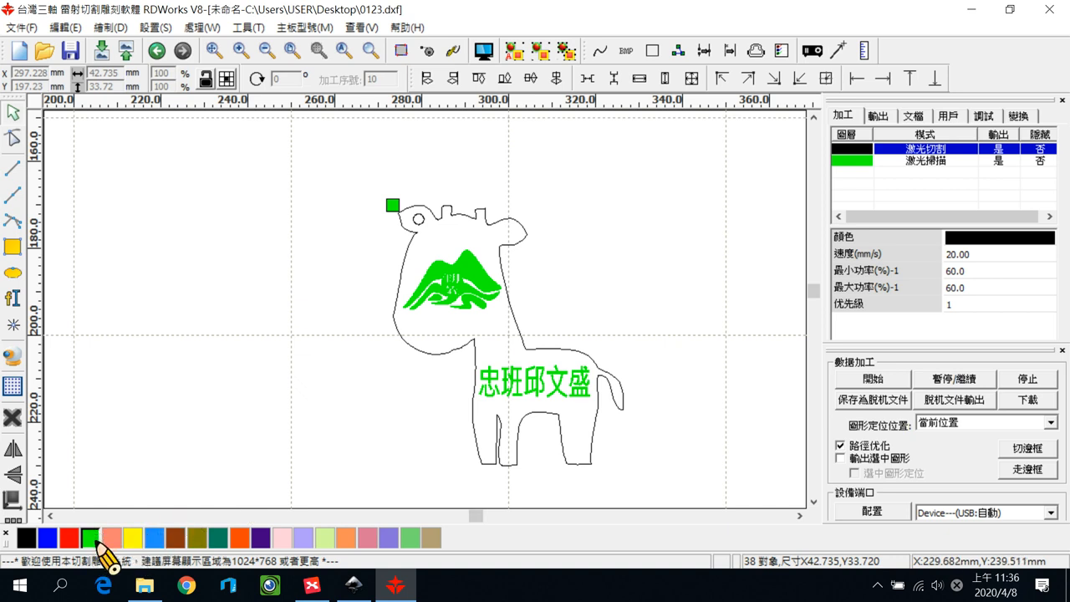
{"action": "mouse_move", "coordinate": [117, 552]}
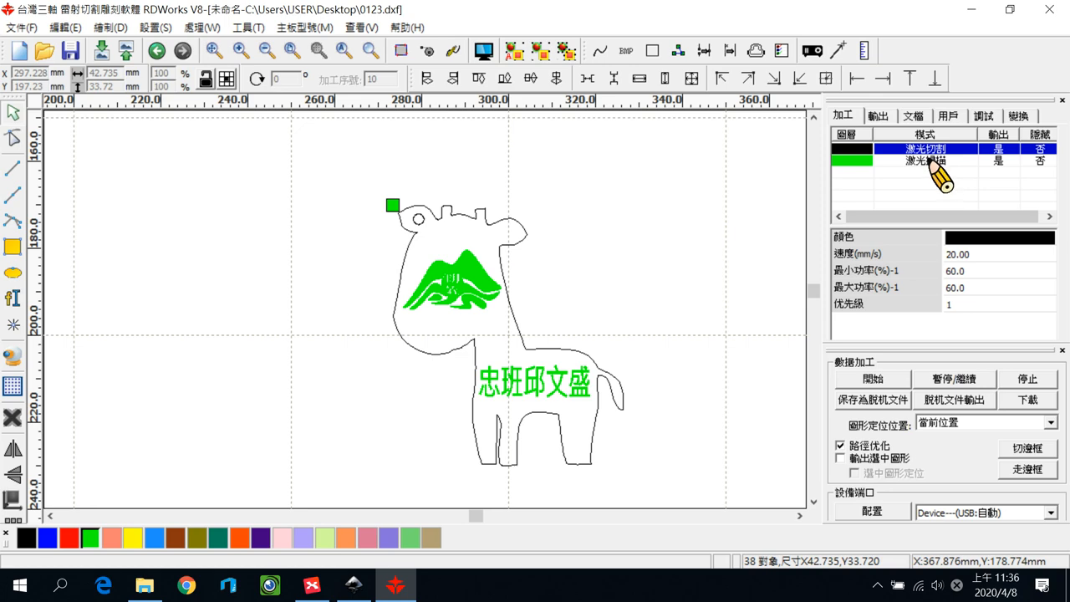
{"action": "double_click", "coordinate": [926, 160]}
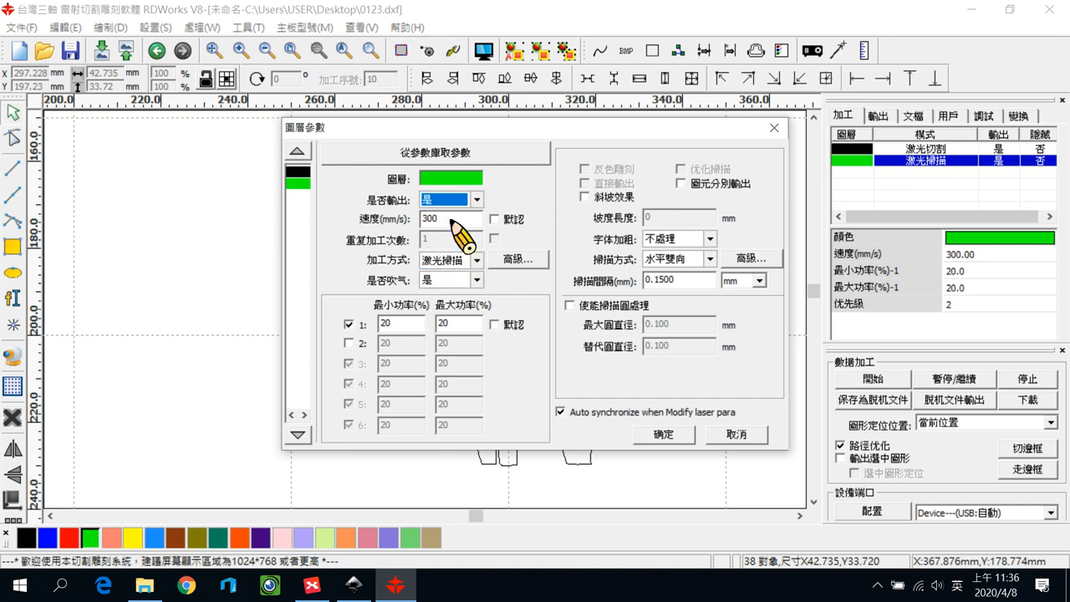
{"action": "mouse_move", "coordinate": [439, 342]}
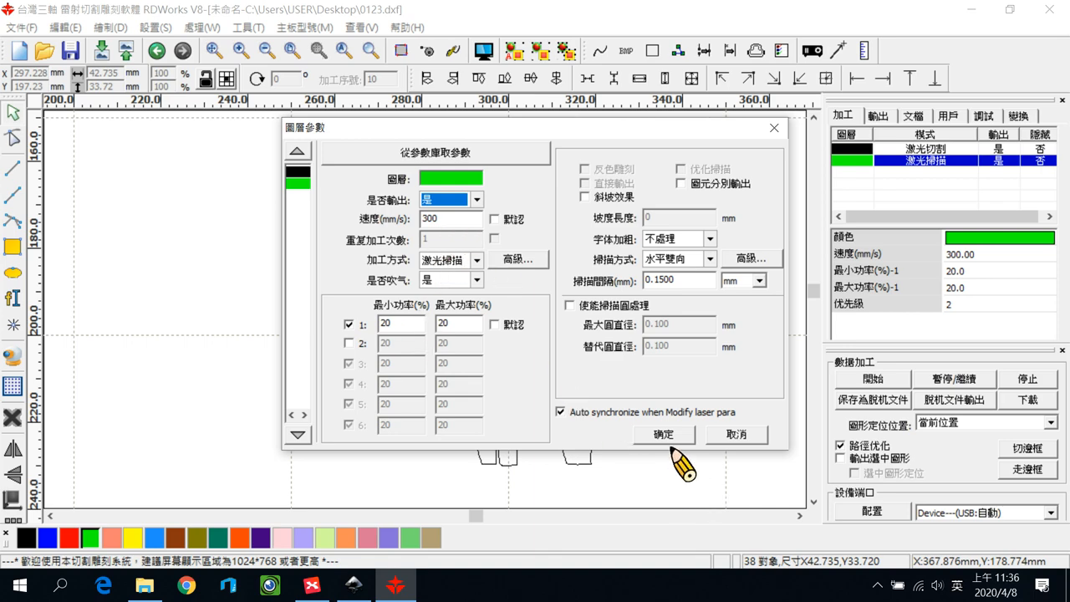
Step: Confirm the green scan layer at speed 300 and power 20/20
{"action": "left_click", "coordinate": [662, 434]}
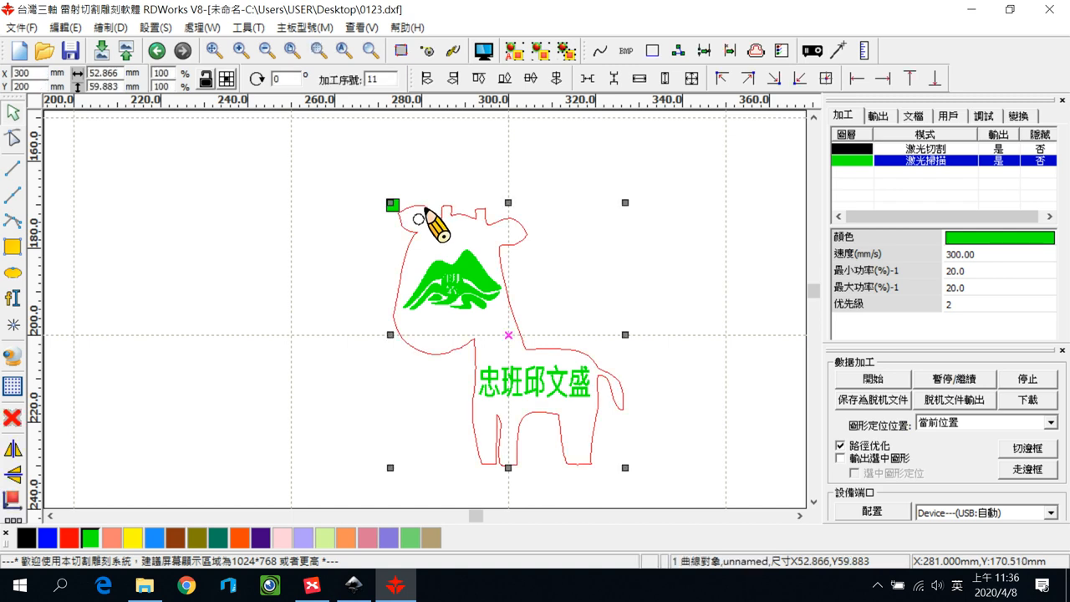
{"action": "mouse_move", "coordinate": [430, 234]}
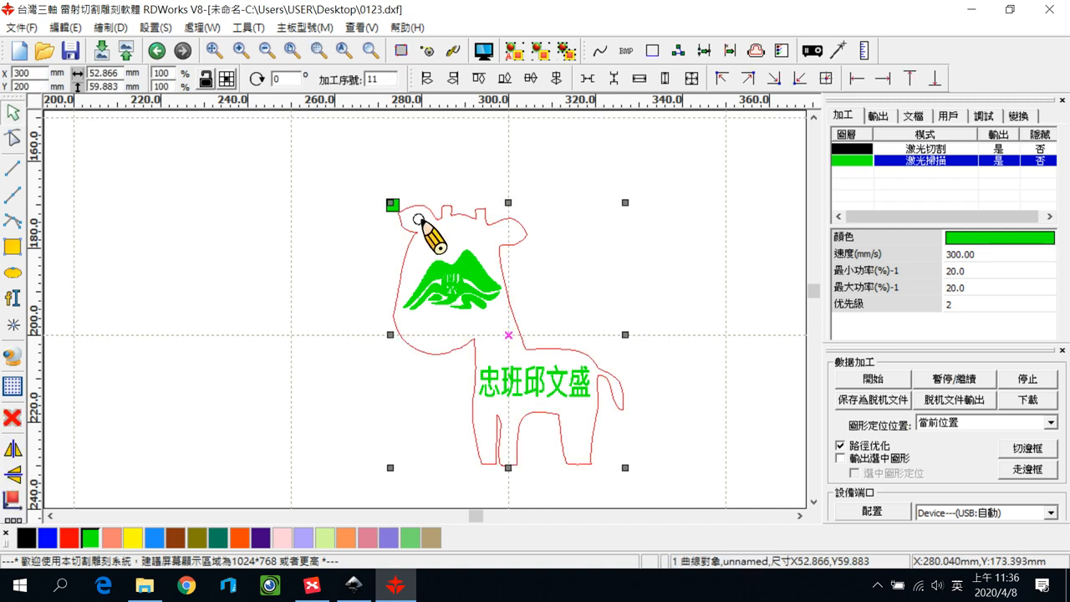
{"action": "mouse_move", "coordinate": [430, 238]}
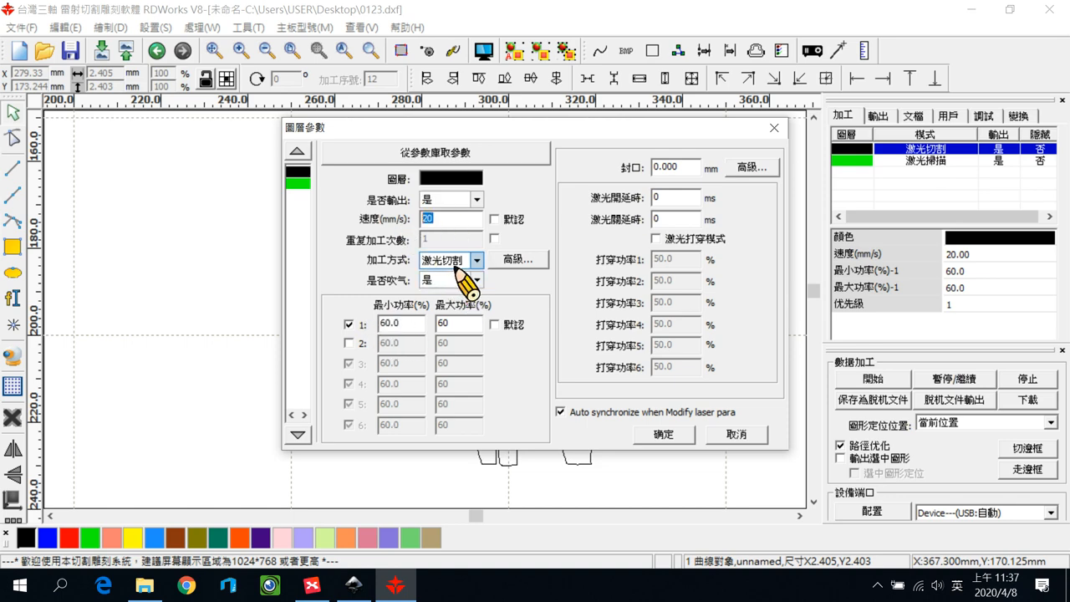
Step: Close the black cut layer settings and move the green scan layer to the top
{"action": "left_click", "coordinate": [663, 434]}
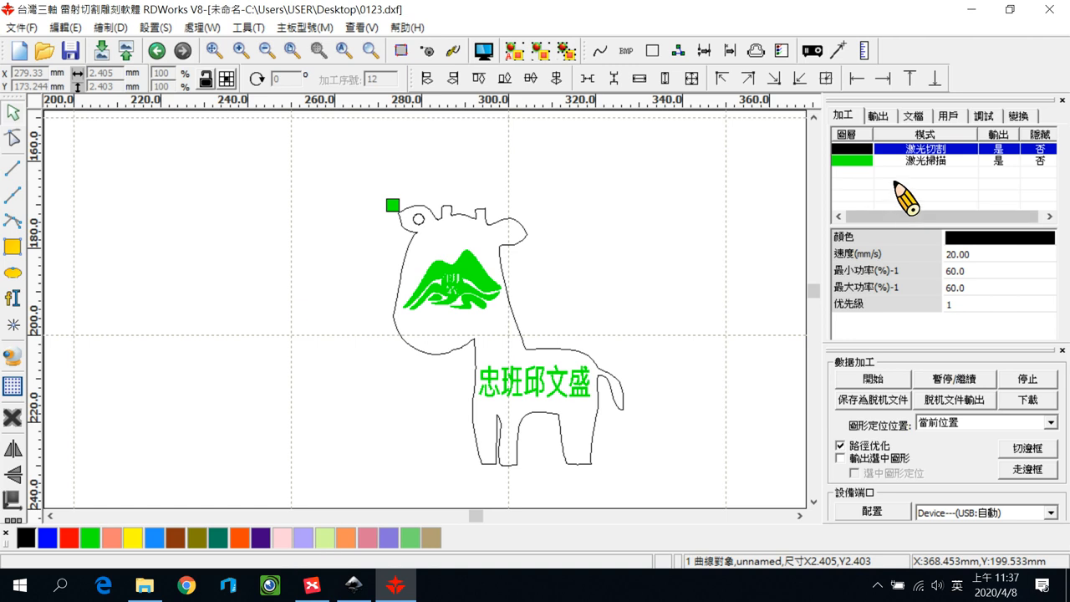
{"action": "left_click", "coordinate": [924, 160]}
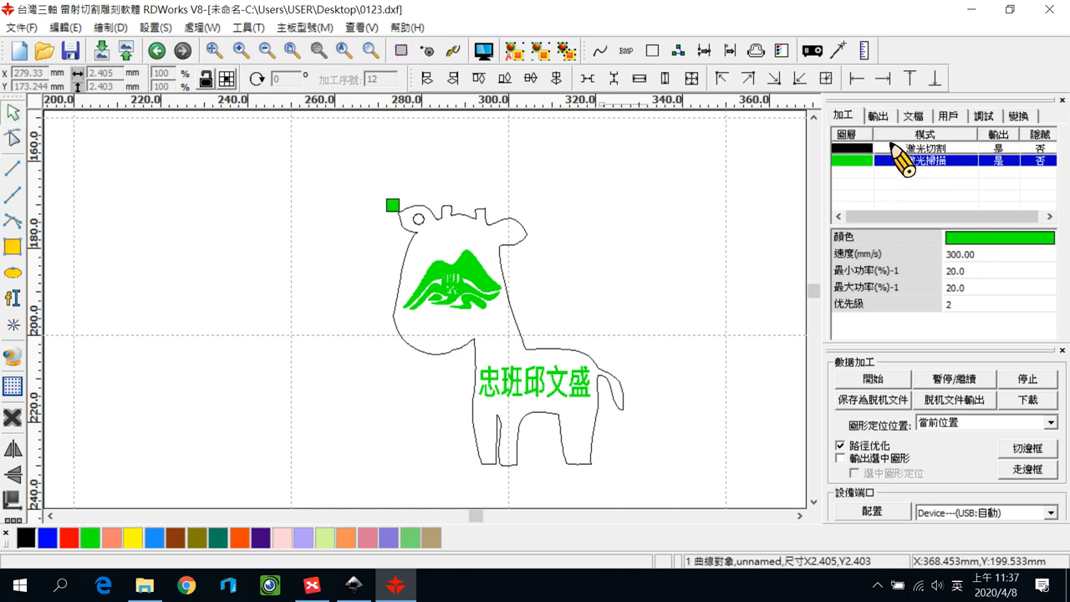
{"action": "left_click", "coordinate": [919, 148]}
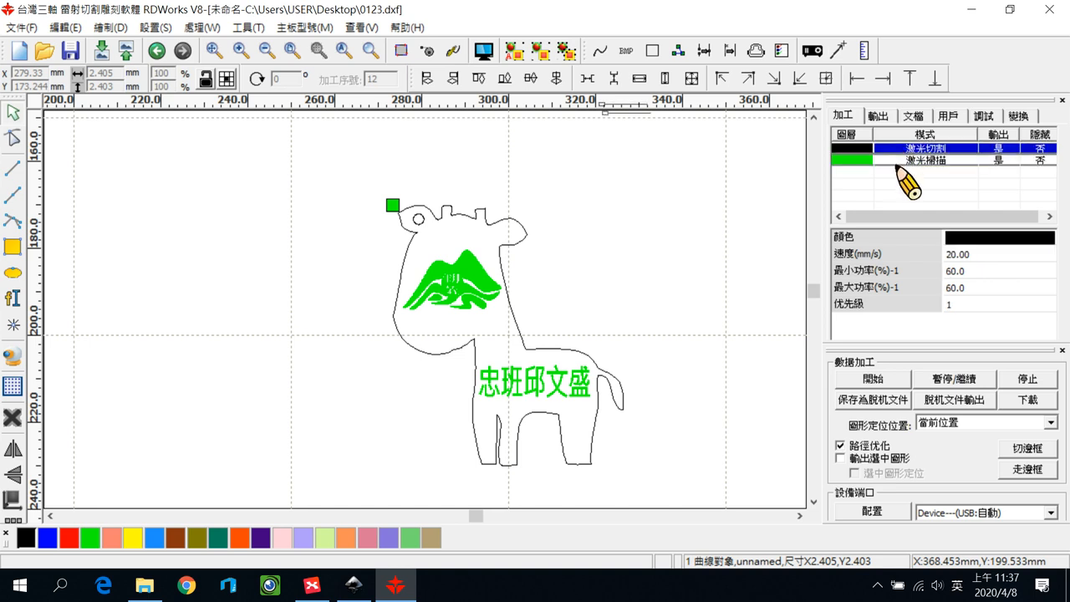
{"action": "left_click", "coordinate": [853, 159]}
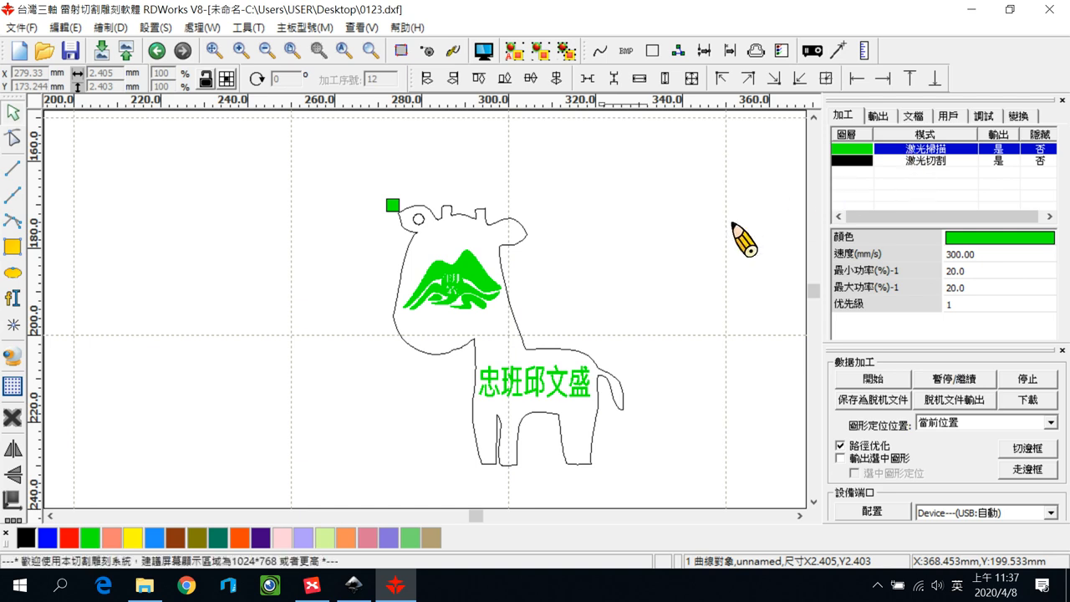
{"action": "mouse_move", "coordinate": [718, 255]}
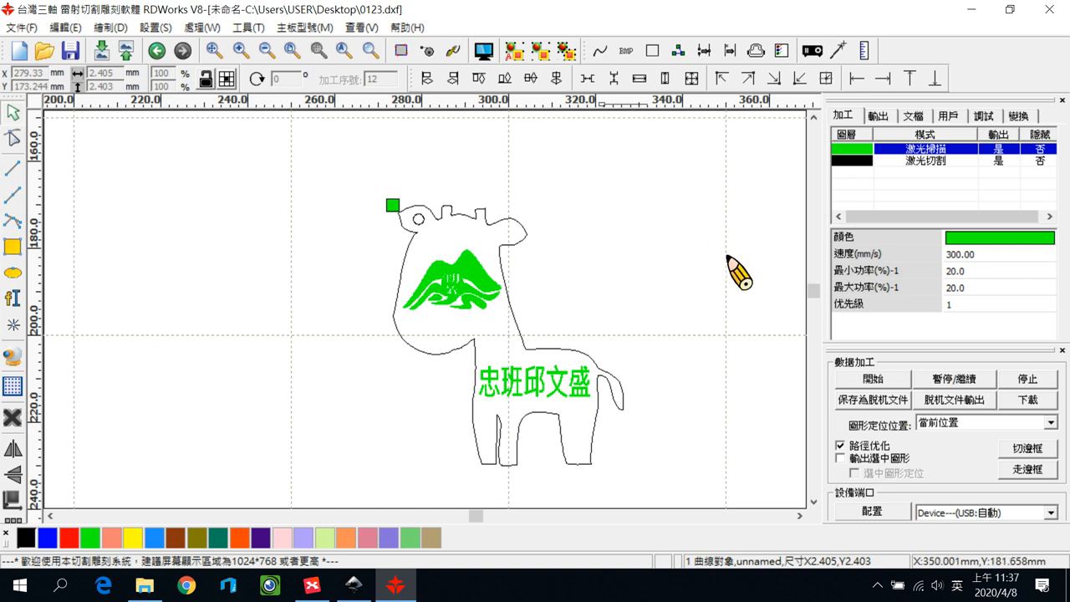
{"action": "mouse_move", "coordinate": [878, 427]}
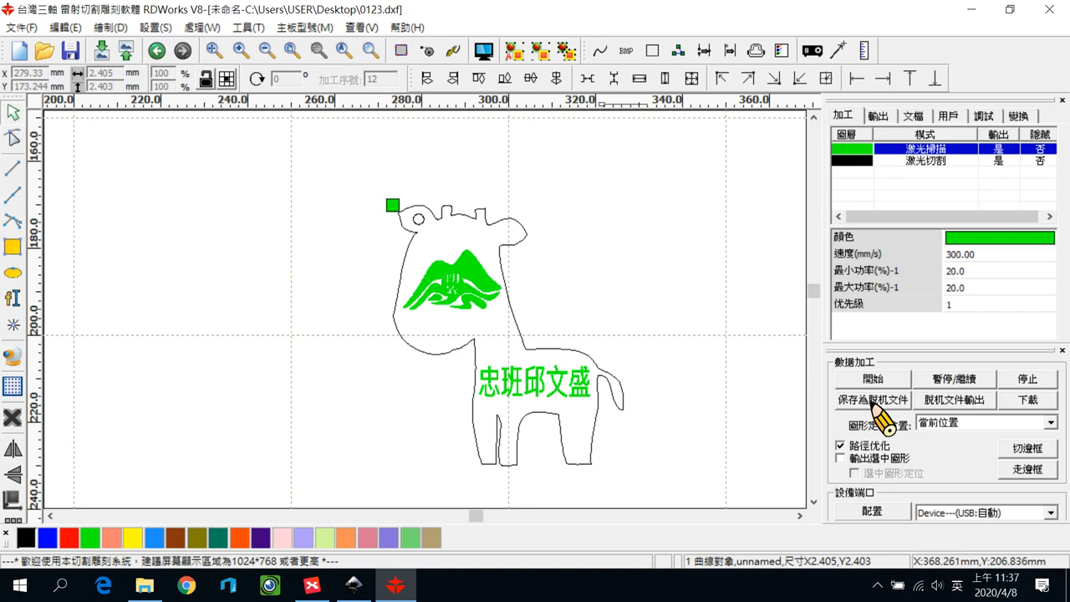
{"action": "mouse_move", "coordinate": [882, 221]}
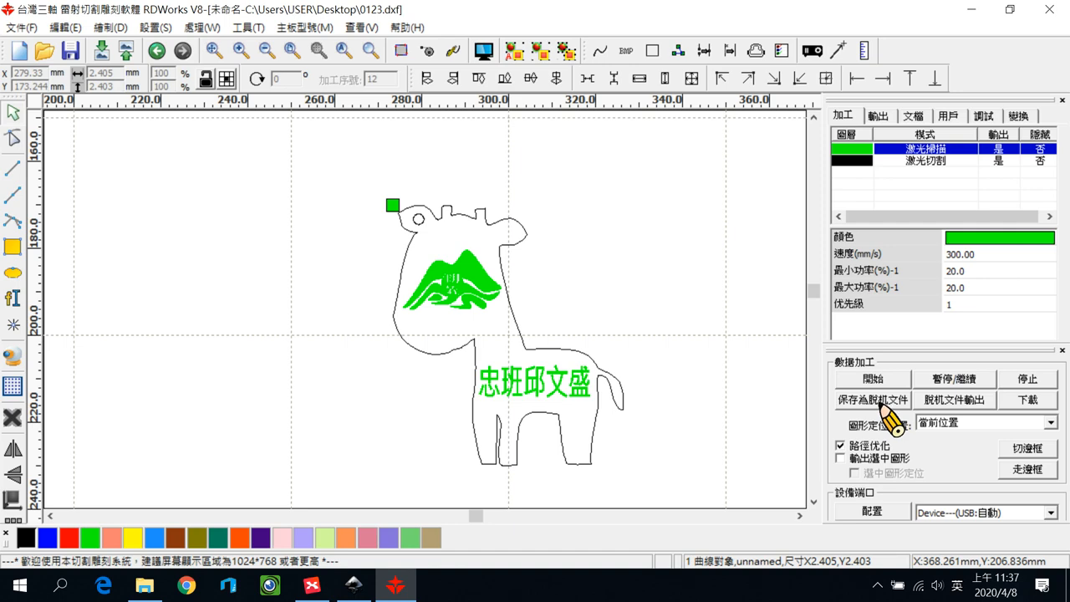
Step: Save the job as offline file 456 on USB drive D: and dismiss the confirmation
{"action": "left_click", "coordinate": [872, 399]}
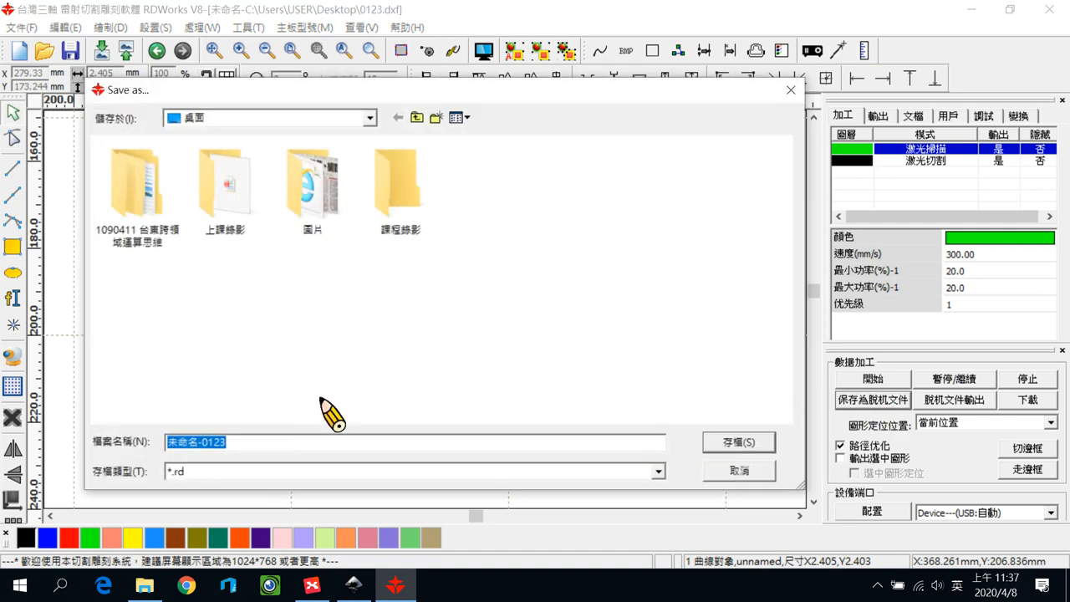
{"action": "mouse_move", "coordinate": [384, 155]}
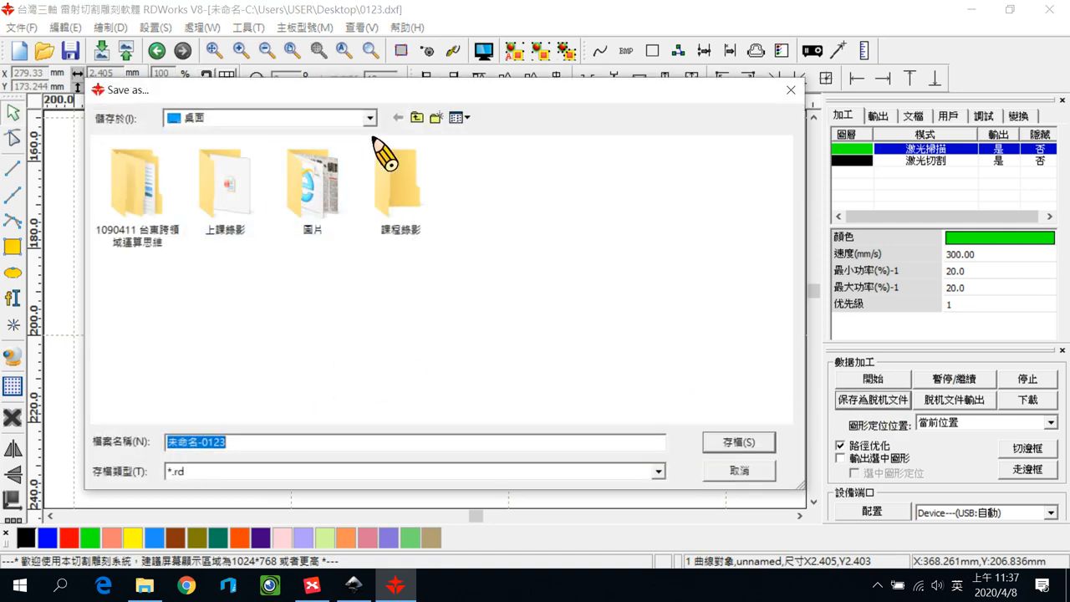
{"action": "left_click", "coordinate": [369, 117]}
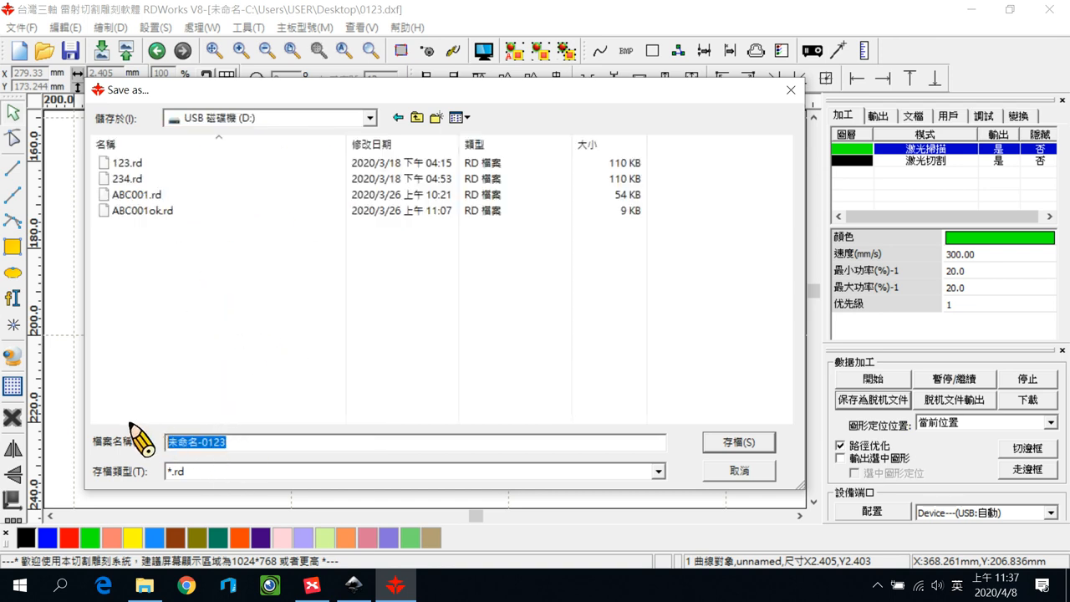
{"action": "type", "text": "456"}
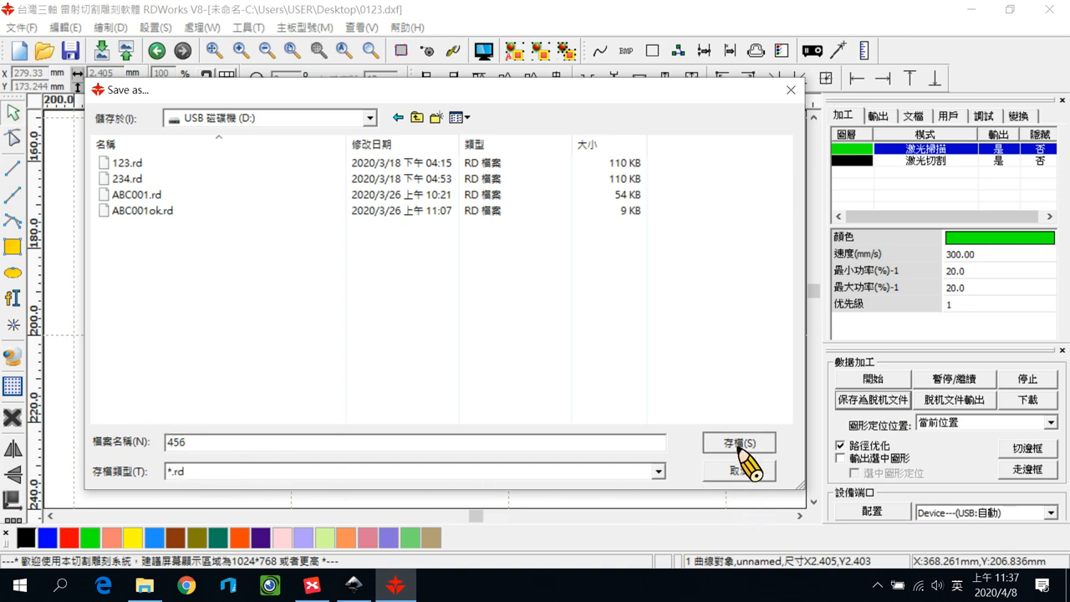
{"action": "left_click", "coordinate": [738, 443]}
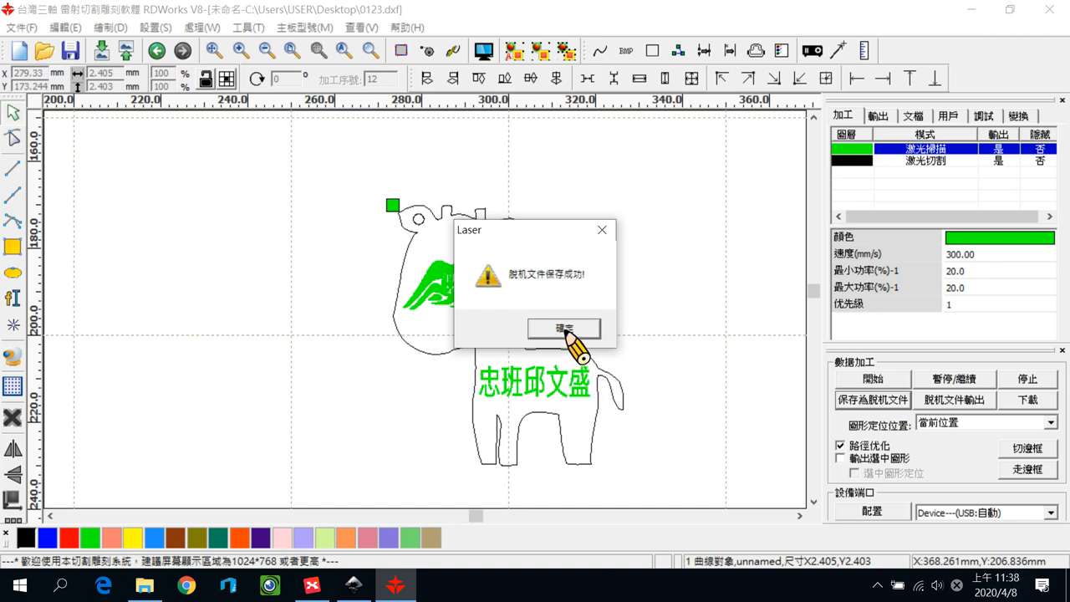
{"action": "left_click", "coordinate": [562, 328]}
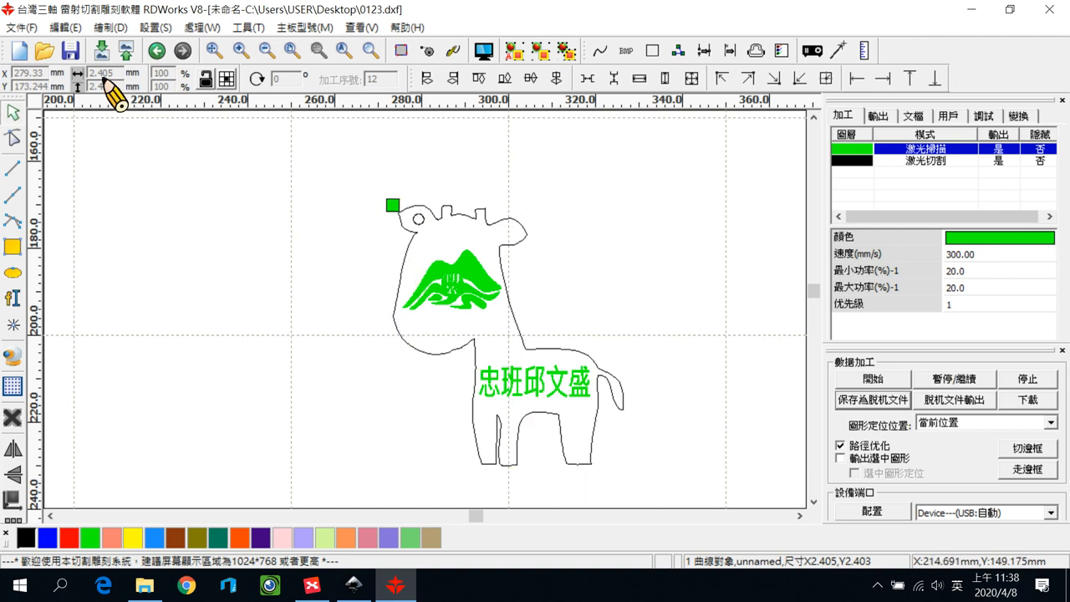
Step: Start saving the project on the USB drive under the name 456
{"action": "left_click", "coordinate": [21, 28]}
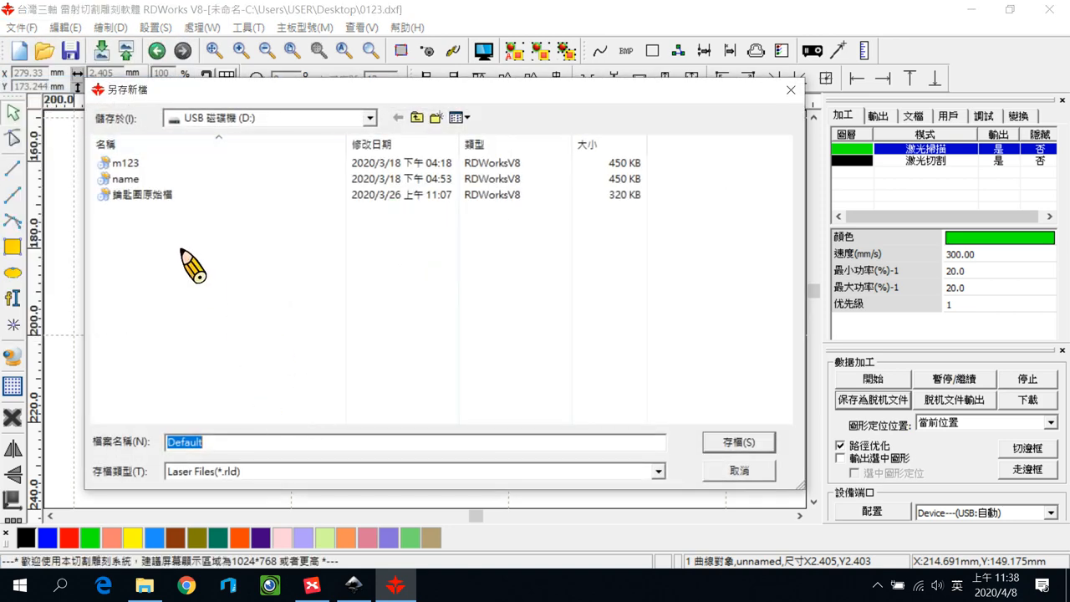
{"action": "type", "text": "456"}
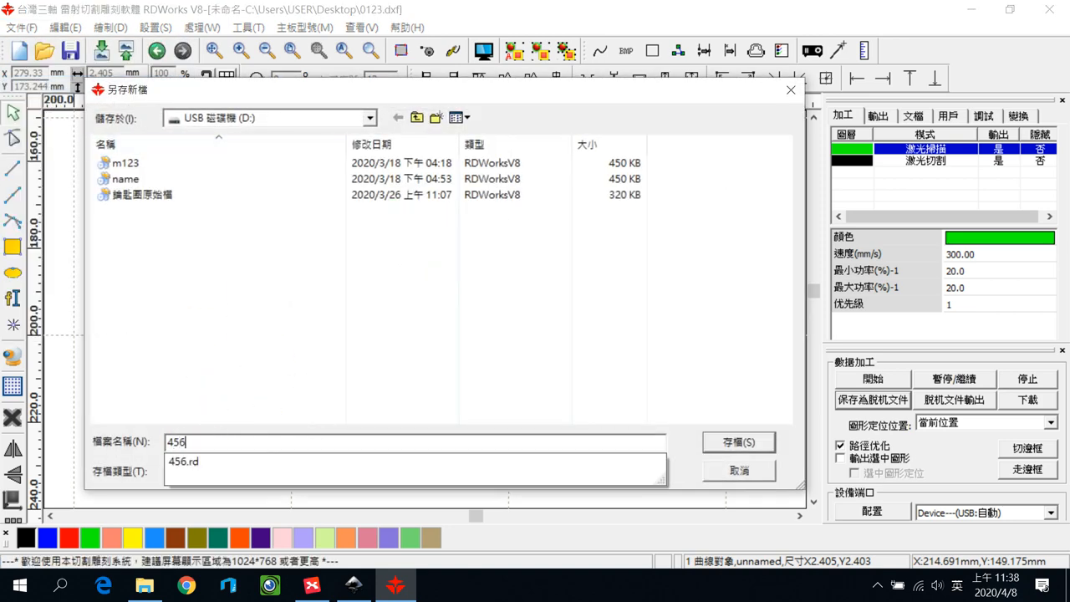